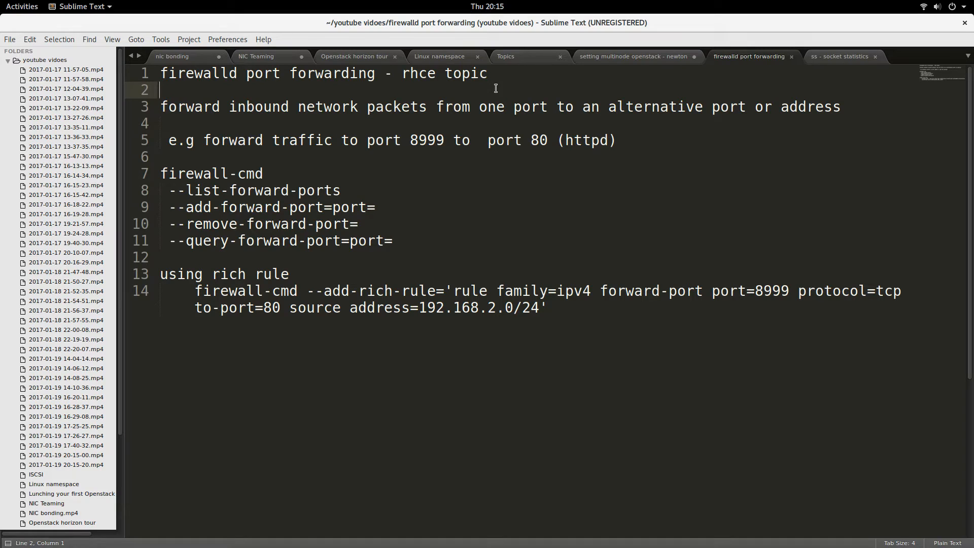
mouse_move(488, 111)
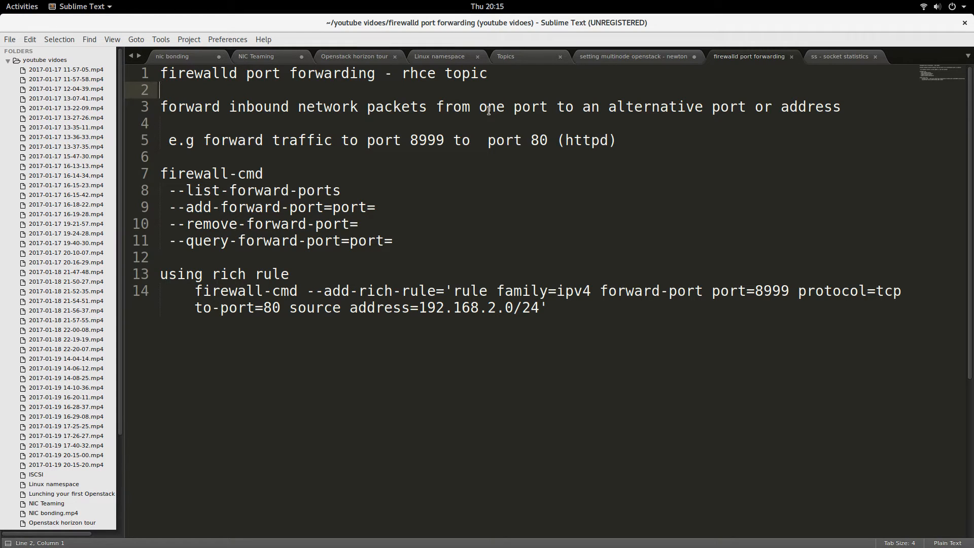
Review the exercise text, highlighting the 'forward traffic to port 8999' phrase and the rich rule heading.
click(400, 122)
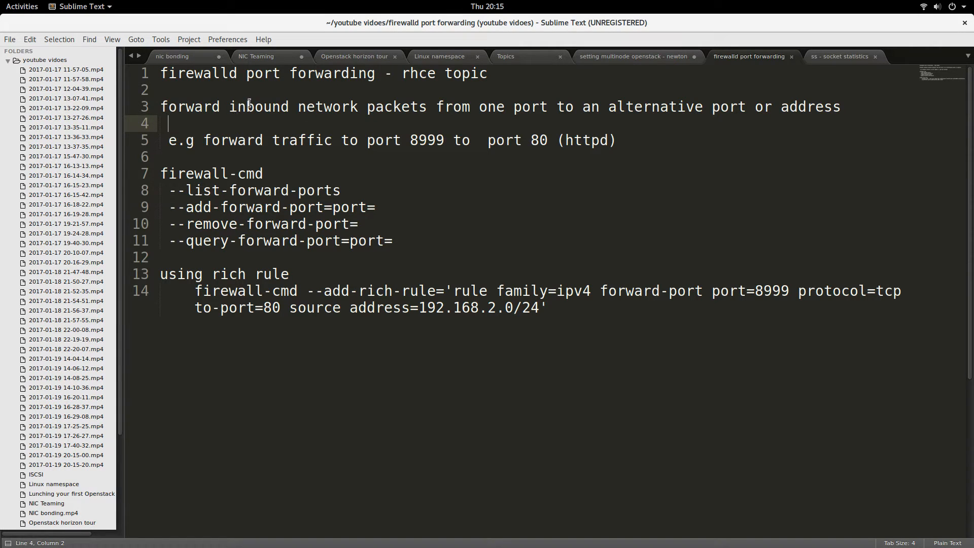
click(231, 107)
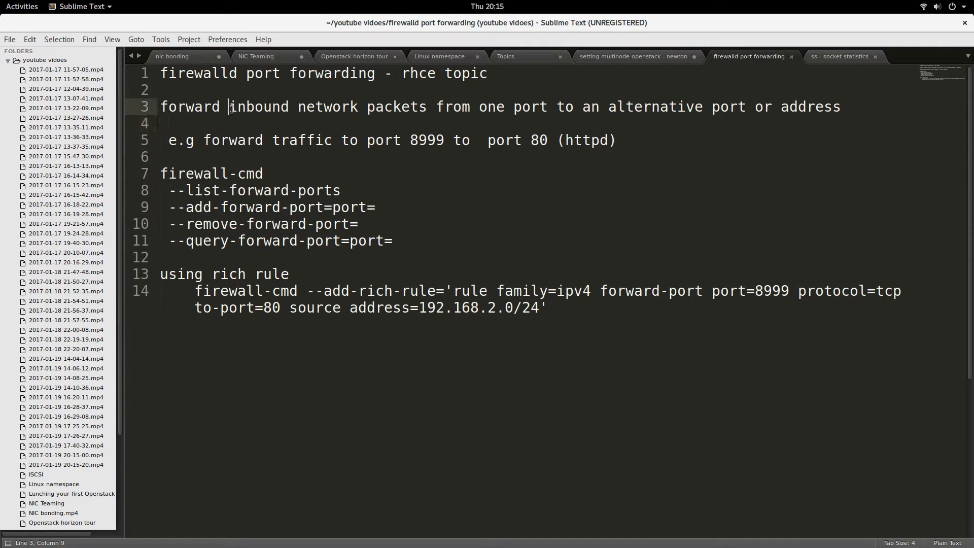
drag(228, 107, 384, 107)
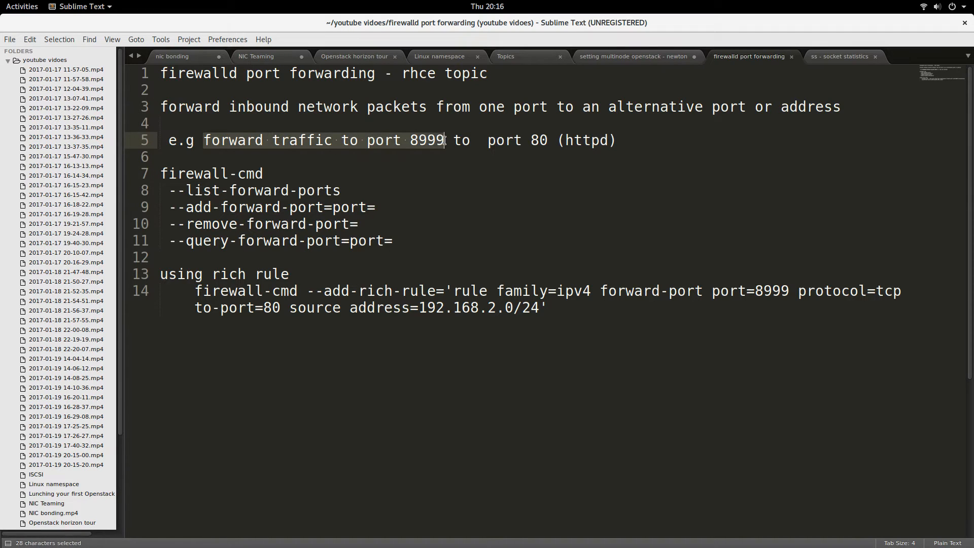
mouse_move(441, 155)
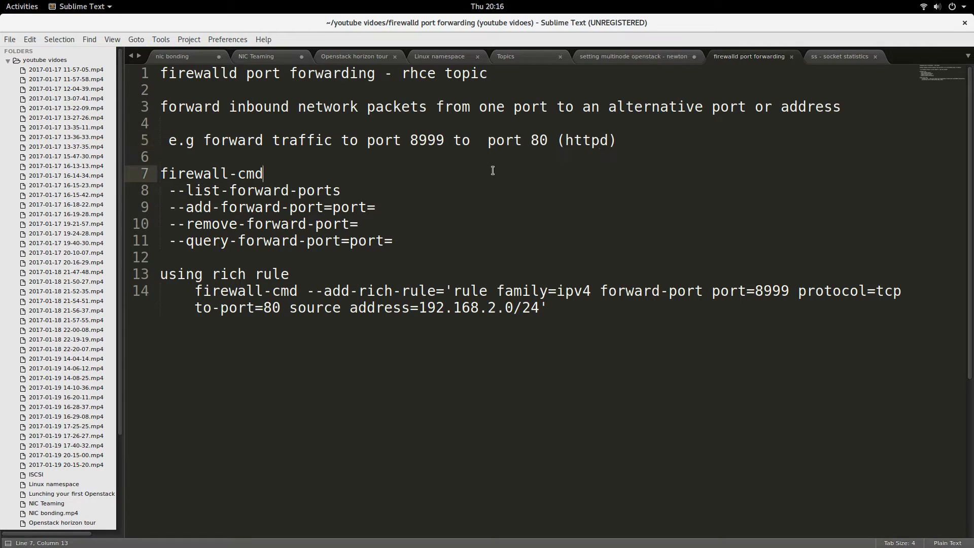
mouse_move(280, 176)
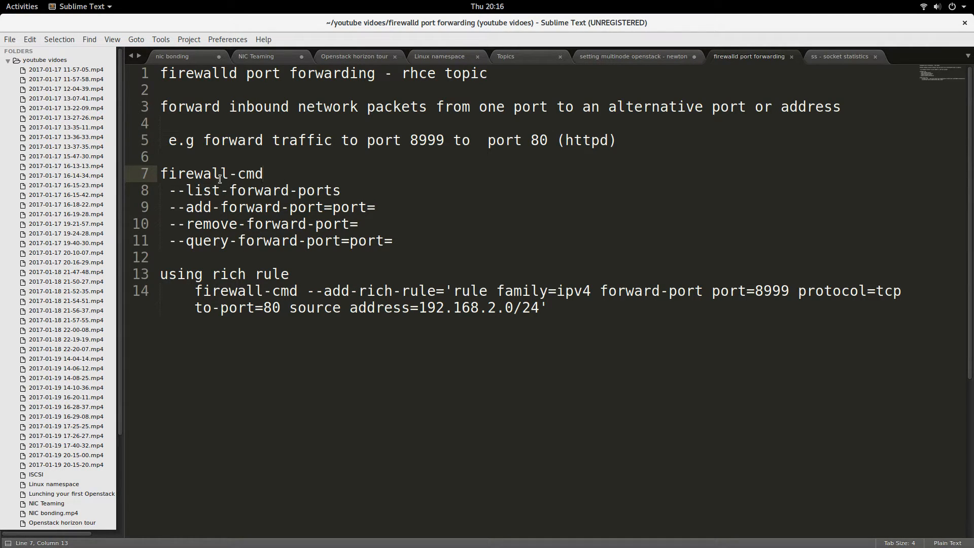
double_click(211, 173)
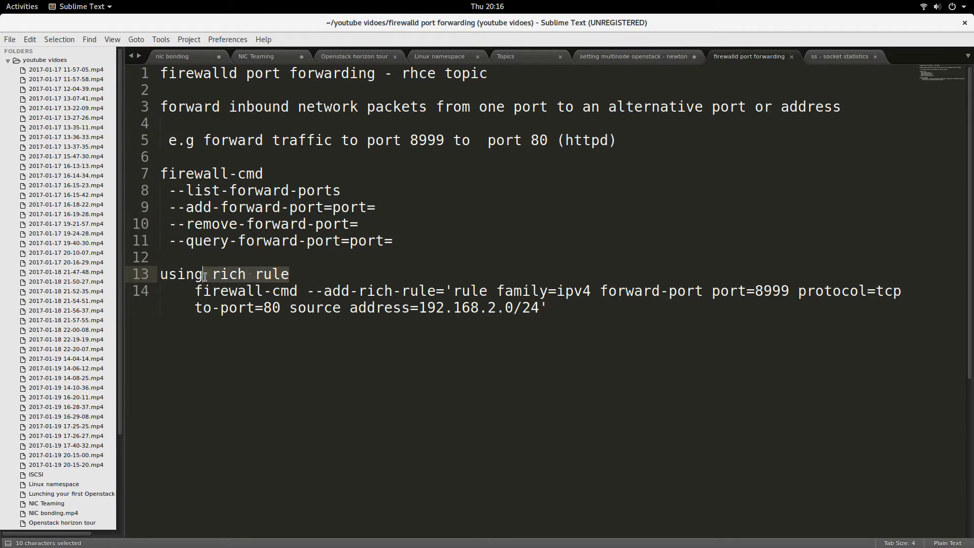
mouse_move(305, 265)
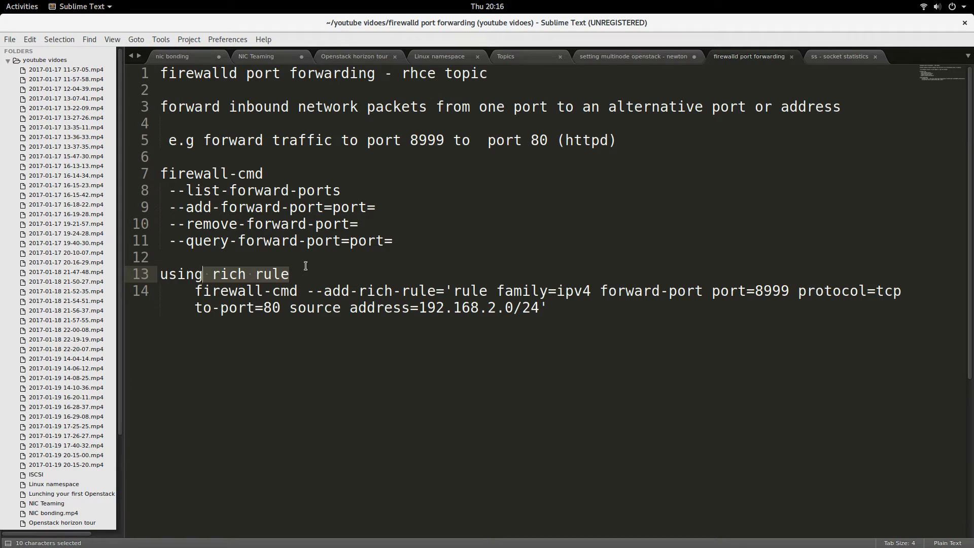
click(531, 328)
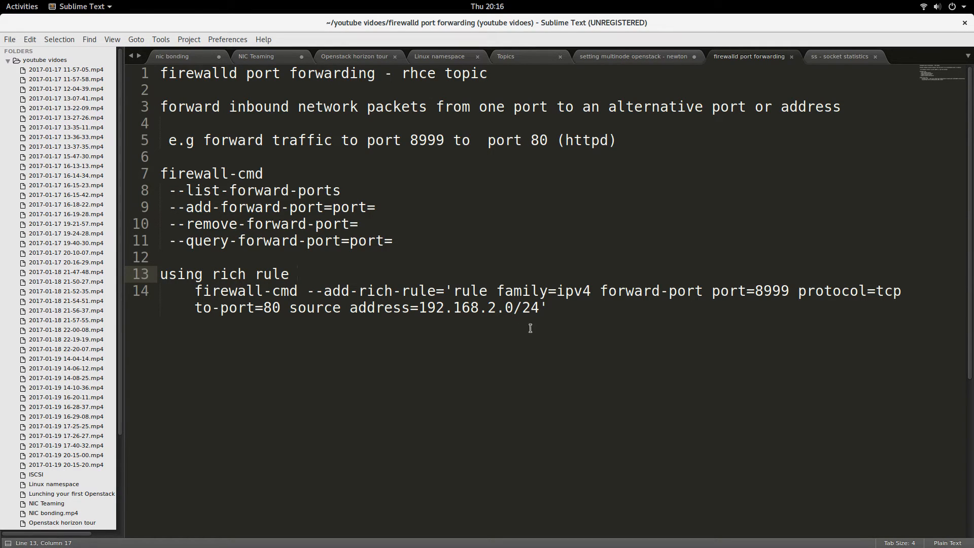
mouse_move(559, 328)
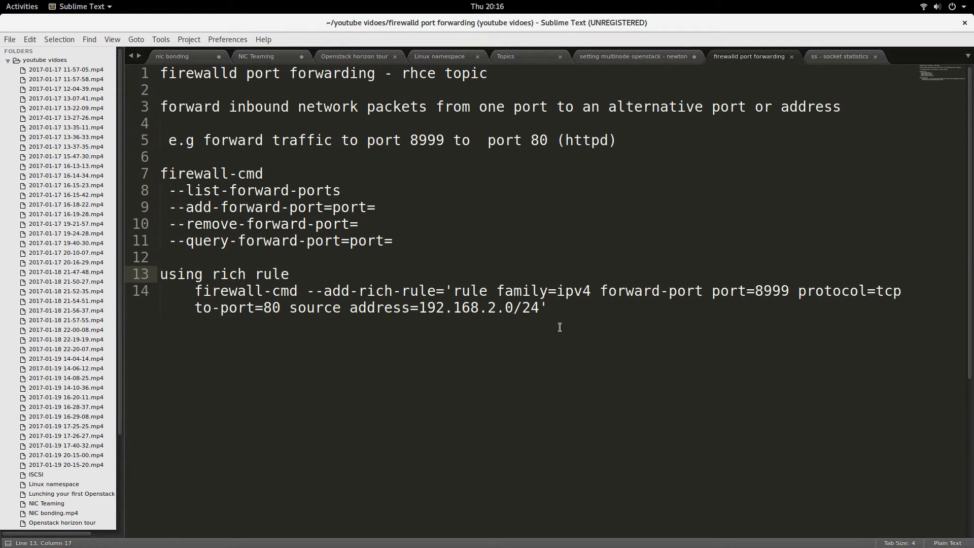
click(293, 274)
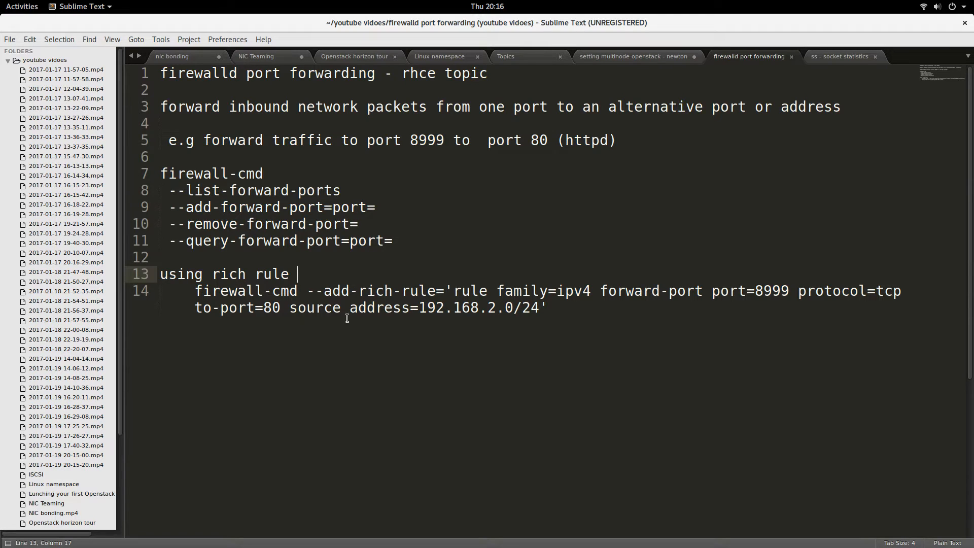
mouse_move(323, 327)
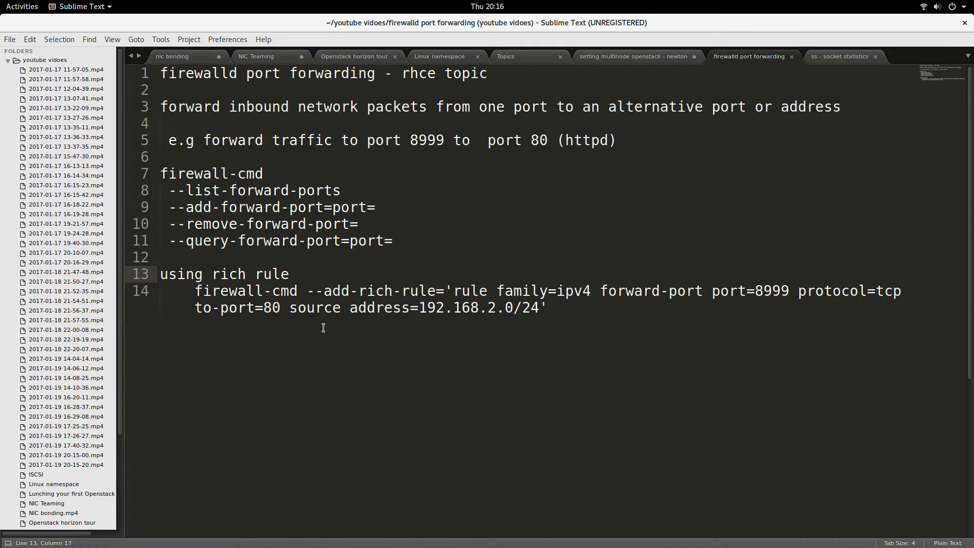
click(292, 274)
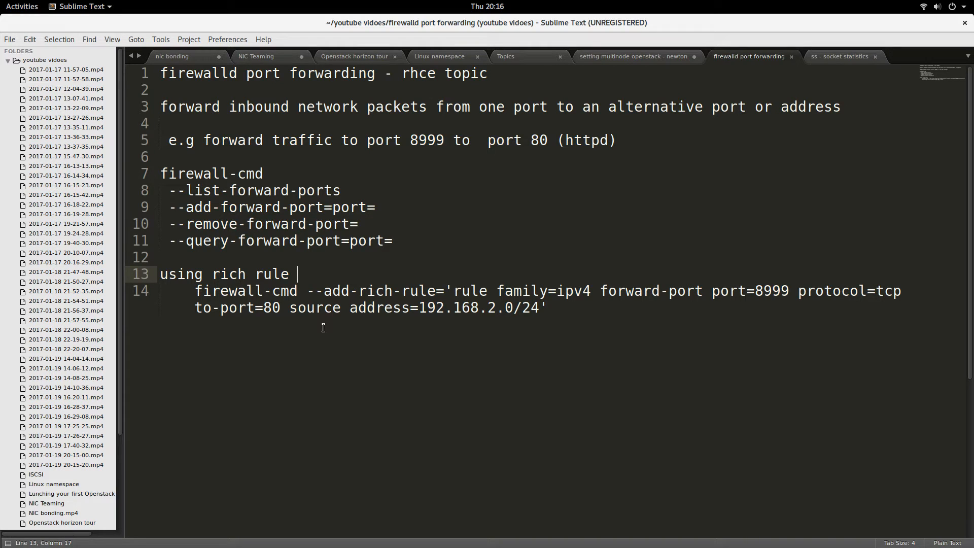
click(547, 307)
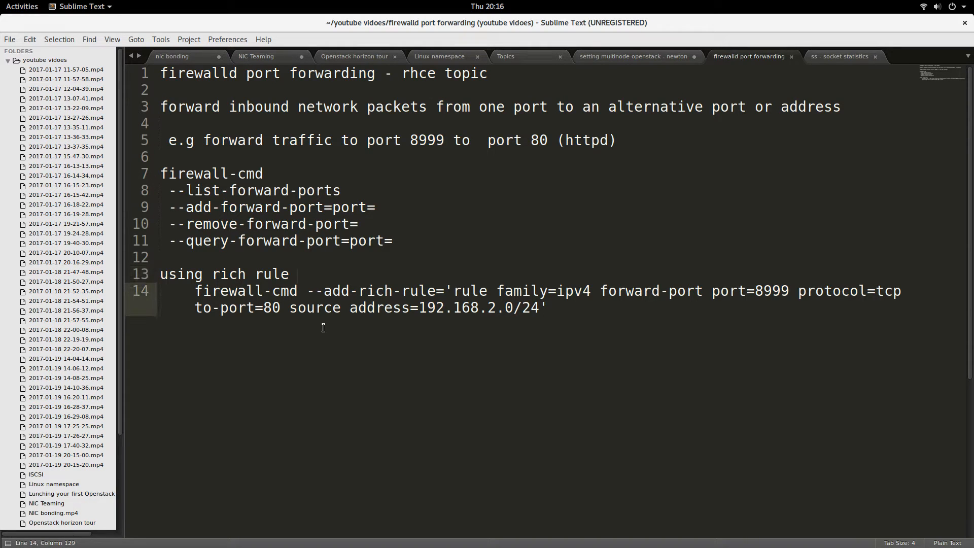
click(22, 6)
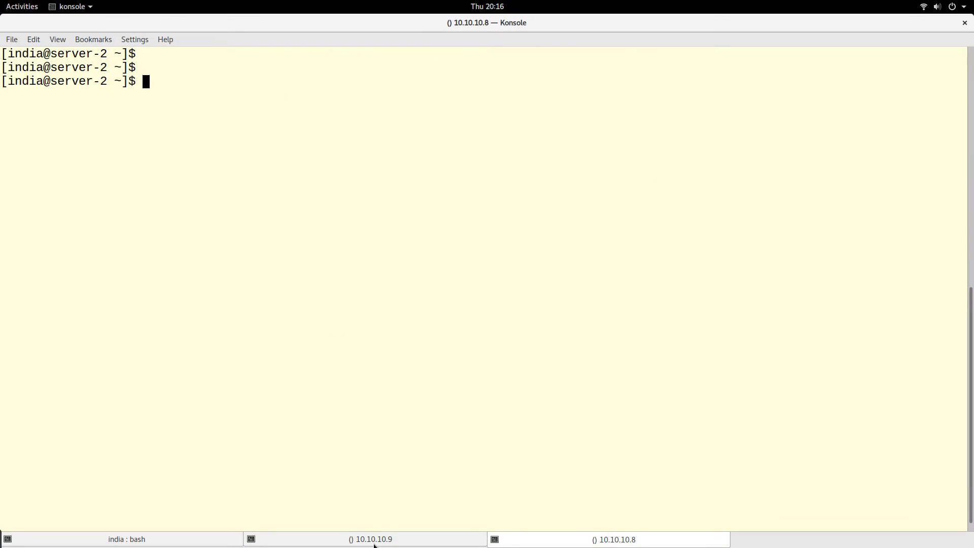
Switch to the server-1 session and cat /etc/re… to identify the system release.
click(365, 539)
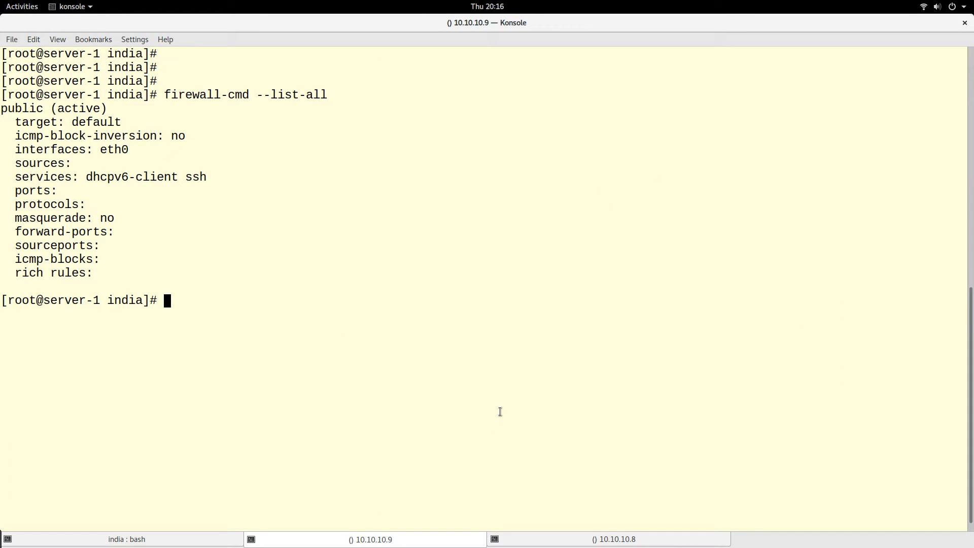
text(cat)
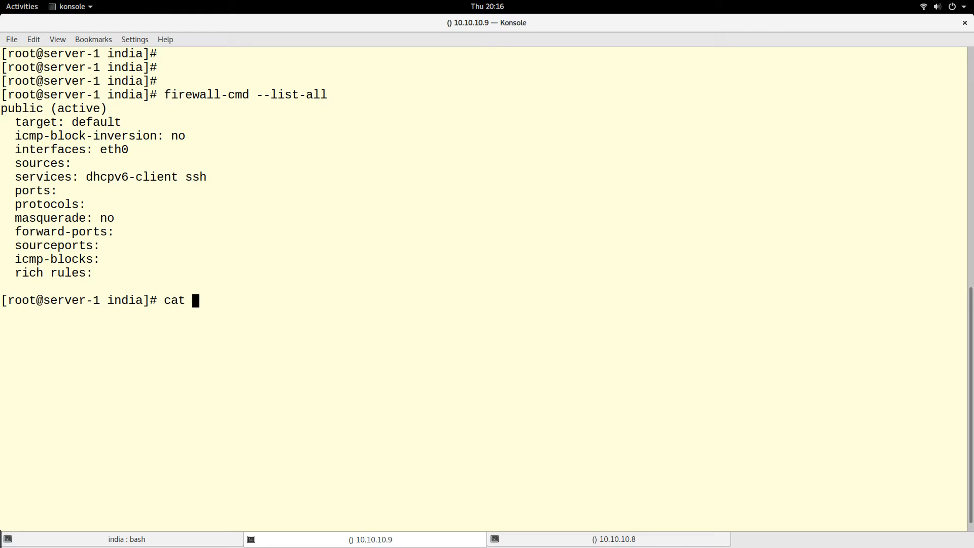
text(/etc/re)
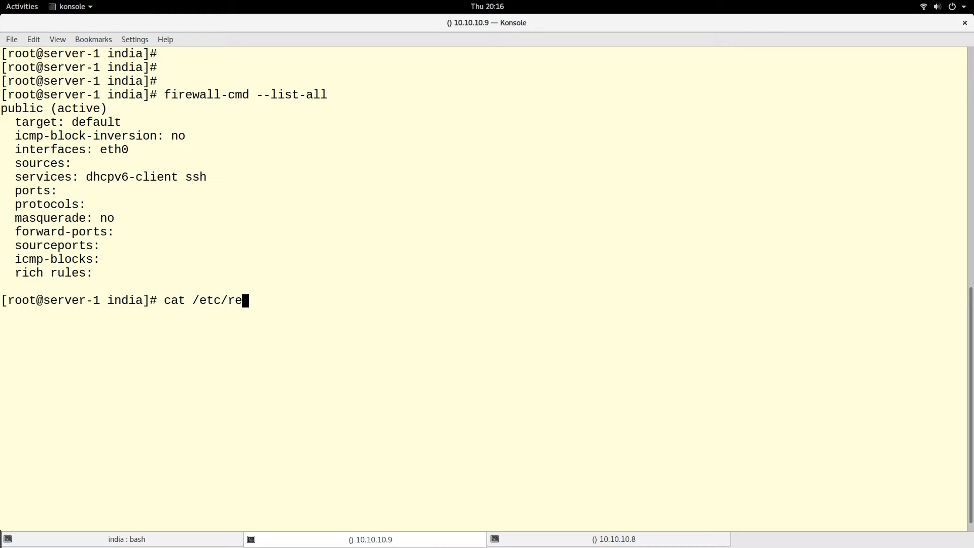
key(Return)
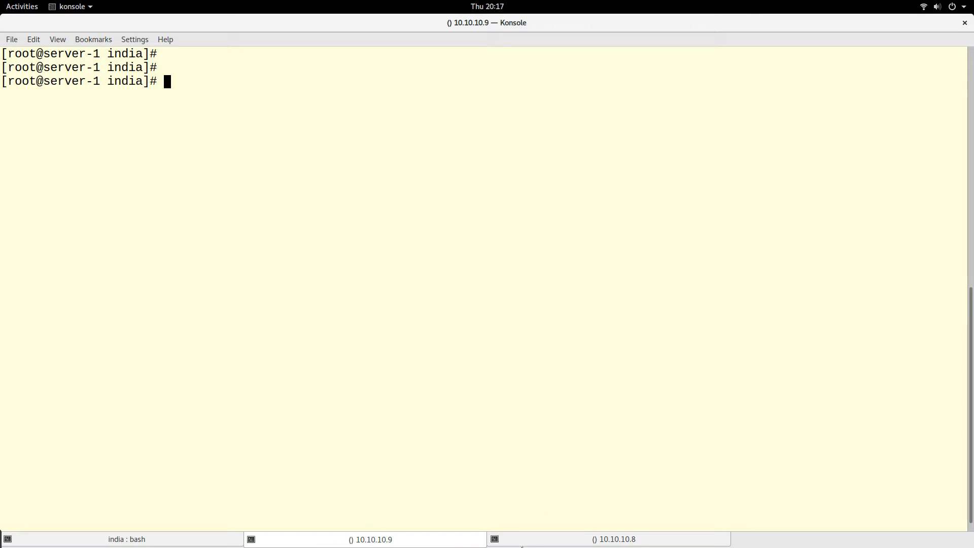
mouse_move(441, 458)
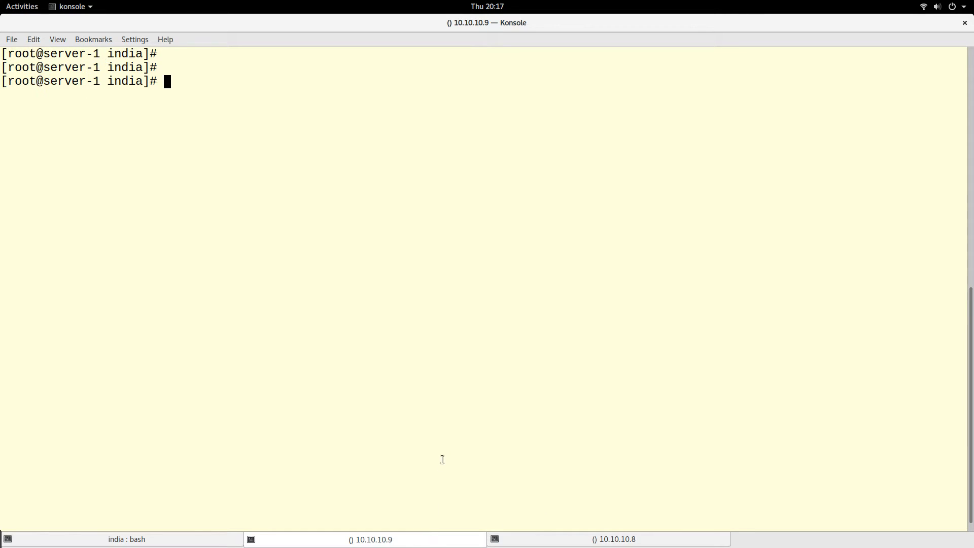
mouse_move(450, 415)
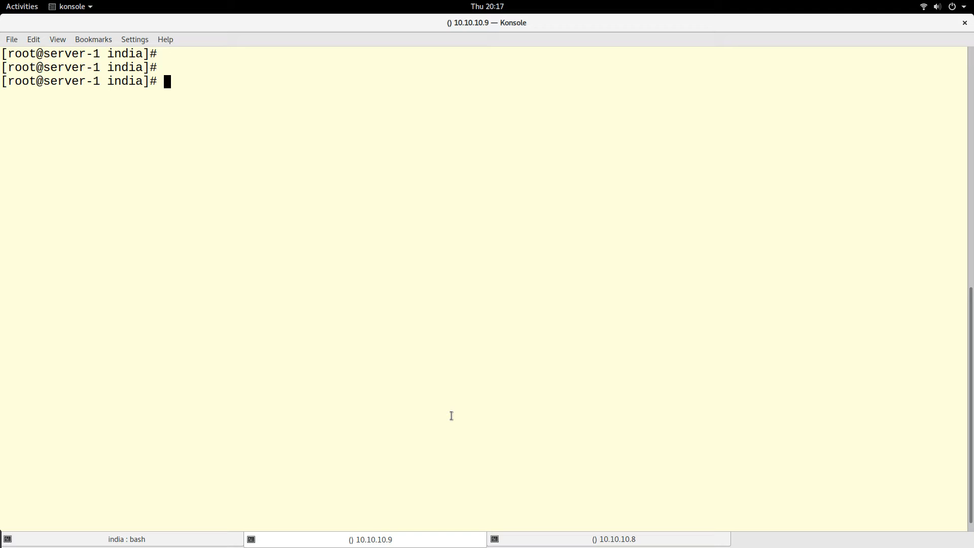
Run firewall-cmd --list-all on server-1, correcting the --list-al typo, to show no forward ports or rich rules.
text(fire)
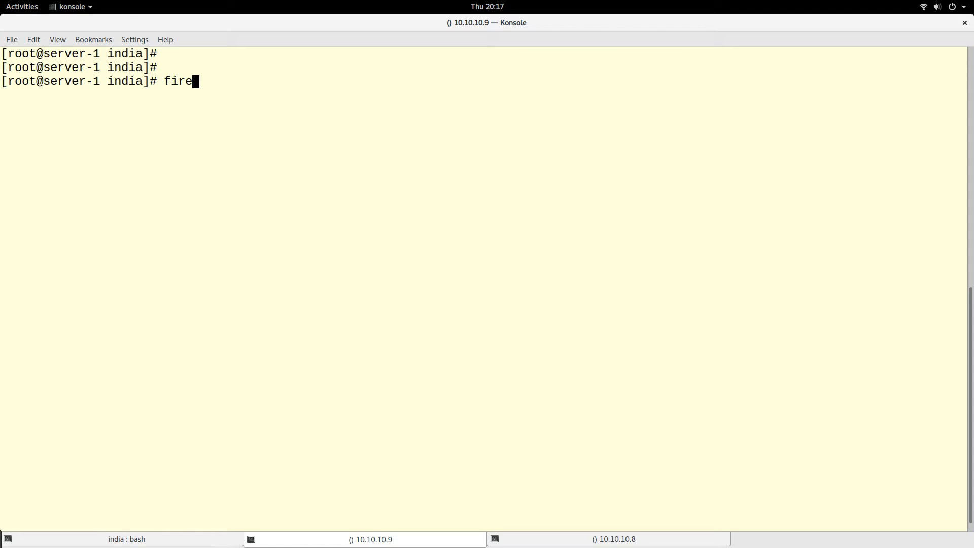
text(wa)
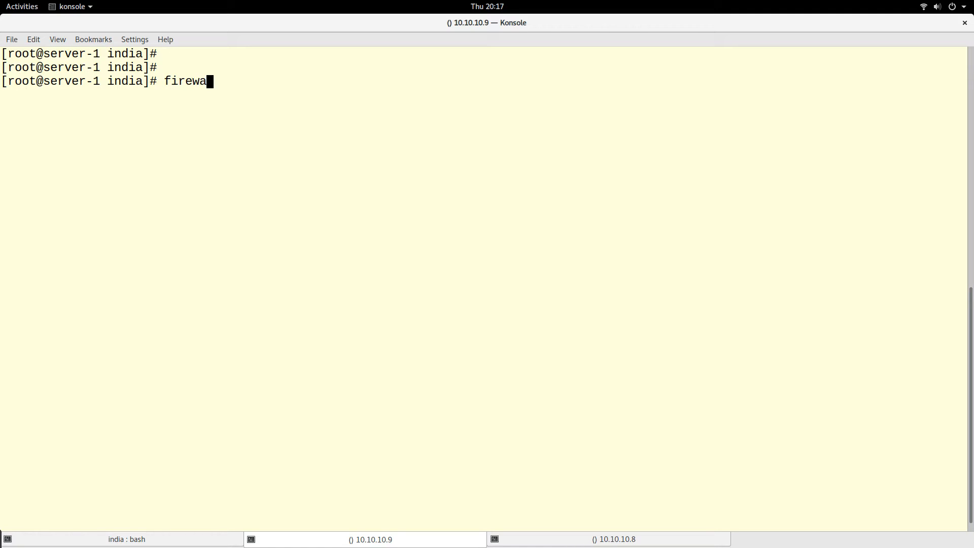
text(ll-cmd)
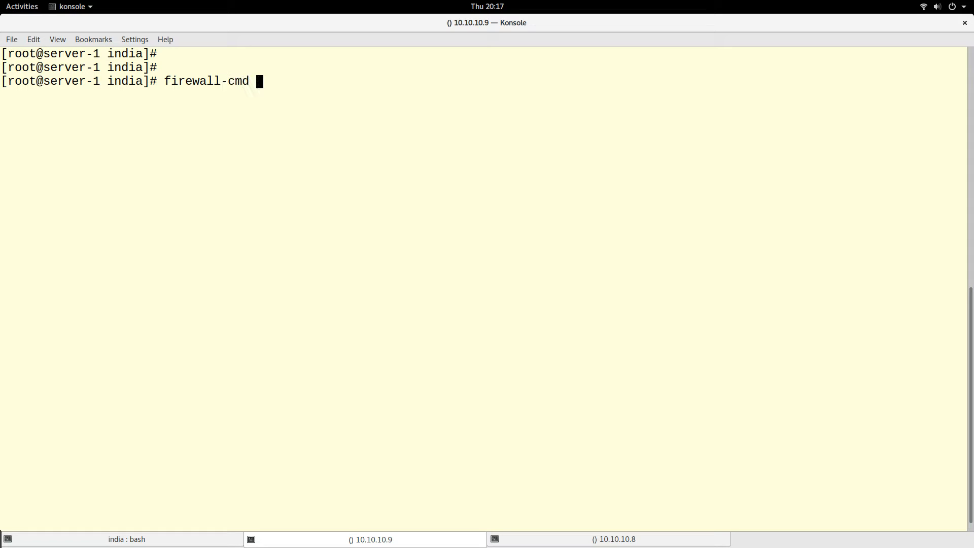
text(-ll)
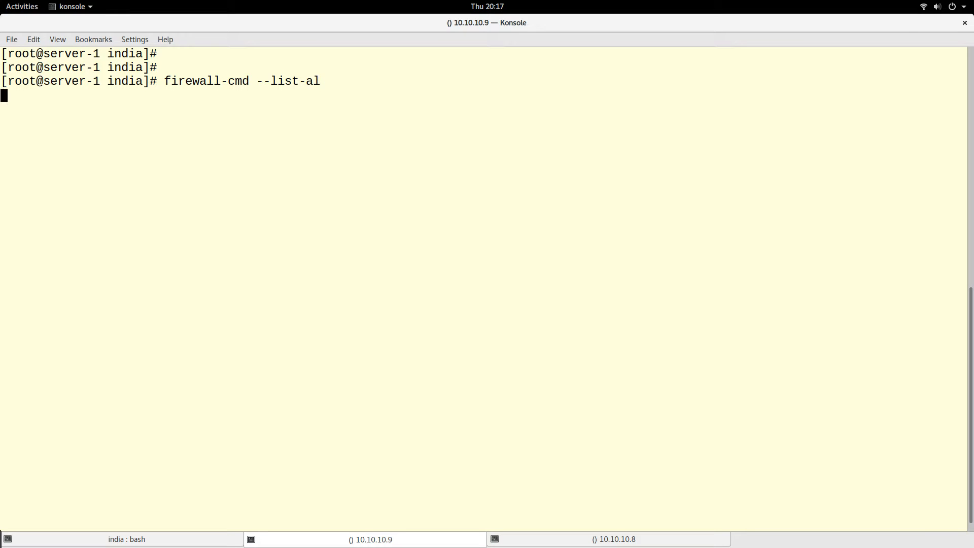
key(Return)
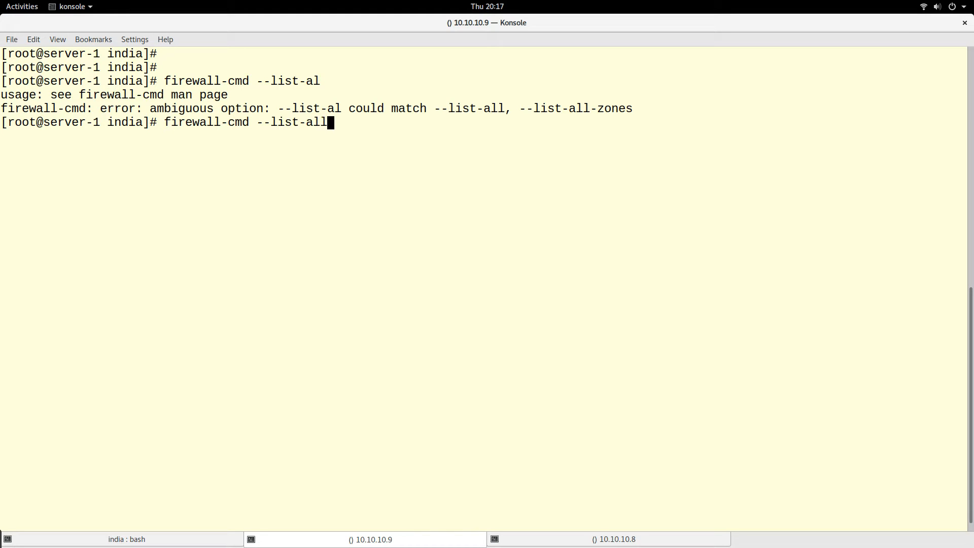
key(Return)
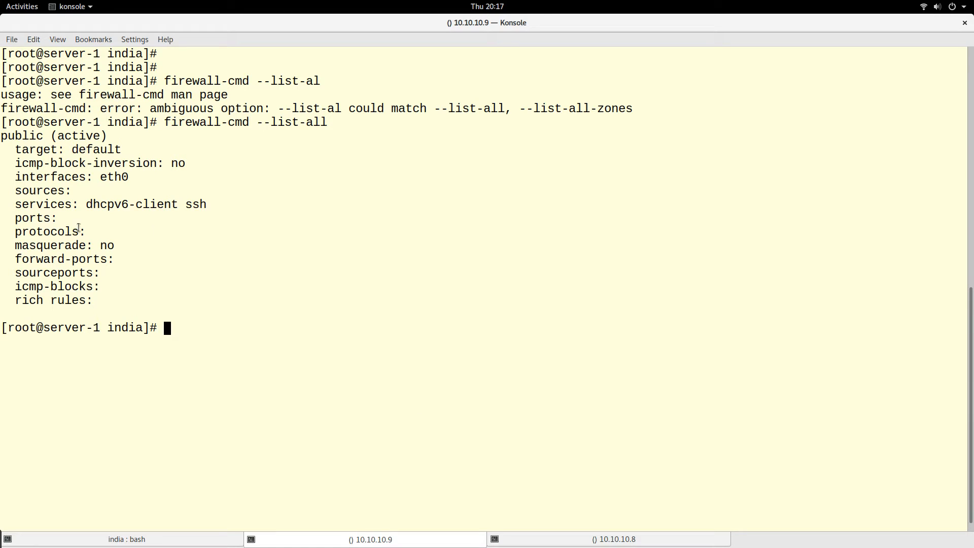
double_click(22, 135)
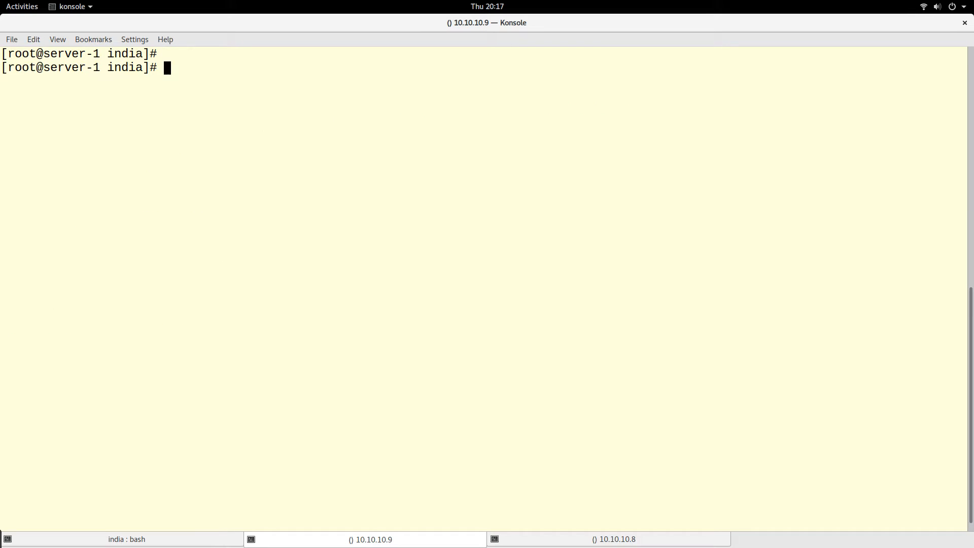
text(firewall-cmd --lis)
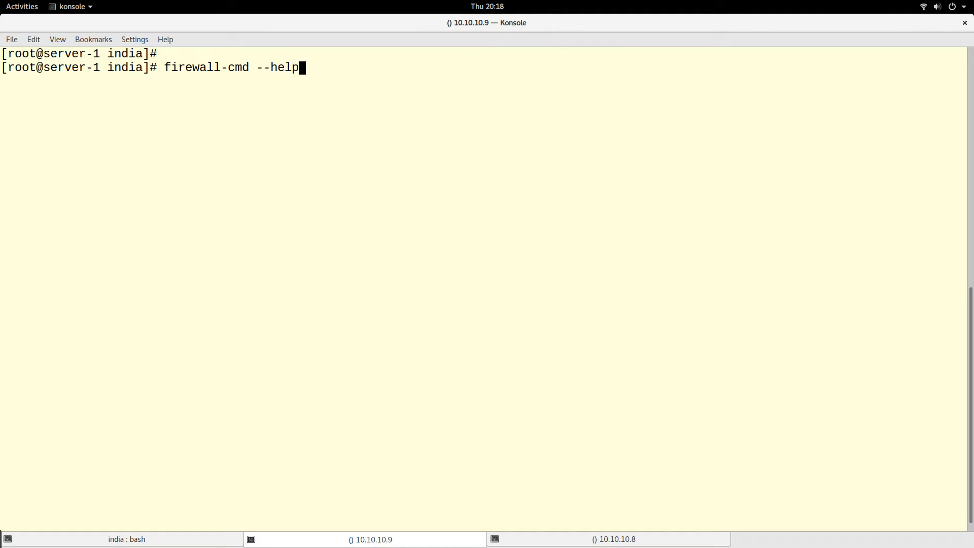
key(Return)
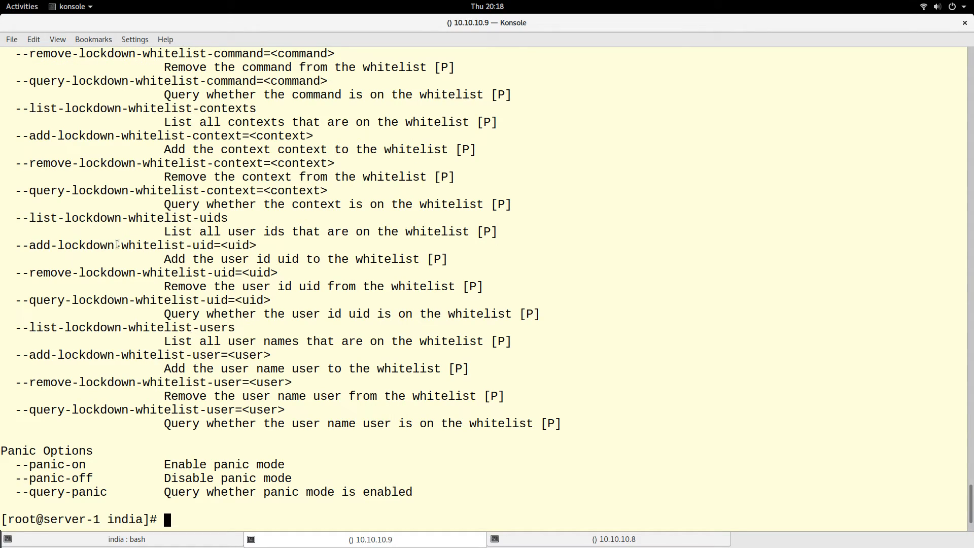
mouse_move(570, 301)
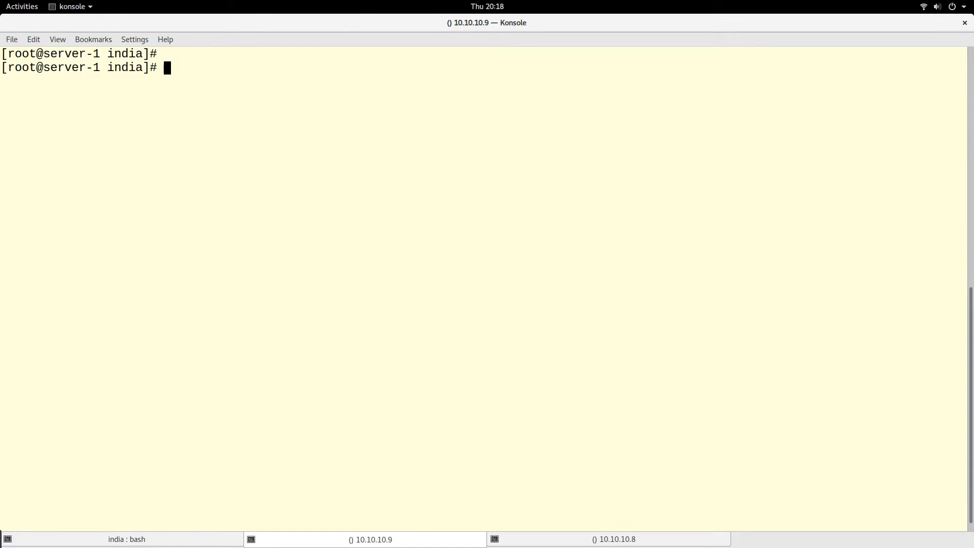
Filter firewall-cmd --help through grep forward-port and highlight the --query-forward-port option.
text(firewall-cmd --help | grep)
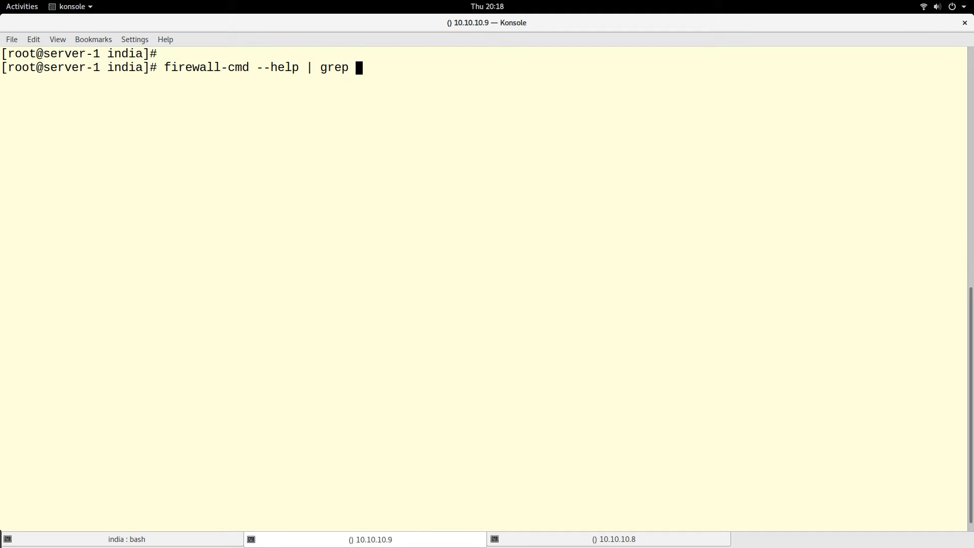
text(f)
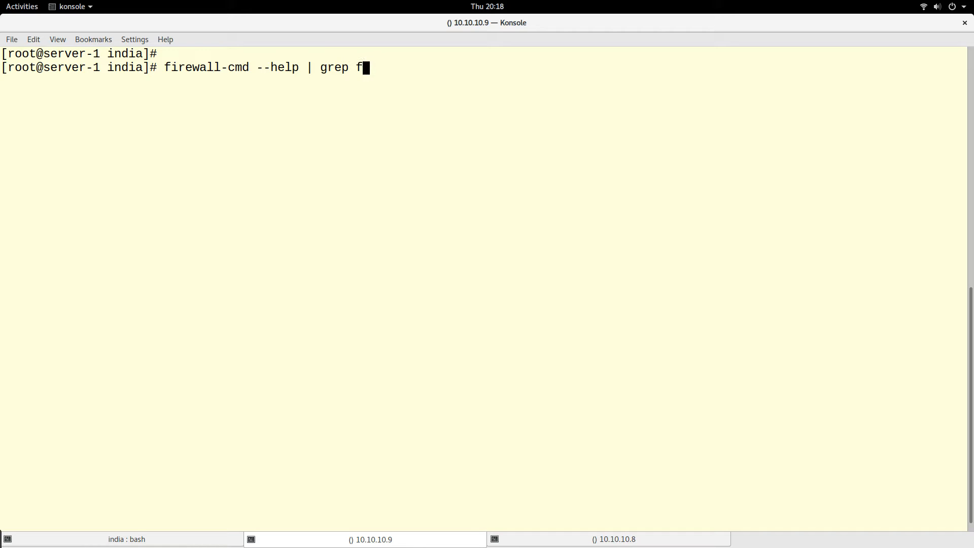
text(orward-po)
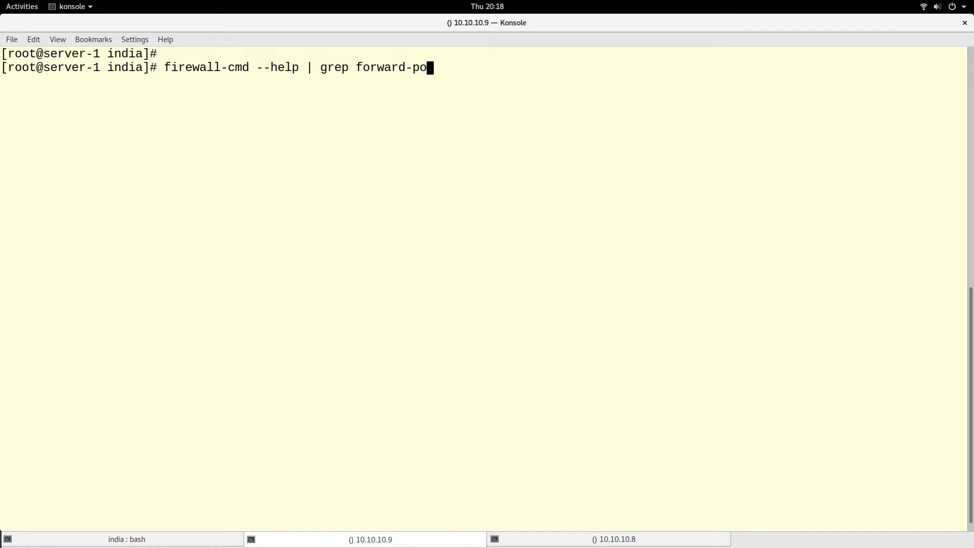
key(Return)
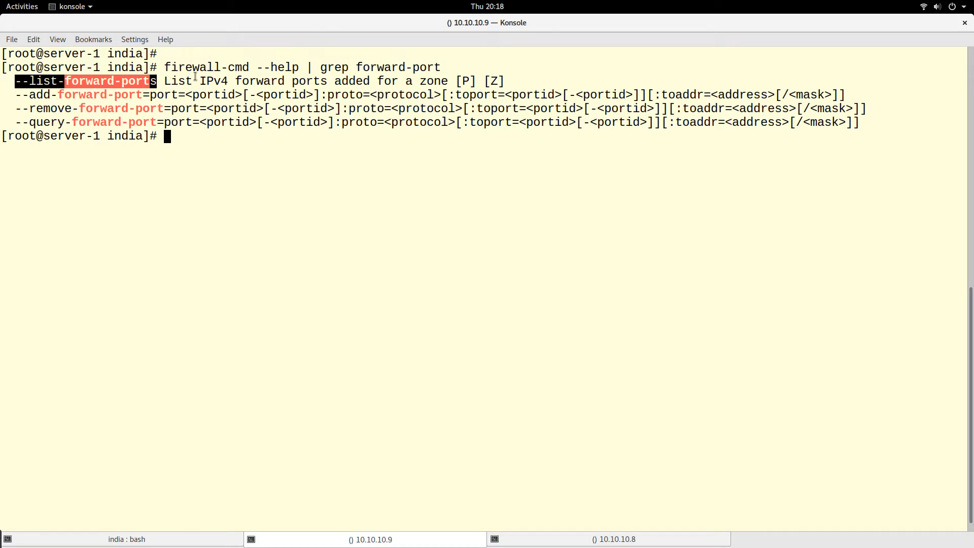
mouse_move(132, 98)
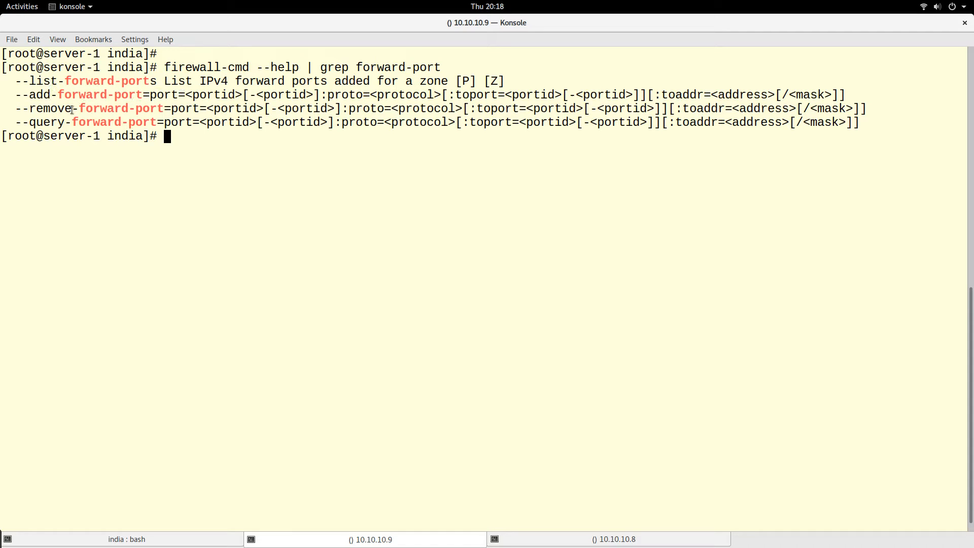
drag(15, 122, 199, 122)
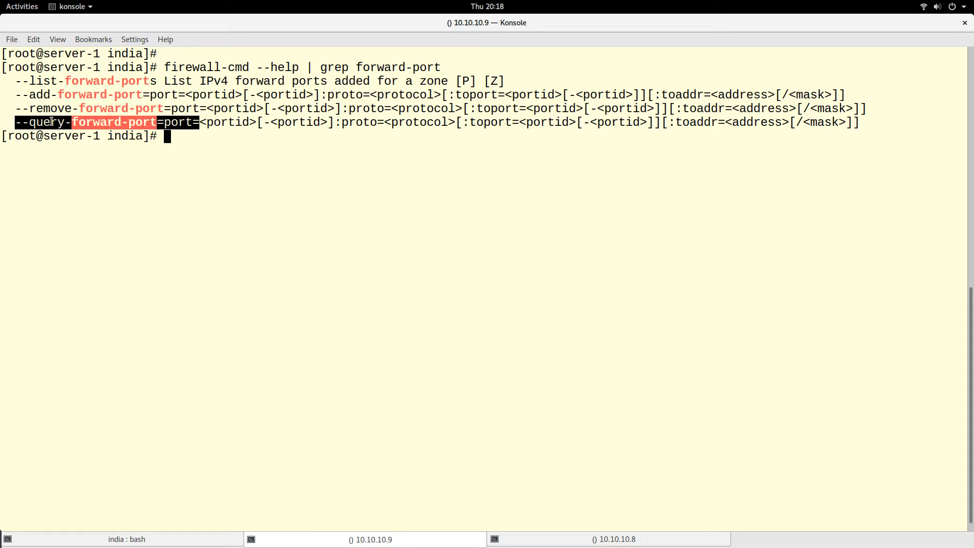
click(223, 175)
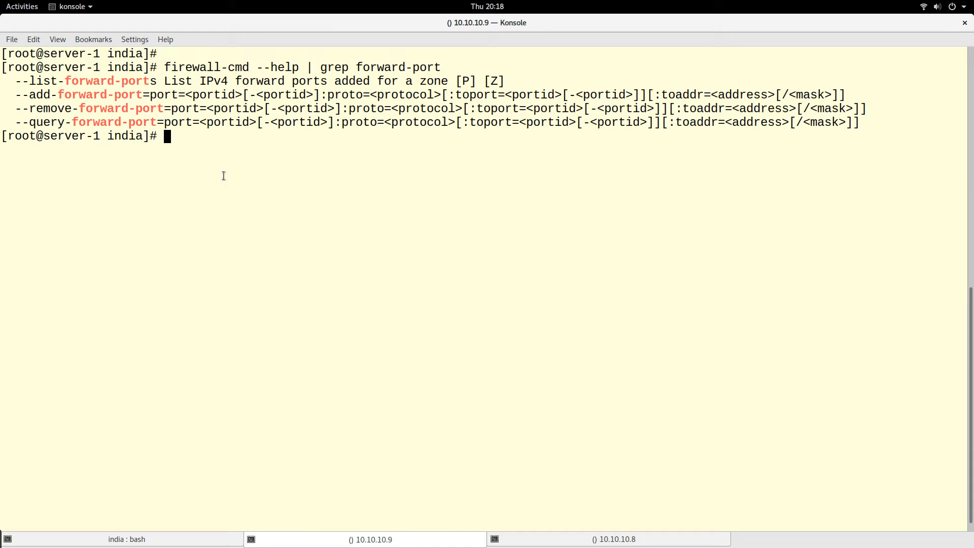
Run firewall-cmd --list-forward-ports on server-1, returning an empty list.
text(firewall)
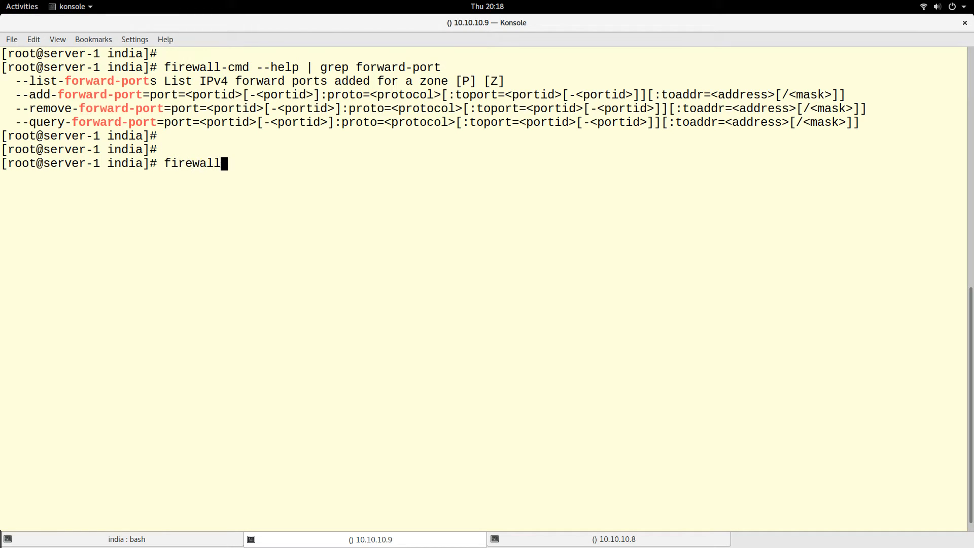
text(-cmd)
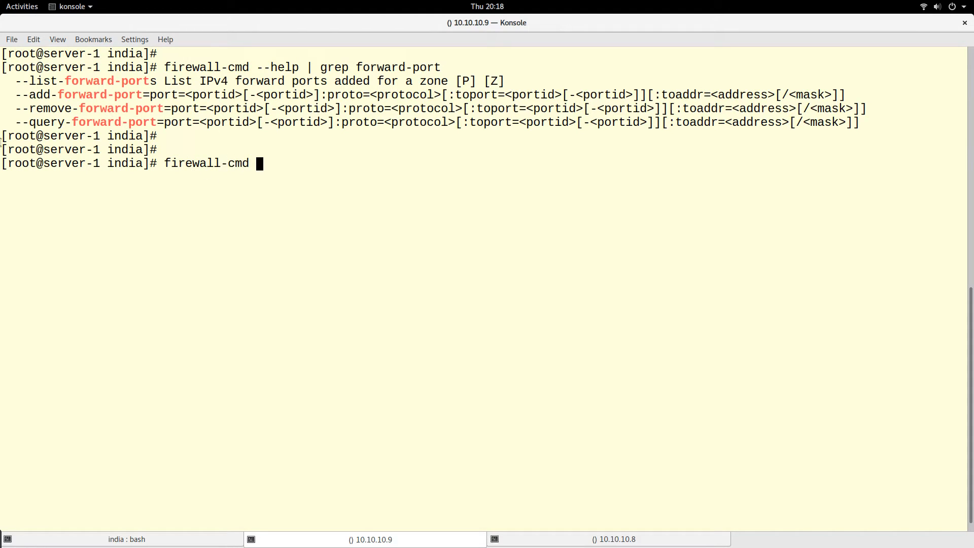
text(--list-forward-ports)
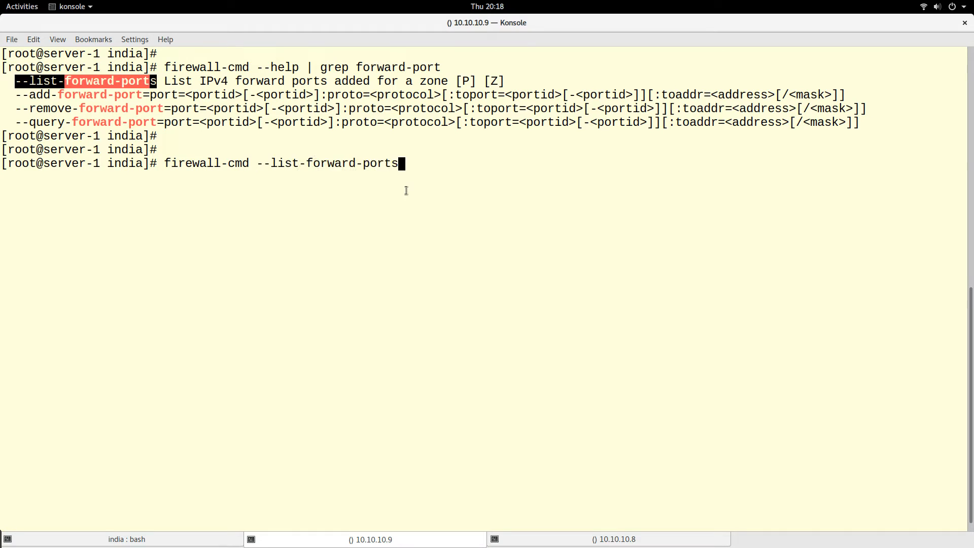
key(Return)
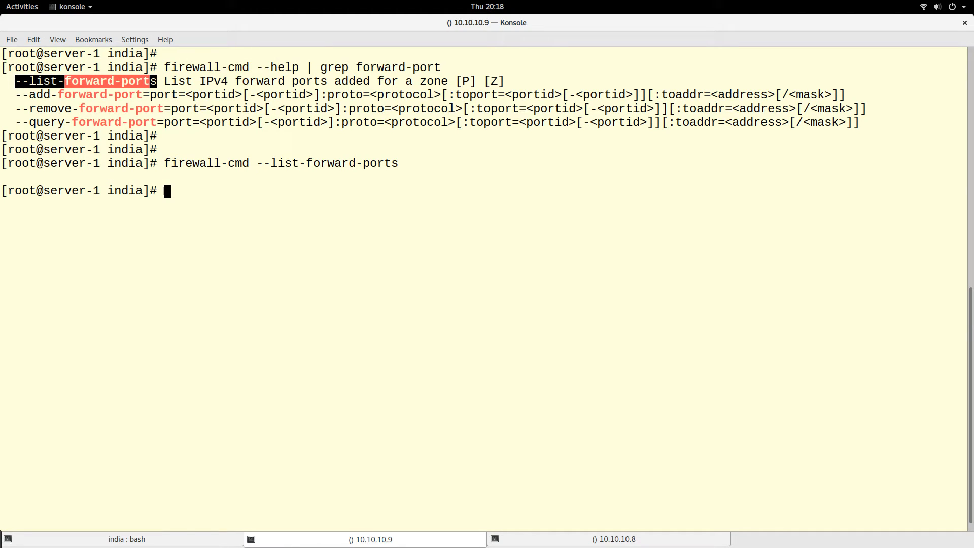
key(Return)
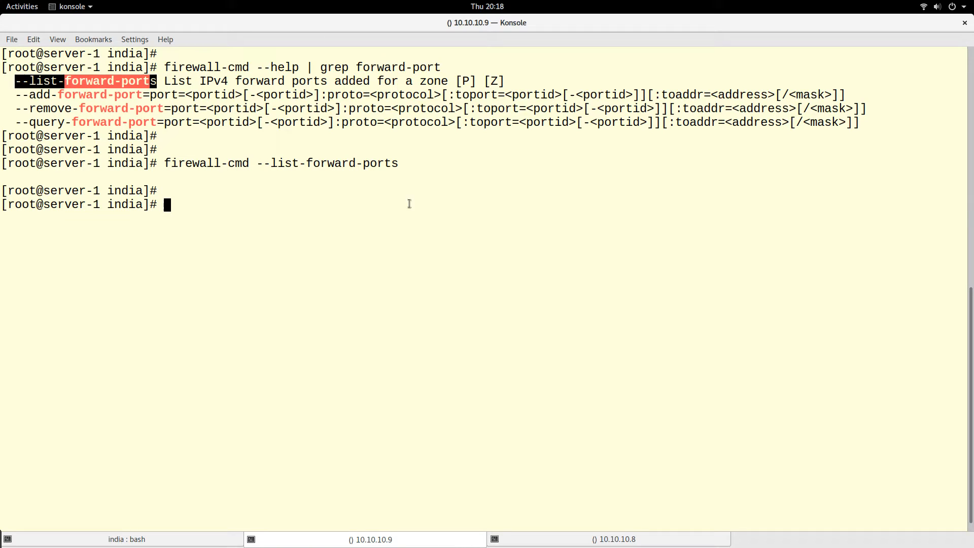
key(Return)
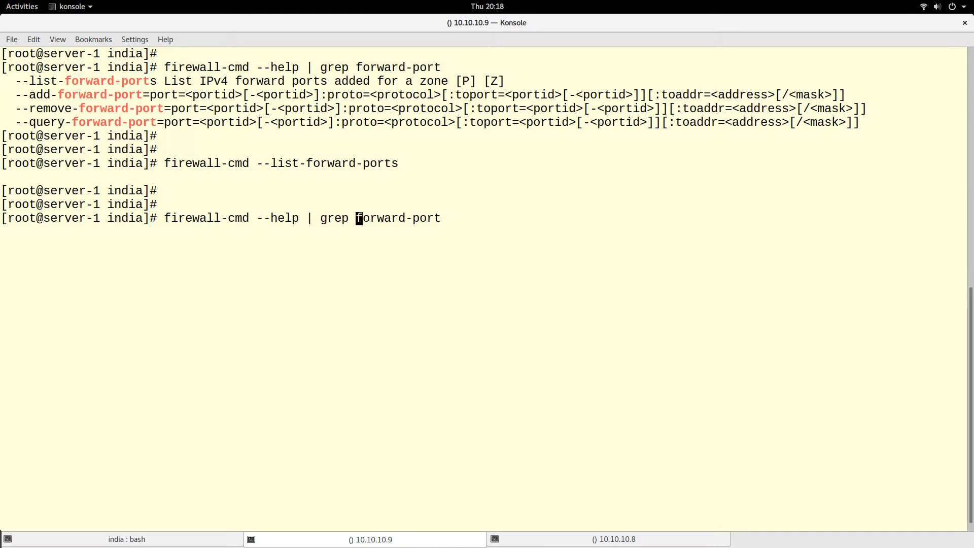
Re-run the help grep narrowed to add-forward-port and highlight fields of its syntax line.
text(add-)
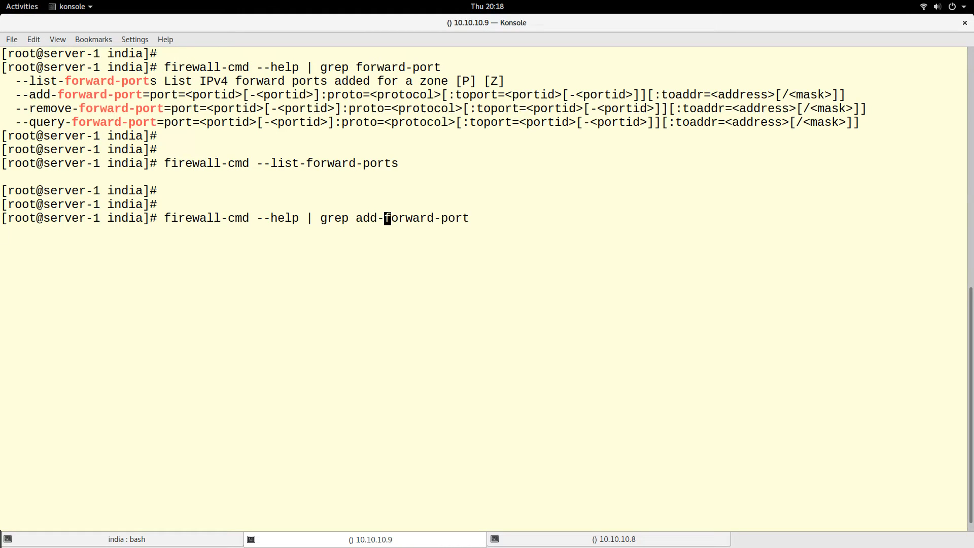
key(Return)
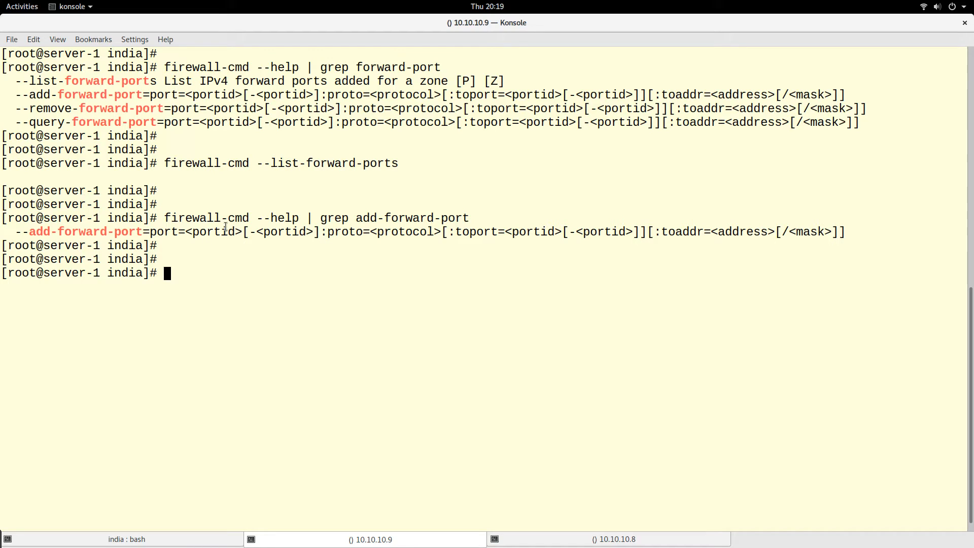
double_click(213, 232)
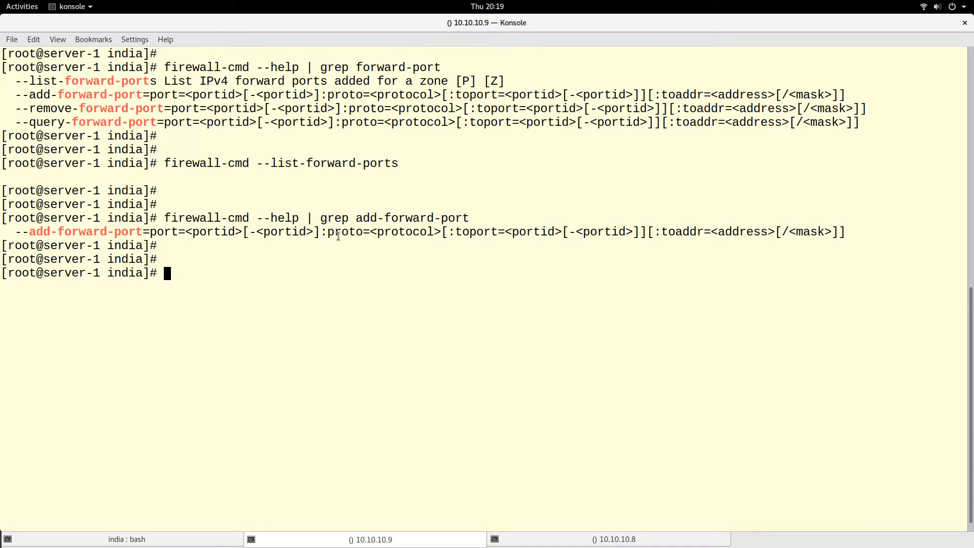
double_click(345, 231)
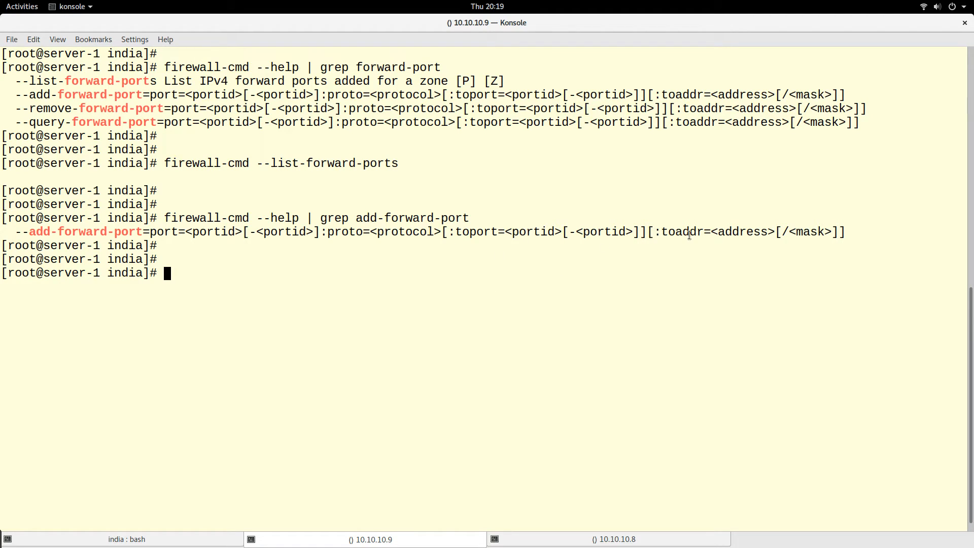
mouse_move(660, 289)
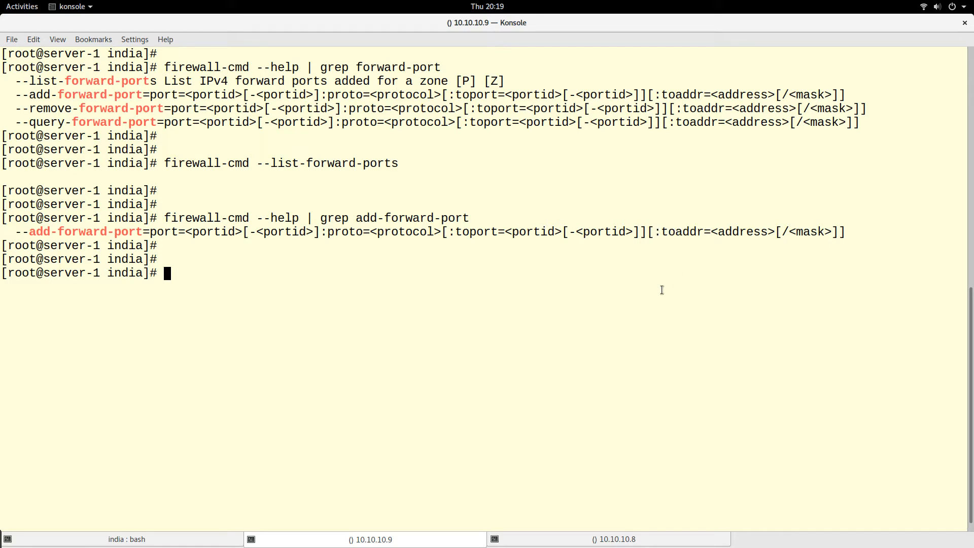
mouse_move(648, 231)
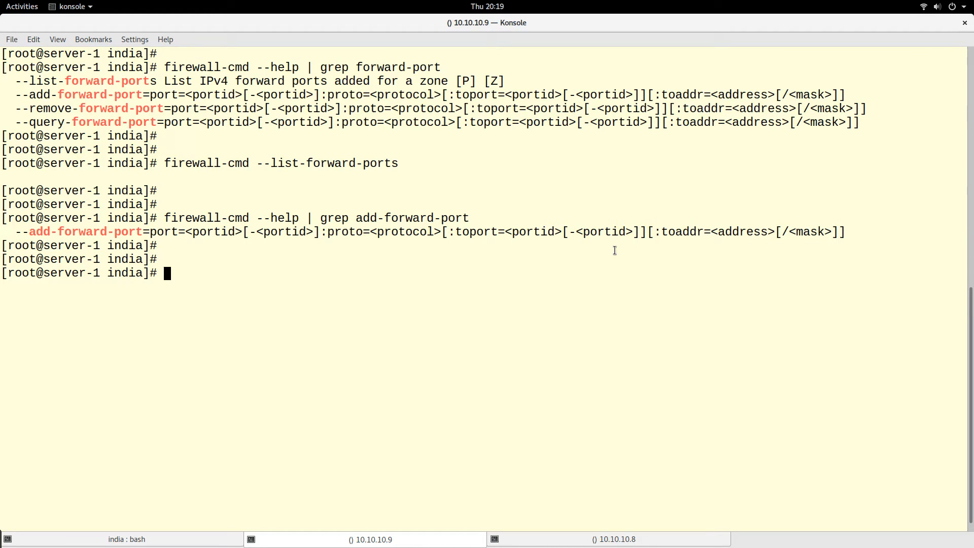
mouse_move(542, 250)
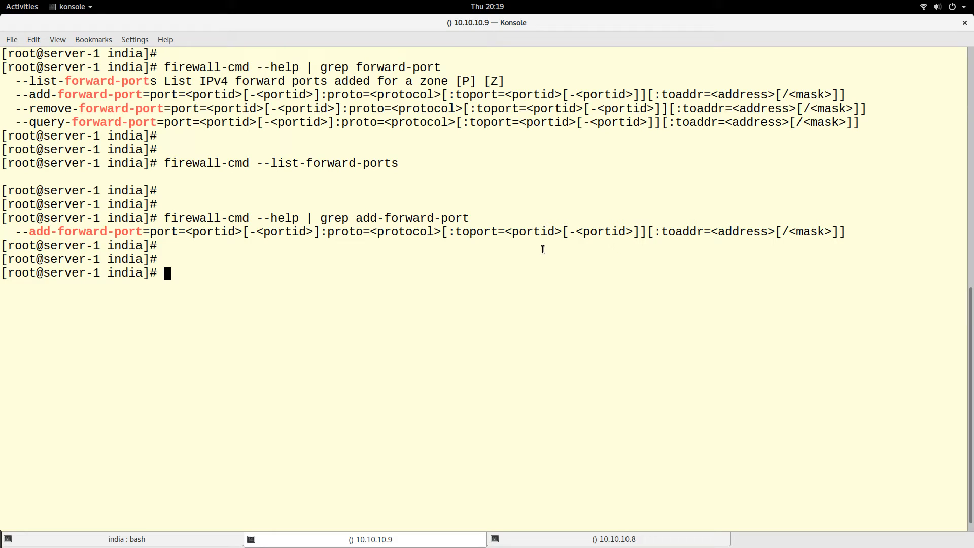
mouse_move(521, 275)
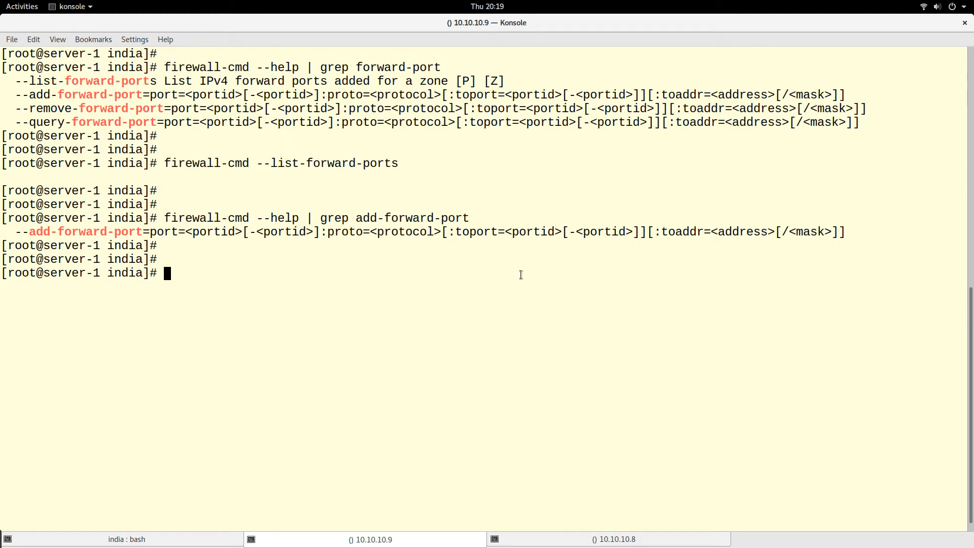
Add forward port=8999:proto=tcp:toport=80 to the running firewall on server-1.
key(Return)
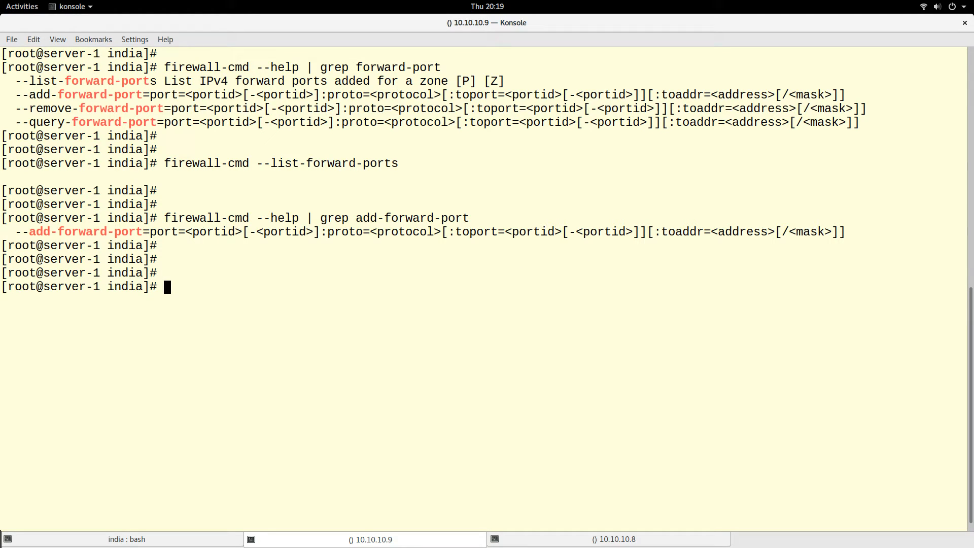
text(firewall-cmd --help | grep add-forward-po)
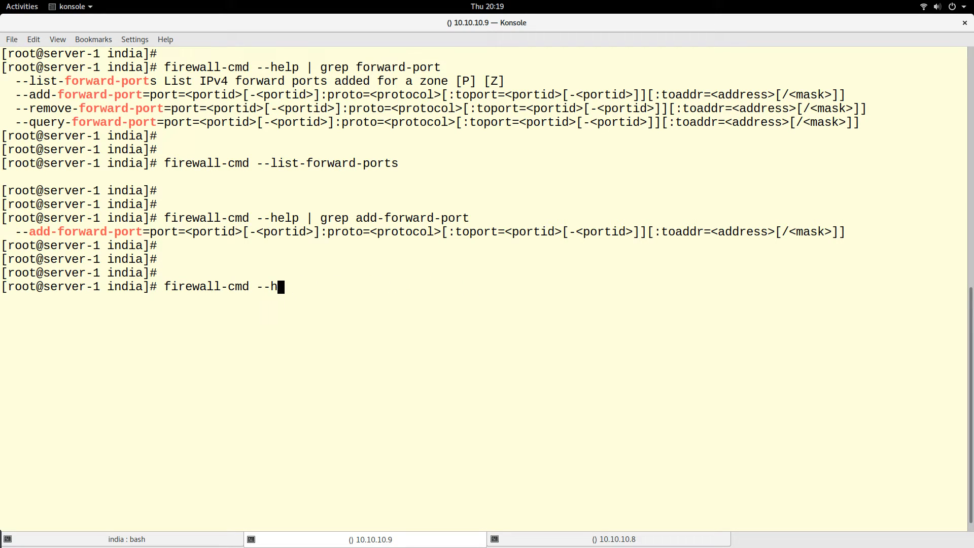
key(BackSpace)
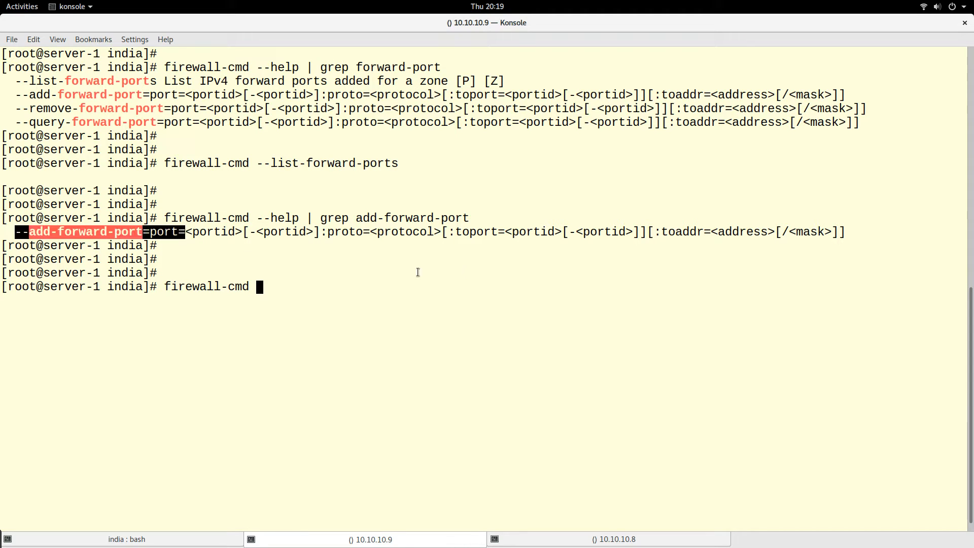
text(--add-forward-port=port=)
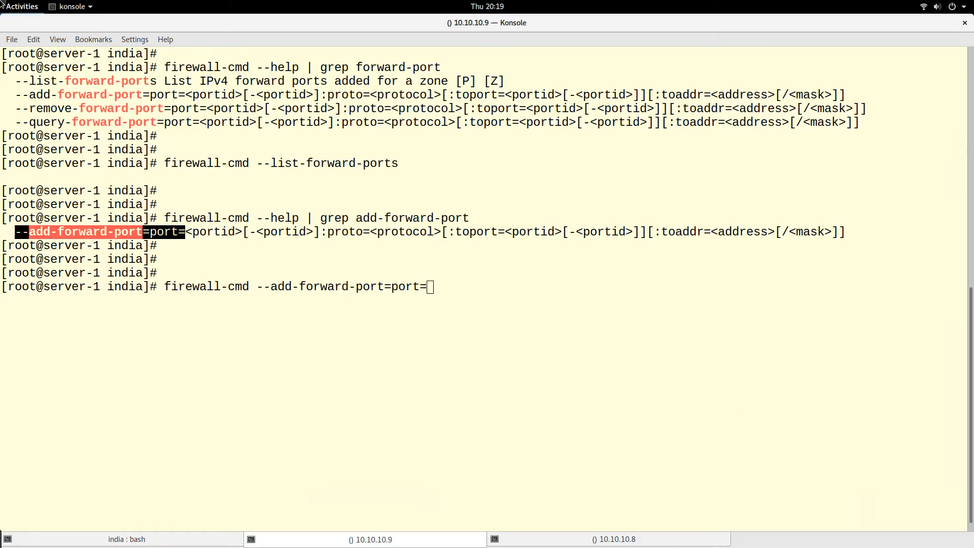
click(77, 6)
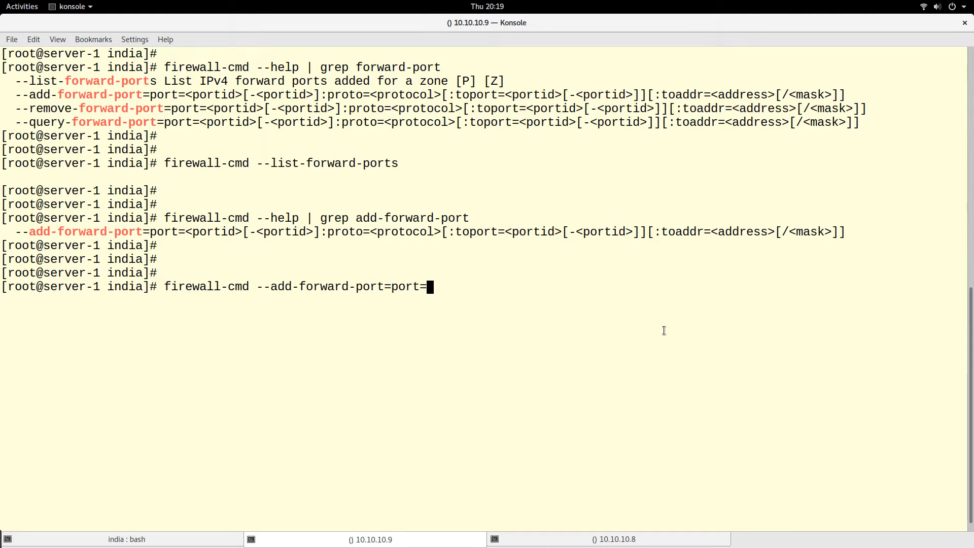
text(8999)
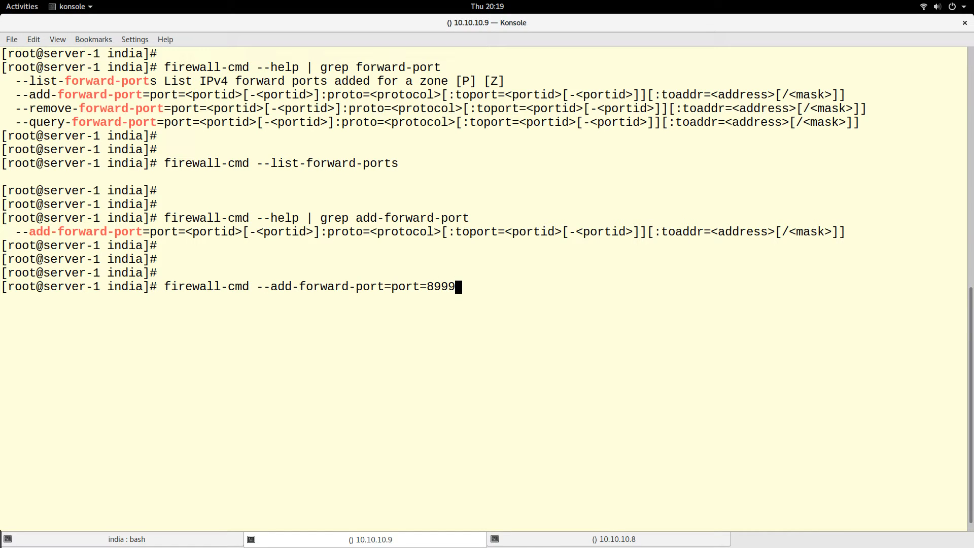
text(:proto)
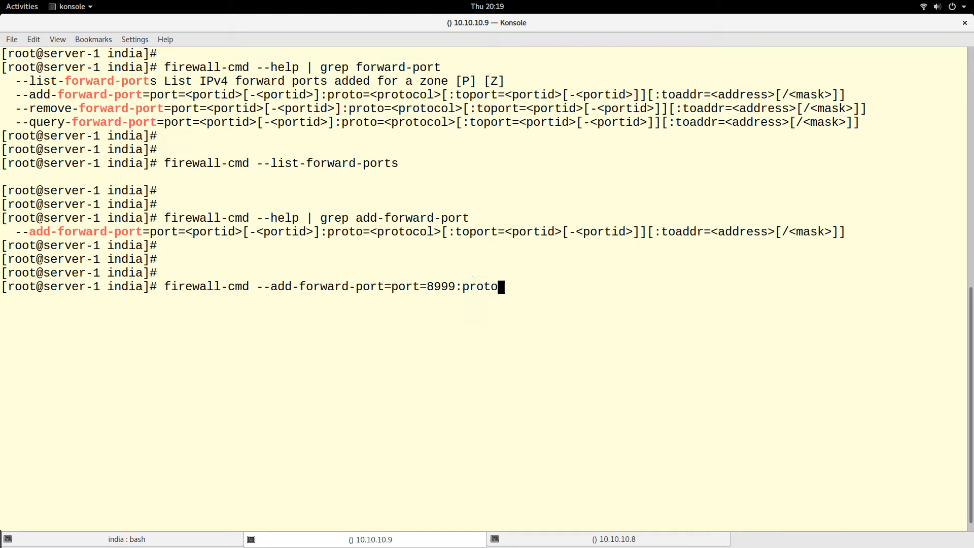
text(=)
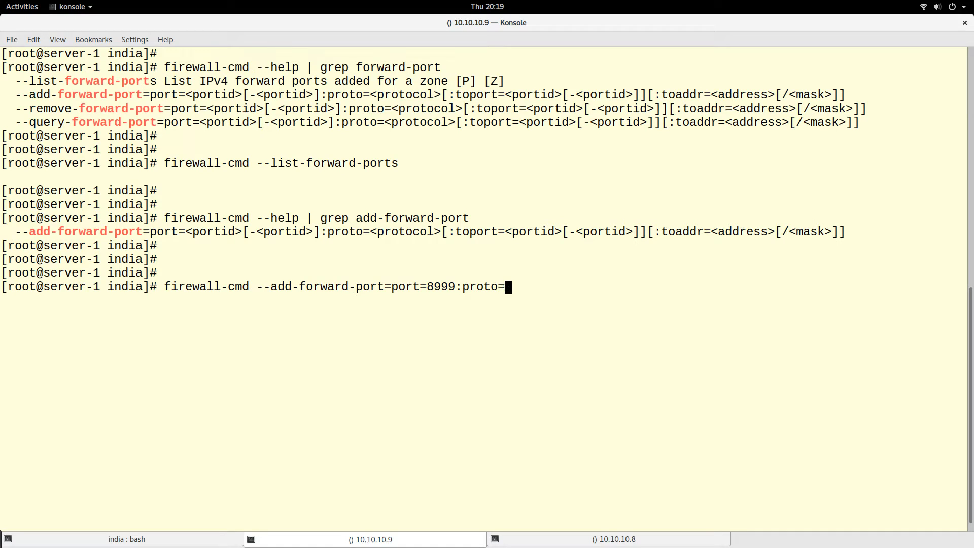
text(tcp:)
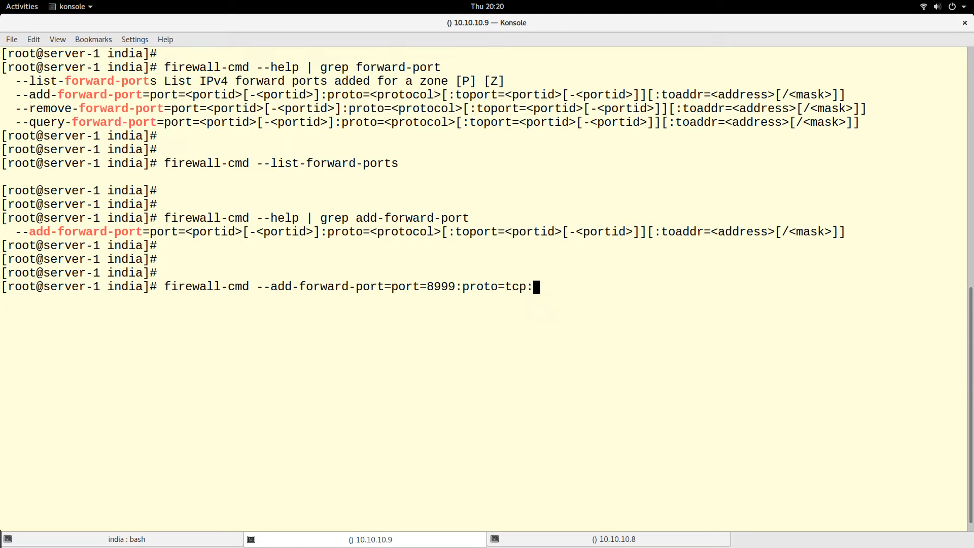
text(t)
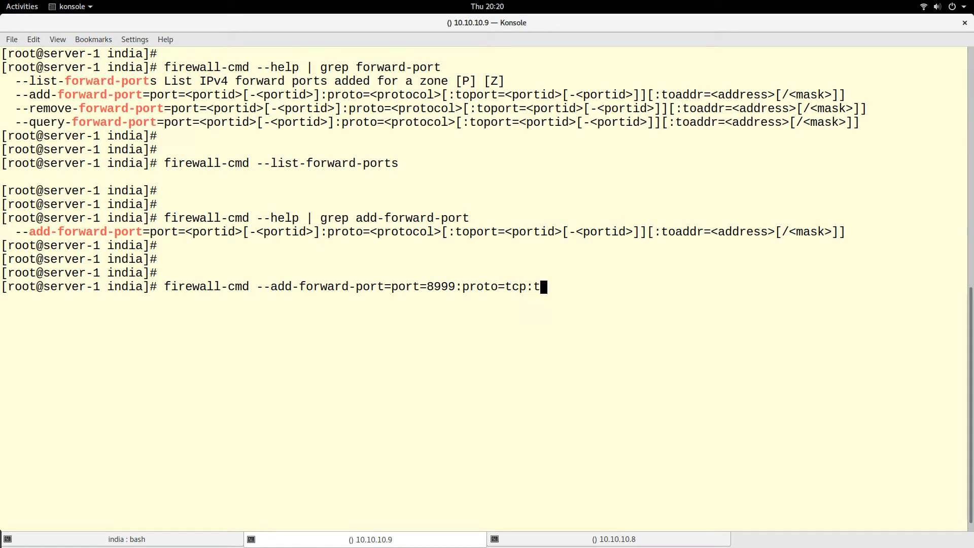
text(opo)
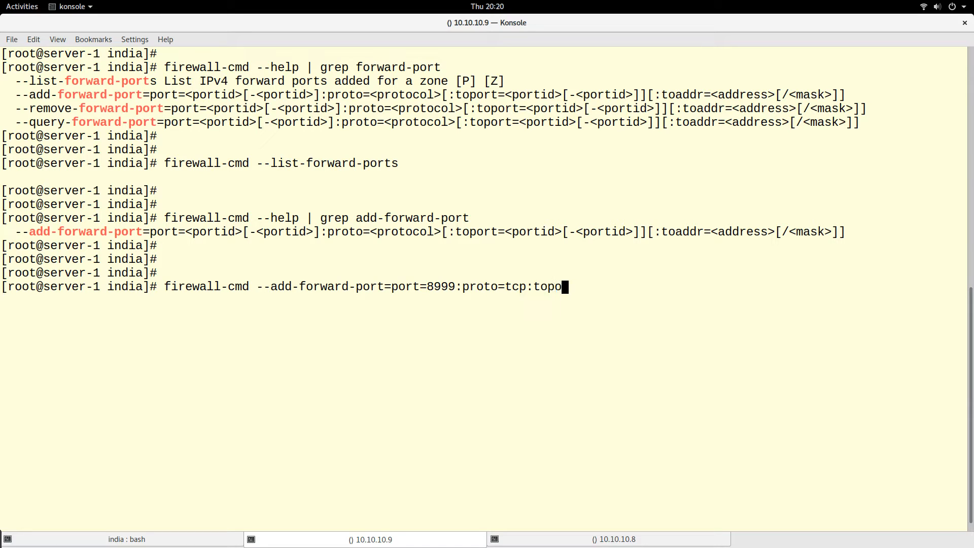
text(rt=)
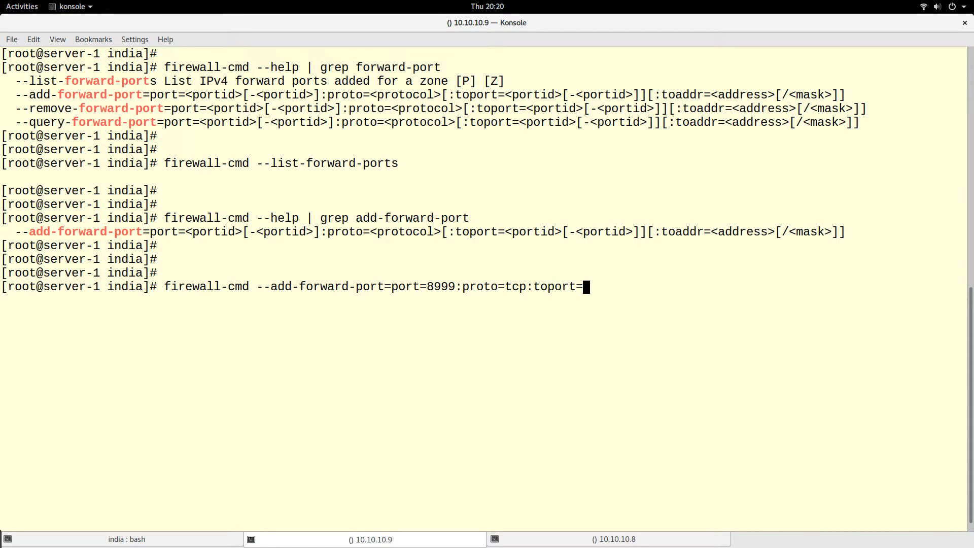
text(80)
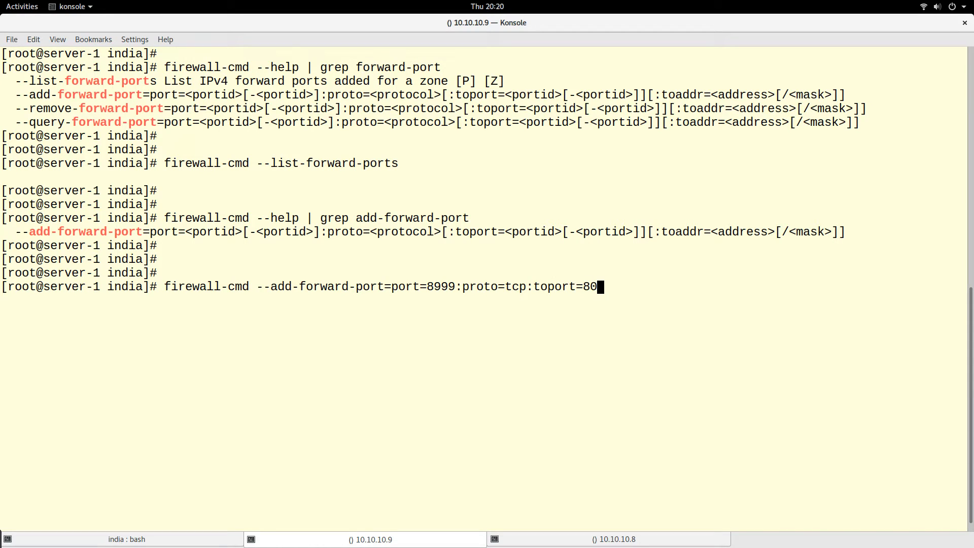
key(Return)
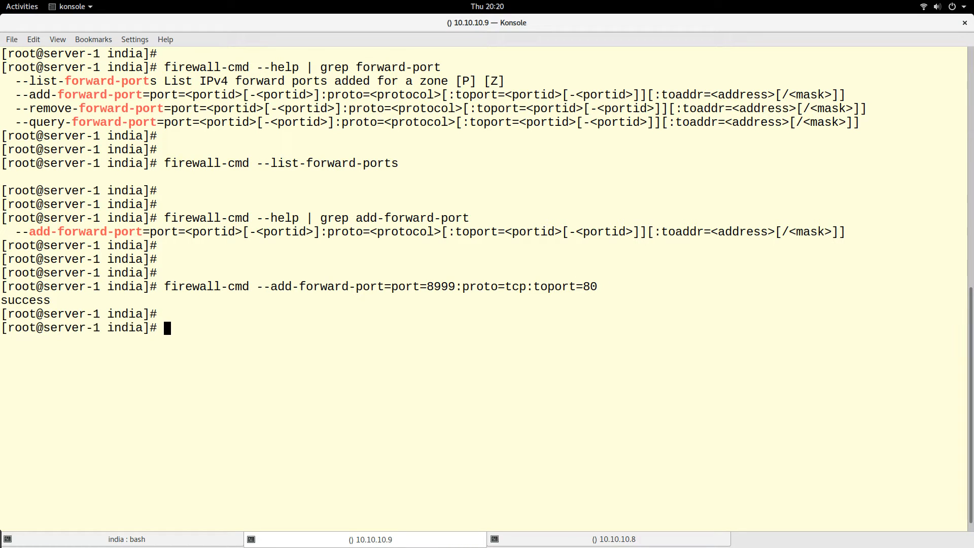
Repeat the 8999-to-80 TCP forward-port rule with --permanent to save it.
text(firewall-cmd --add-forward-port=port=8999:proto=tcp:toport=80 --)
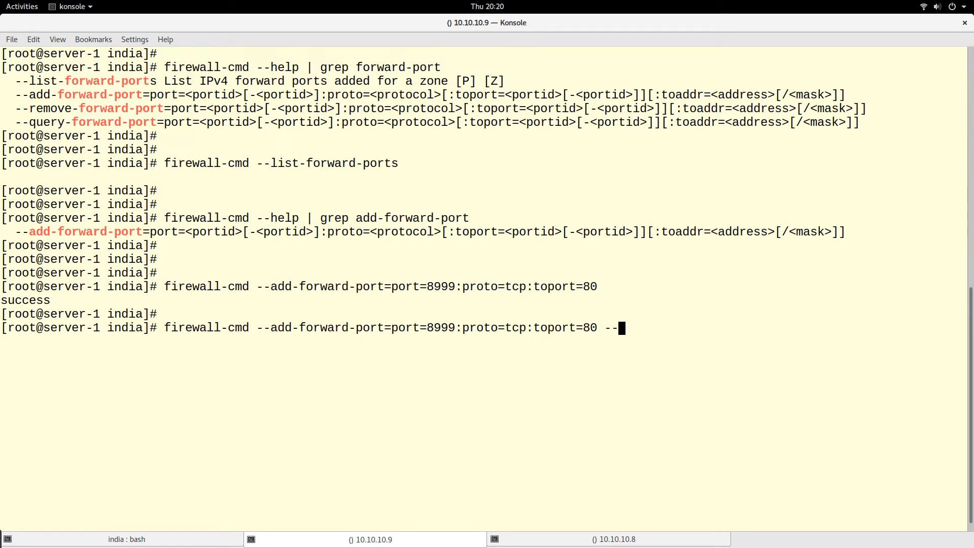
text(permanen)
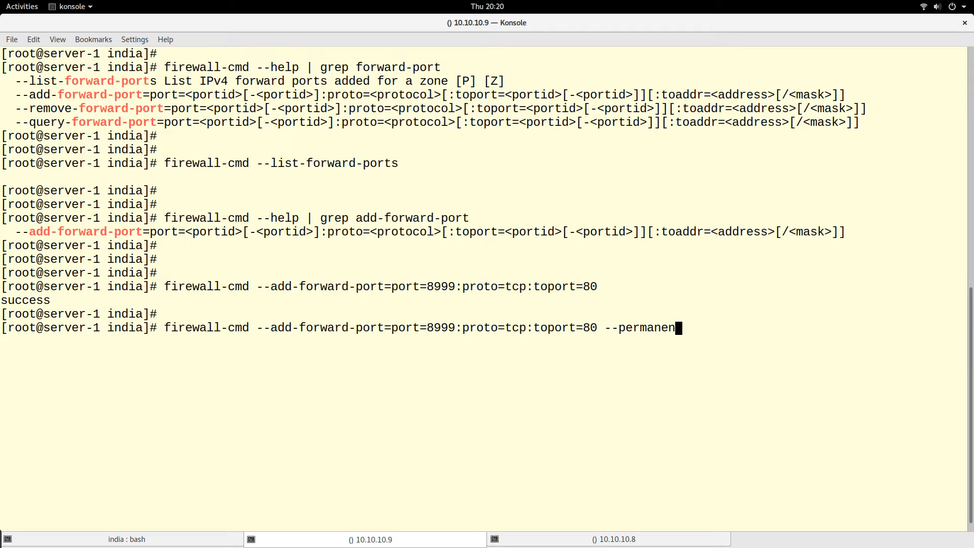
key(Return)
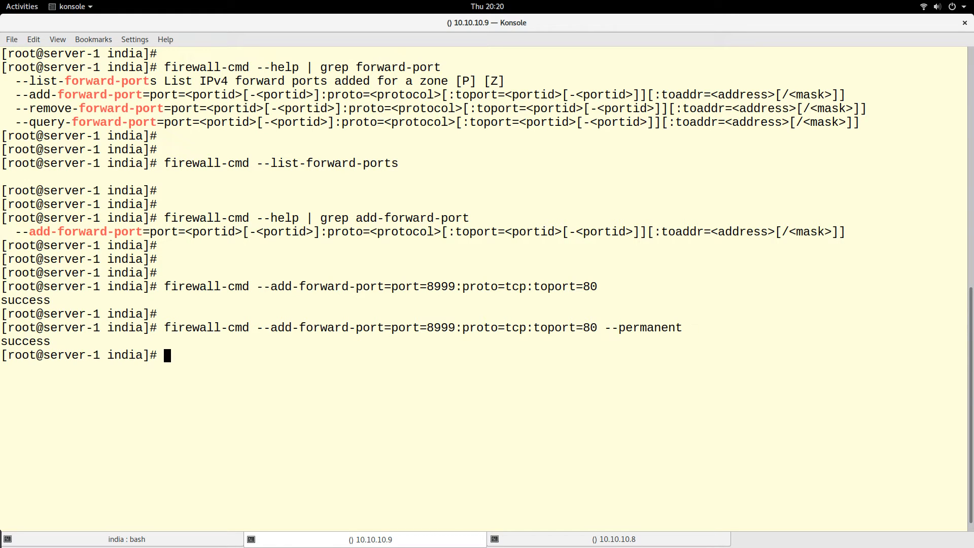
key(Return)
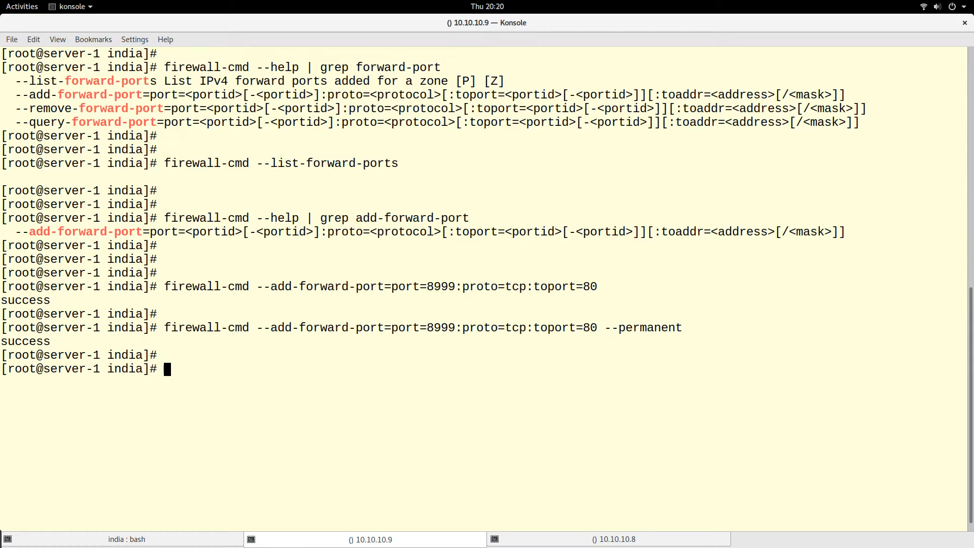
Reload the firewall with firewall-cmd --reload.
text(firewall-cmd --add-forward-port=port=8999)
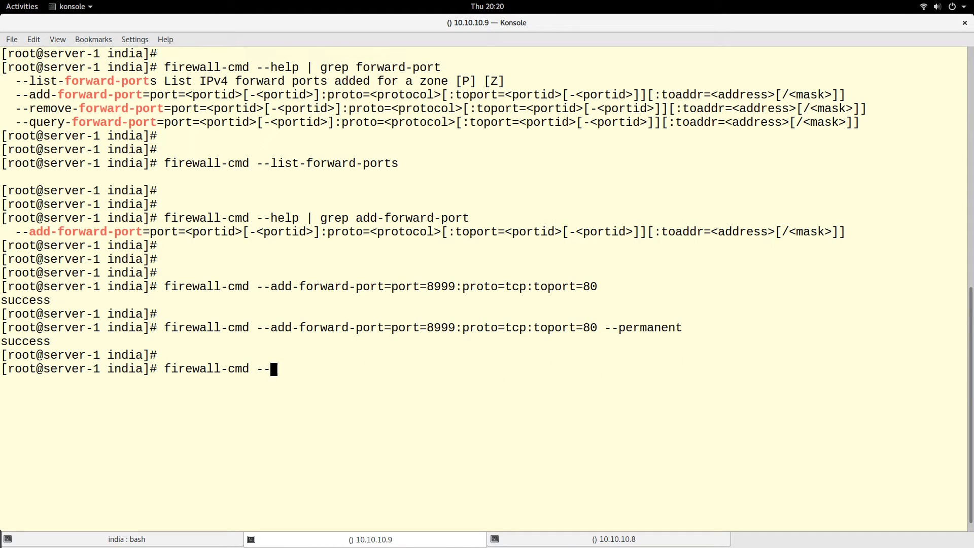
text(reload)
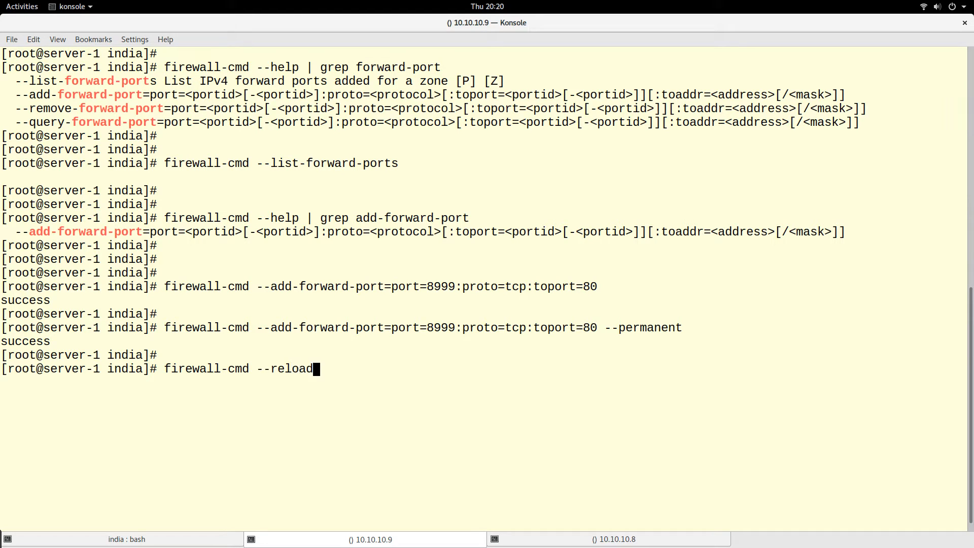
key(Return)
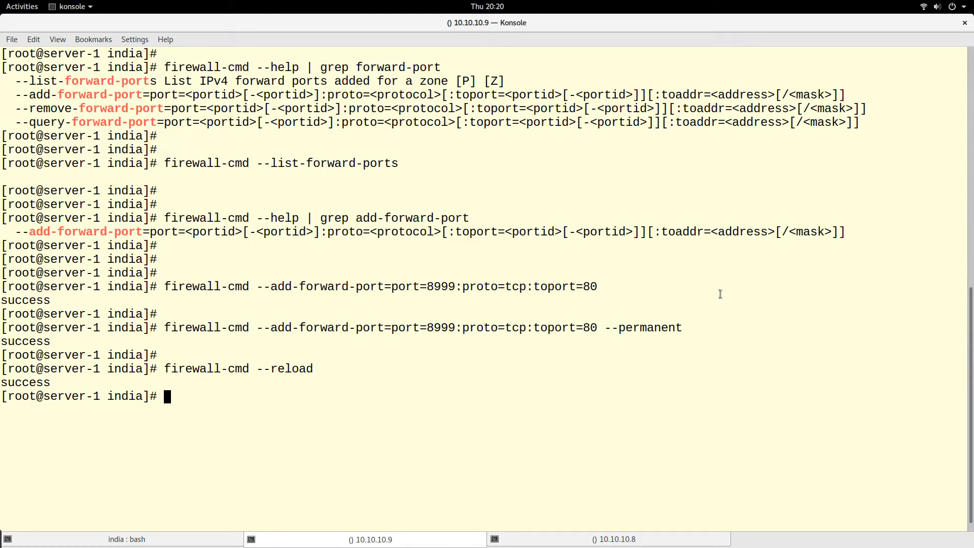
mouse_move(443, 384)
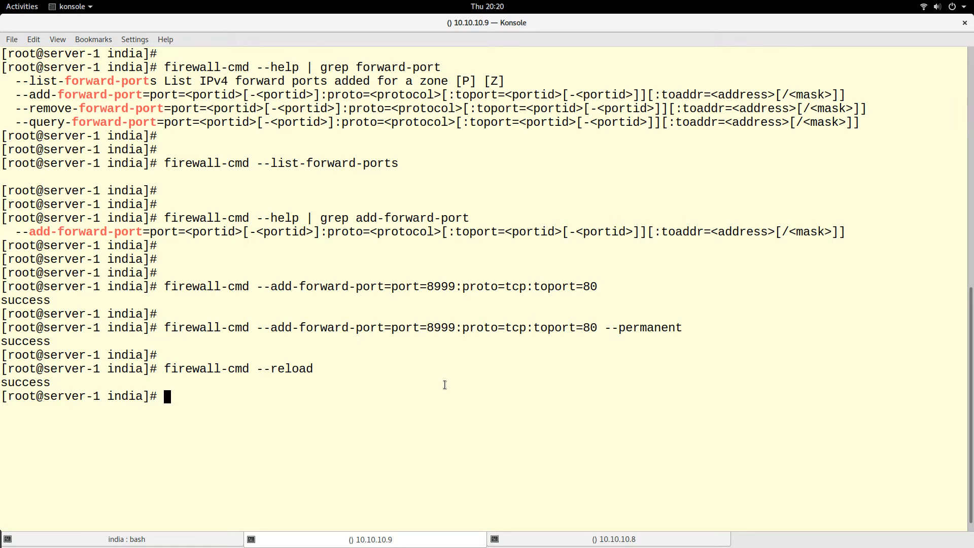
mouse_move(516, 358)
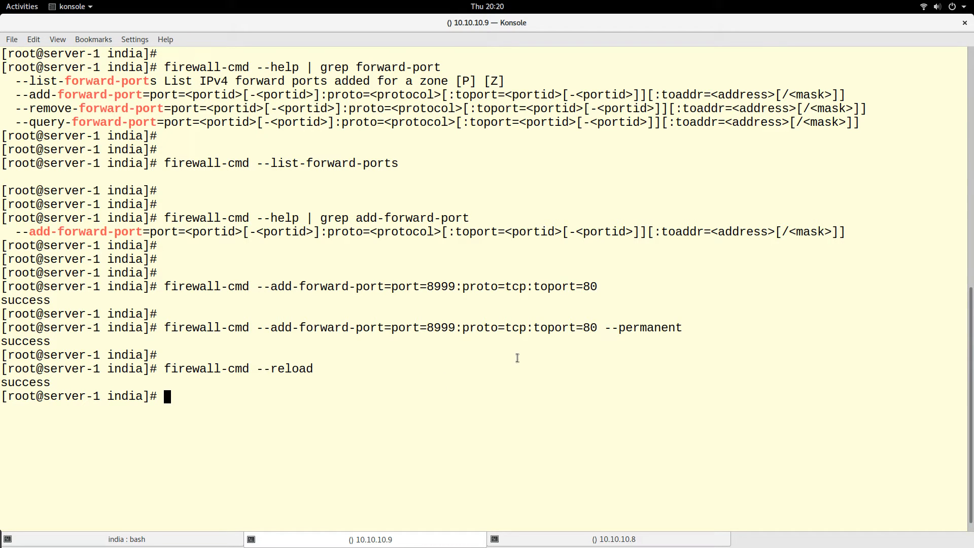
Run firewall-cmd --list-all to confirm the public zone lists the 8999→80 TCP forward port.
text(firewall-cmd --re)
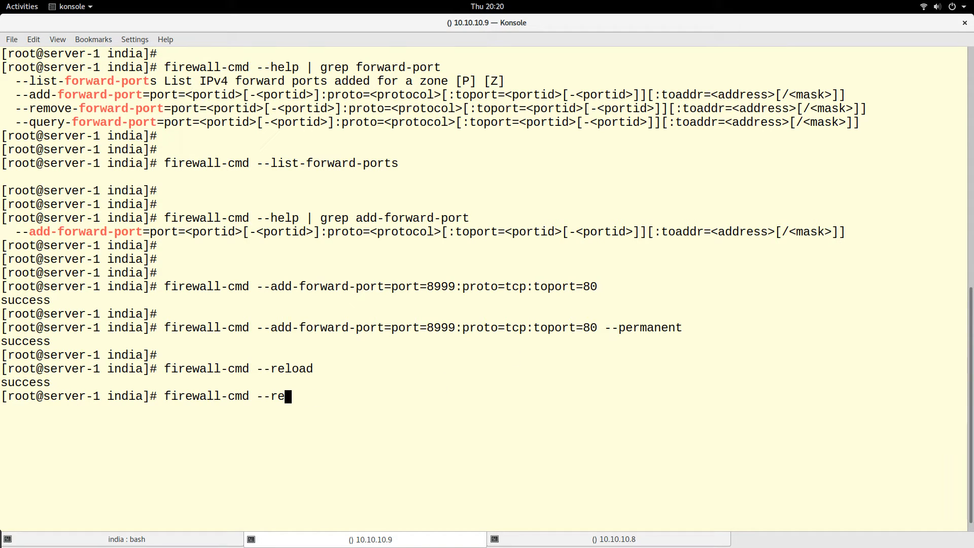
text(-0)
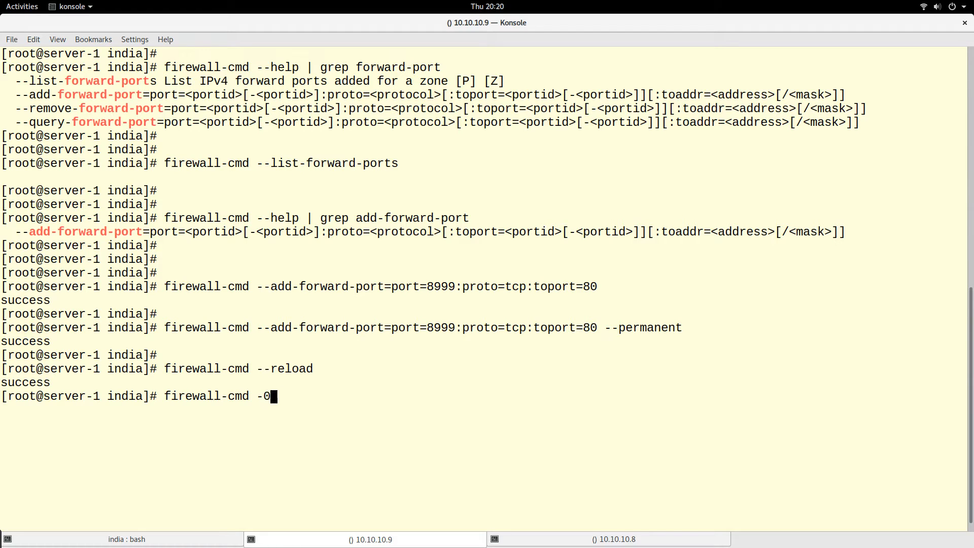
text(-list)
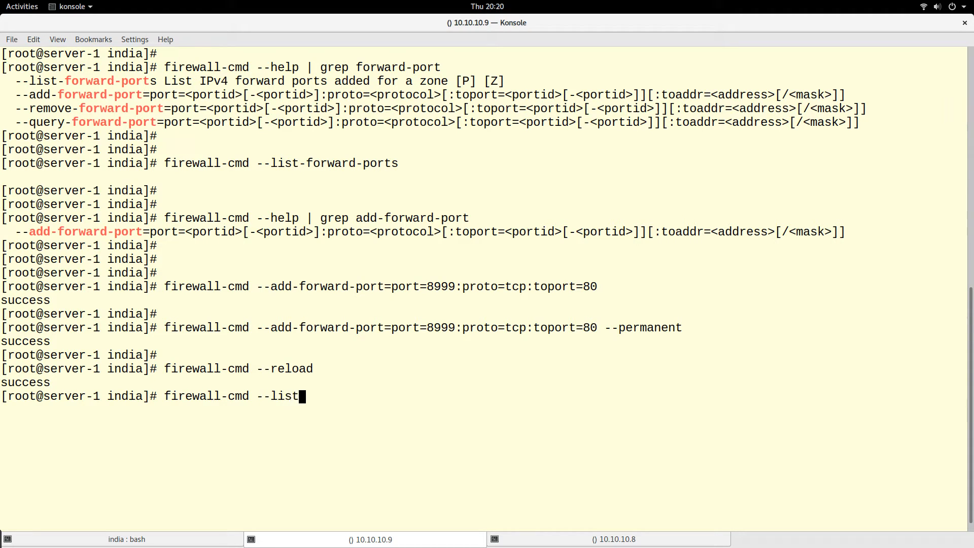
key(Return)
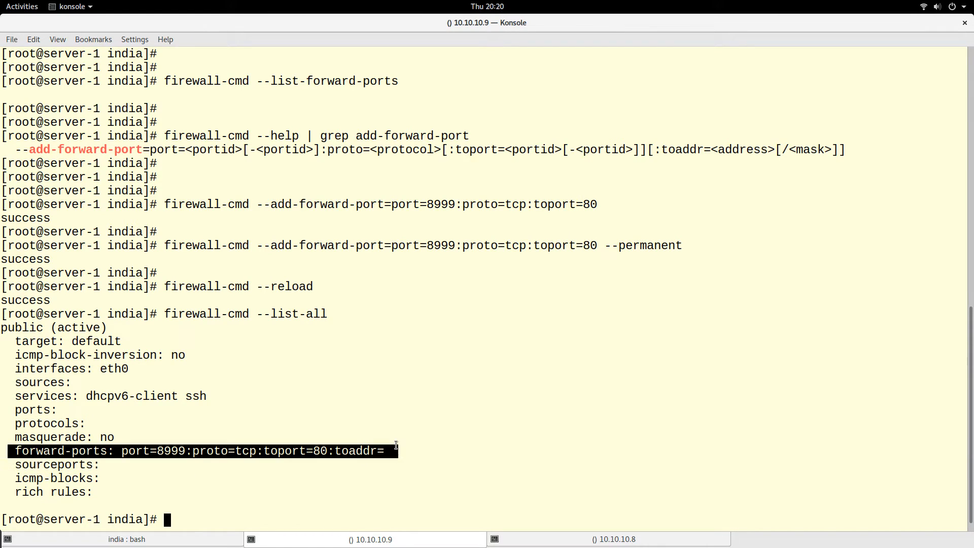
mouse_move(301, 454)
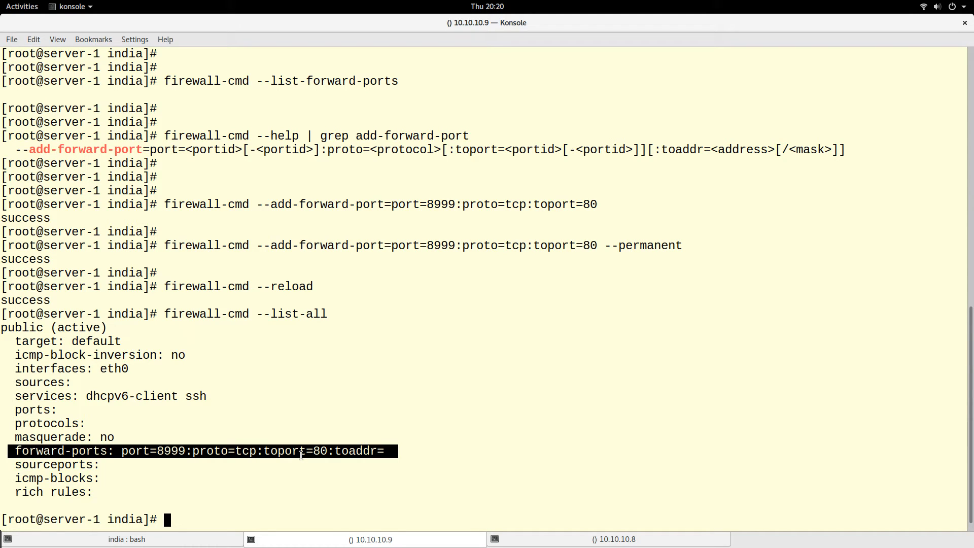
text(cle)
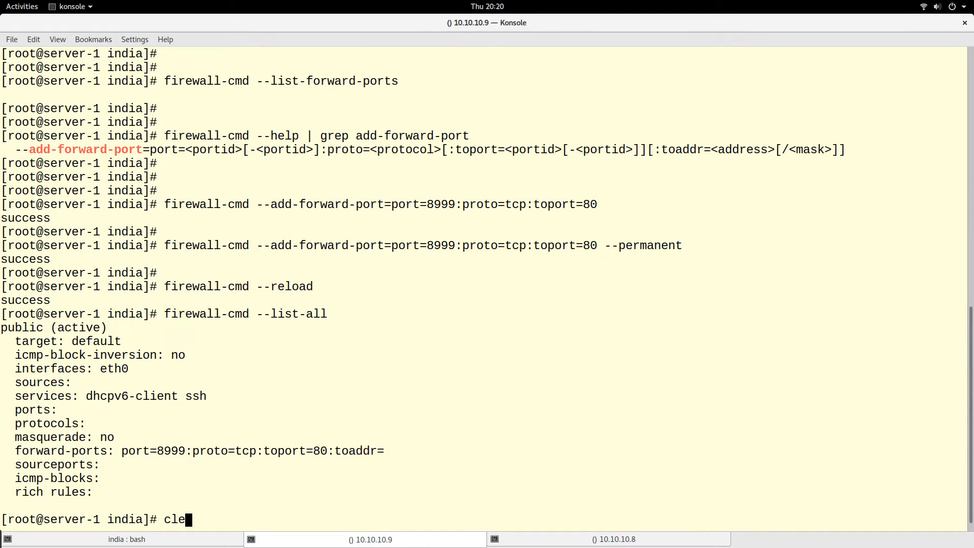
Clear the screen and check systemctl status httpd shows the web server running on server-1.
key(Return)
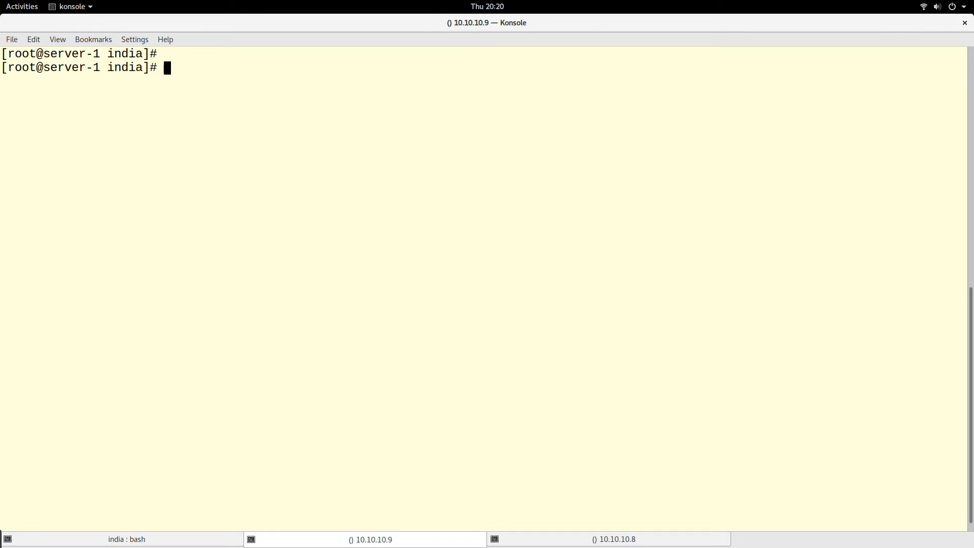
text(syste)
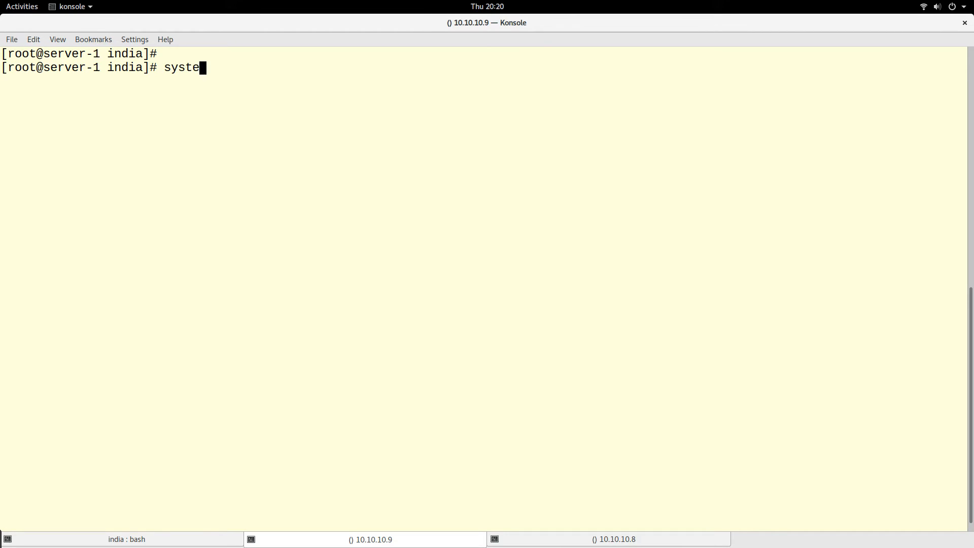
text(mctl s)
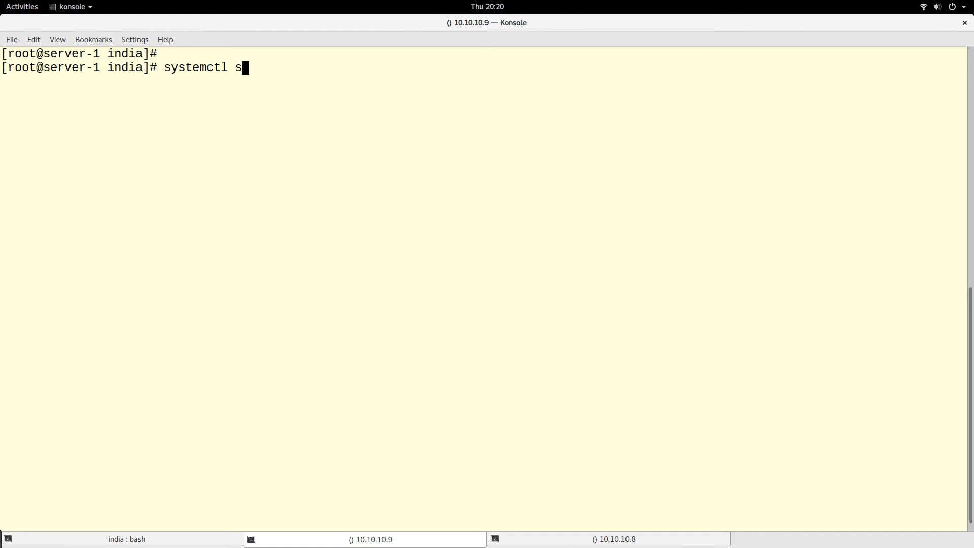
text(tatus h)
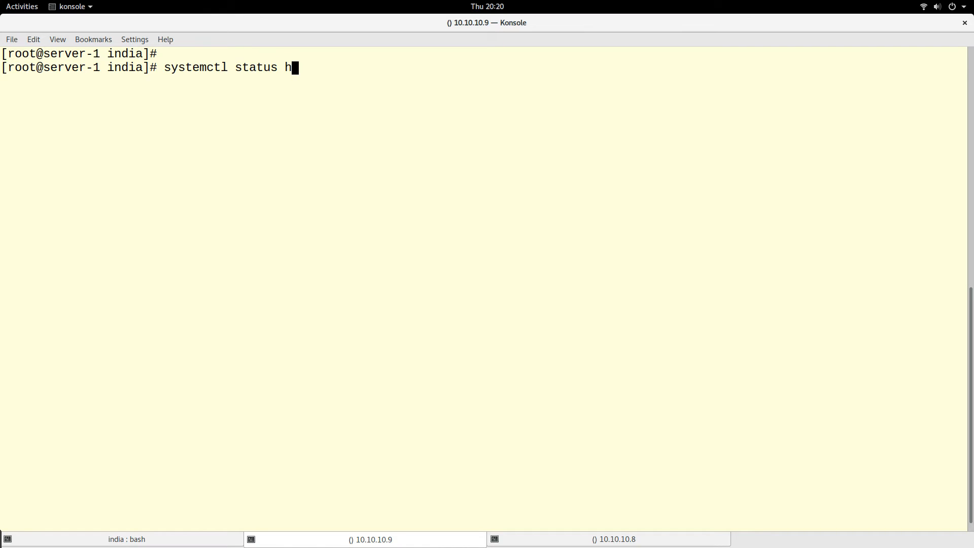
key(Return)
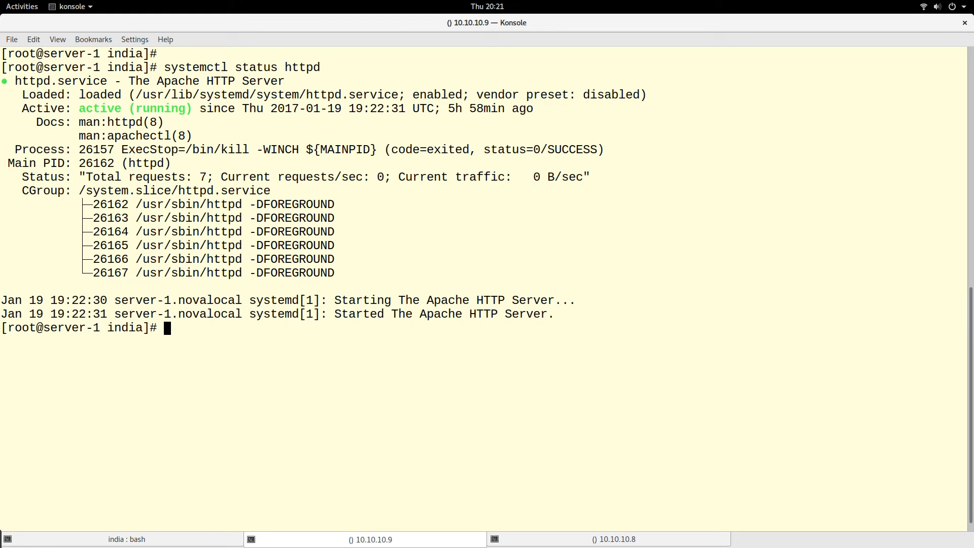
key(Return)
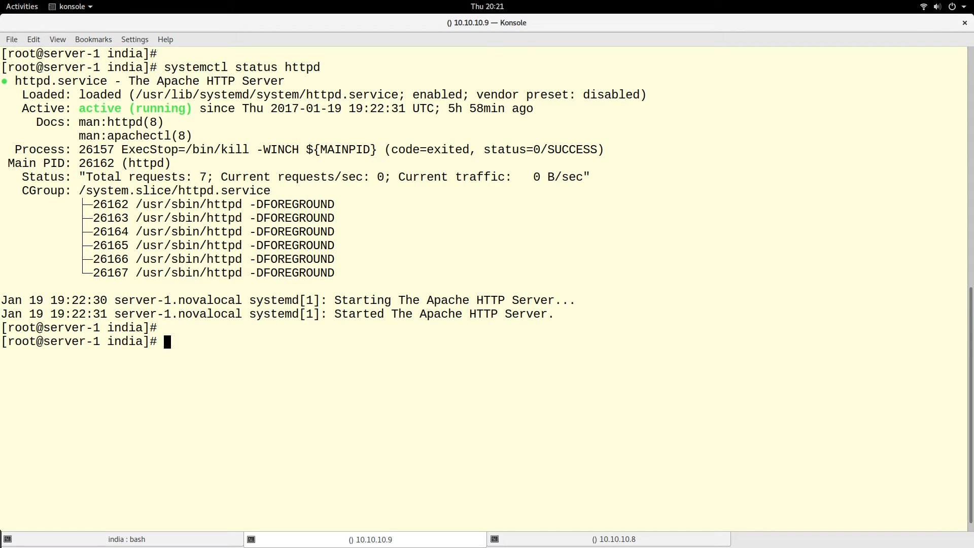
Run curl localhost on server-1 and highlight the 'This is server-1' response.
text(cur)
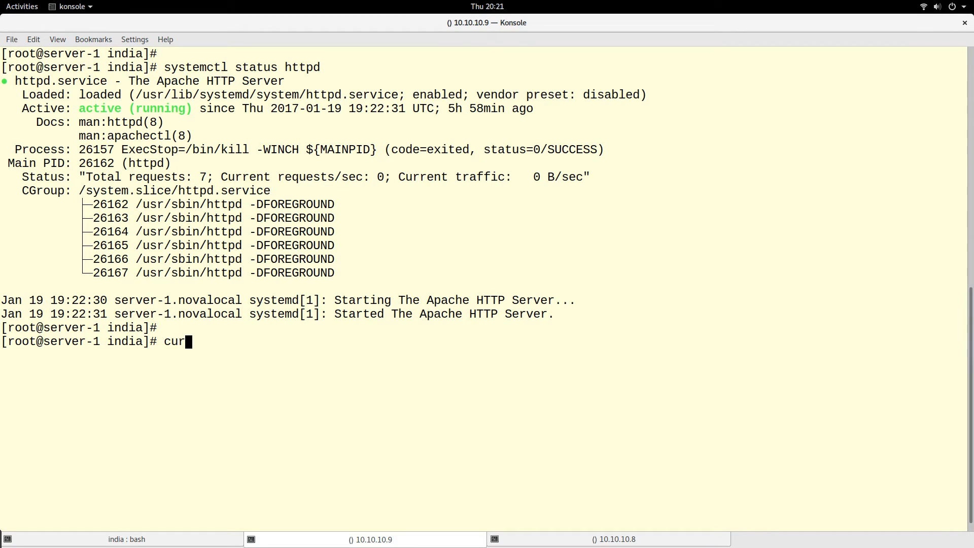
text(l local)
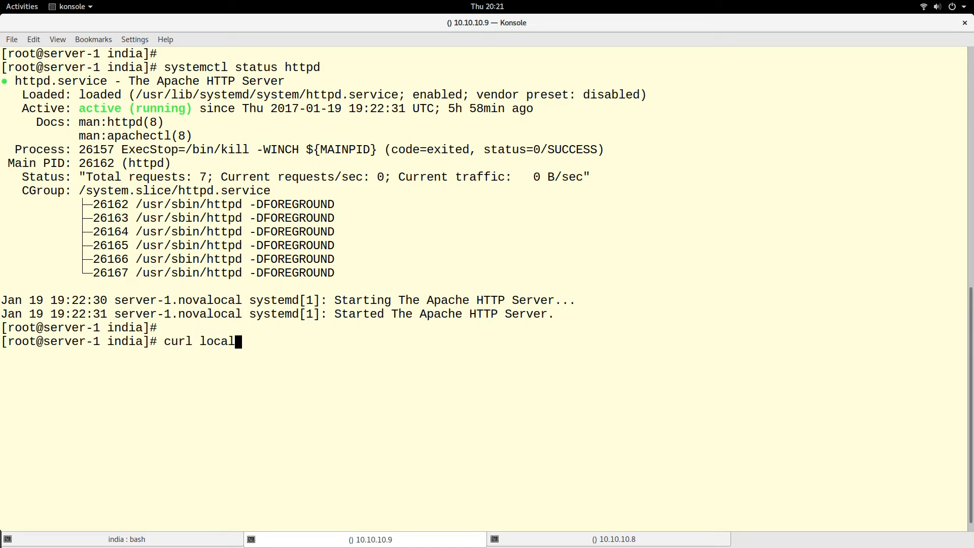
key(Return)
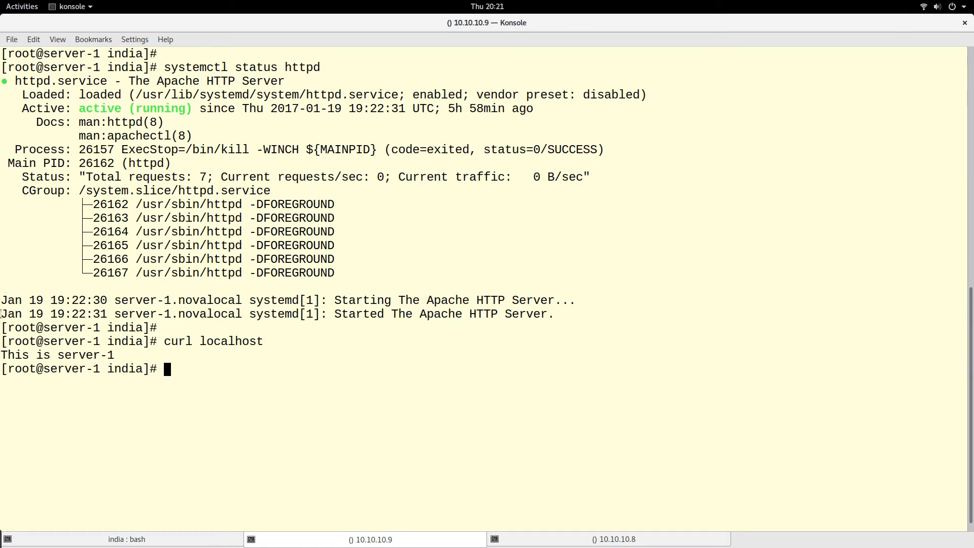
double_click(57, 355)
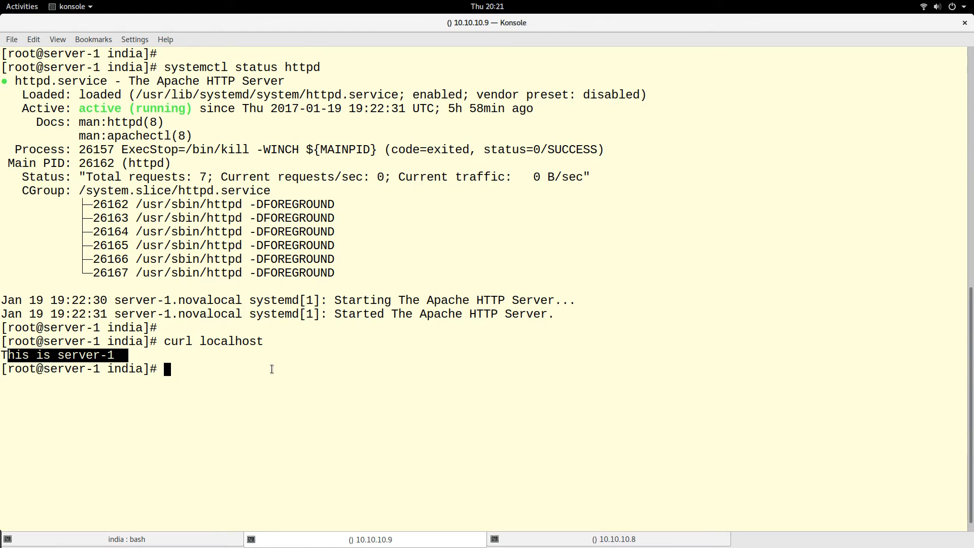
From the server-2 session, curl 192.168.1.8 on port 80, failing with No route to host.
click(615, 539)
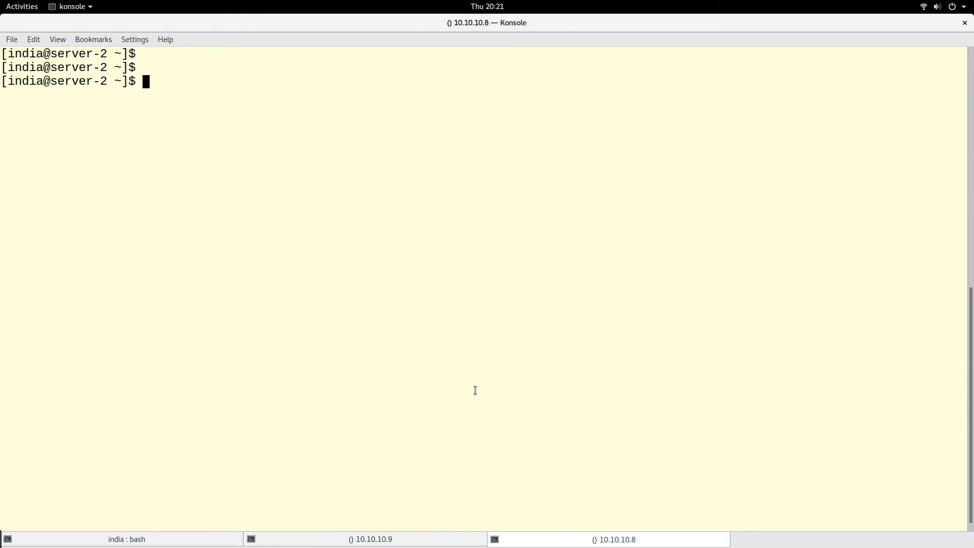
key(Return)
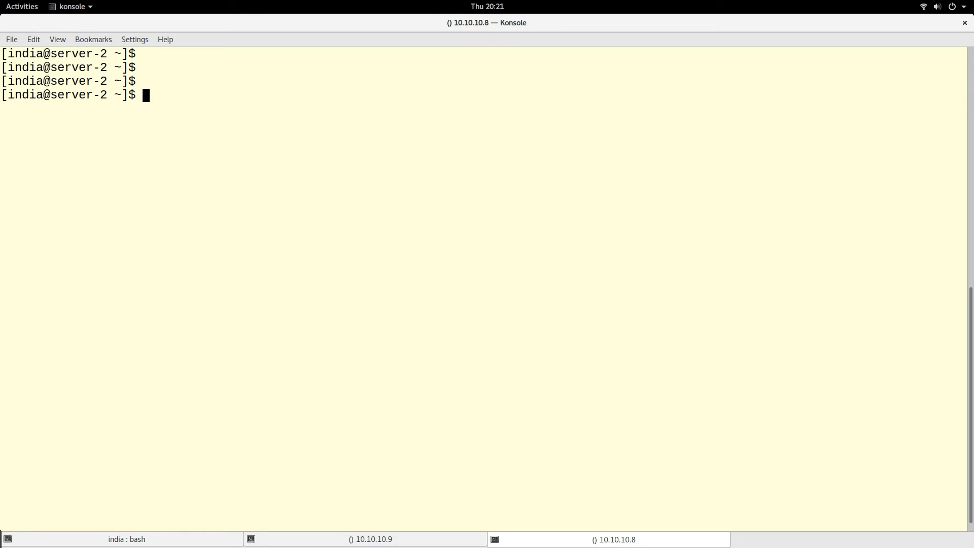
text(curl)
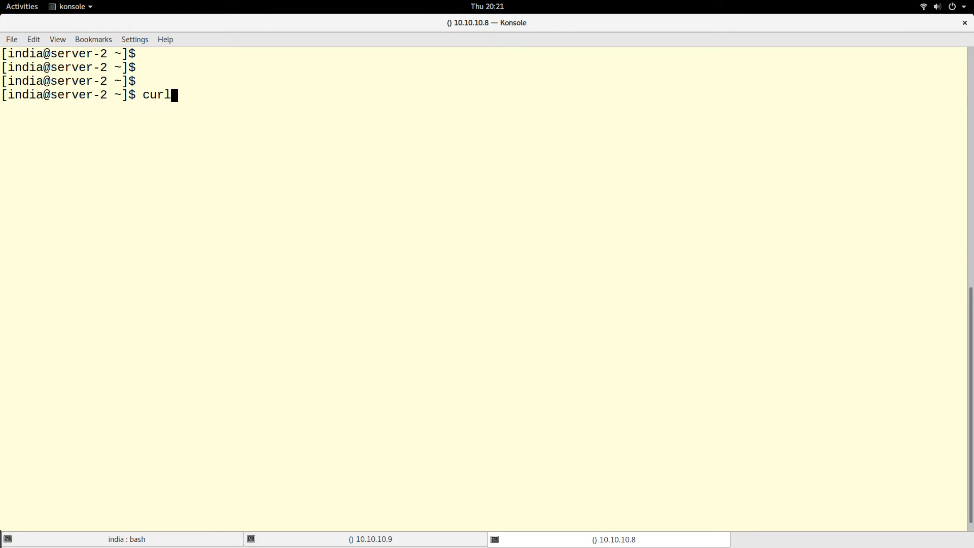
text(192)
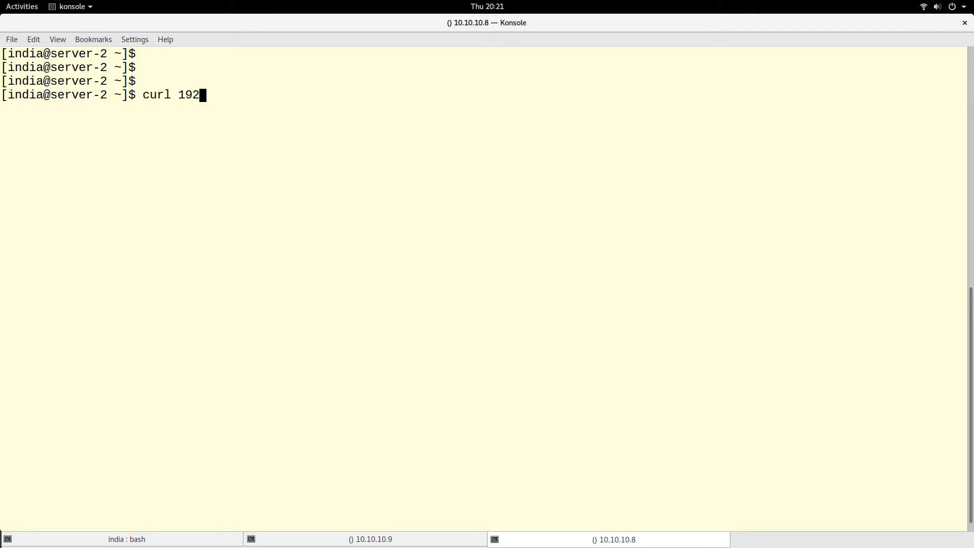
text(.168)
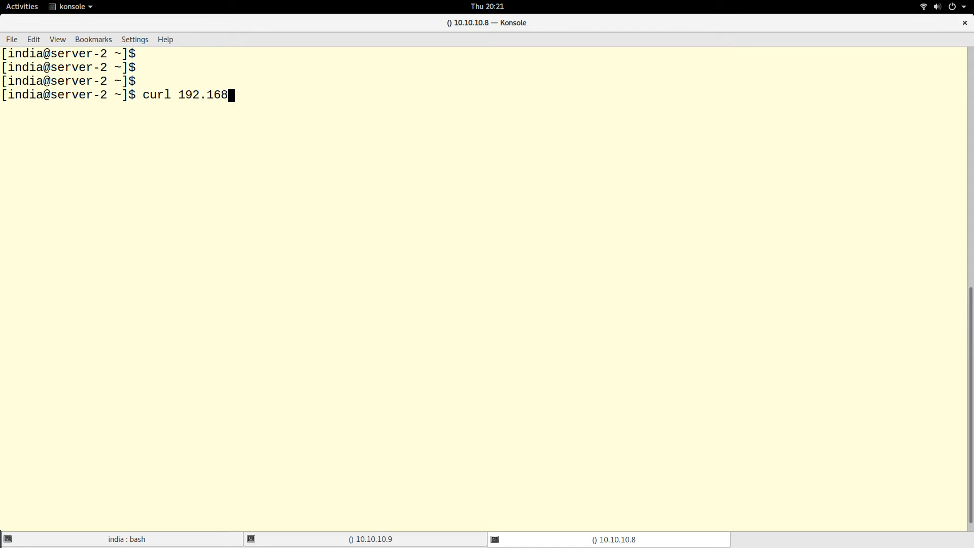
text(.1.8)
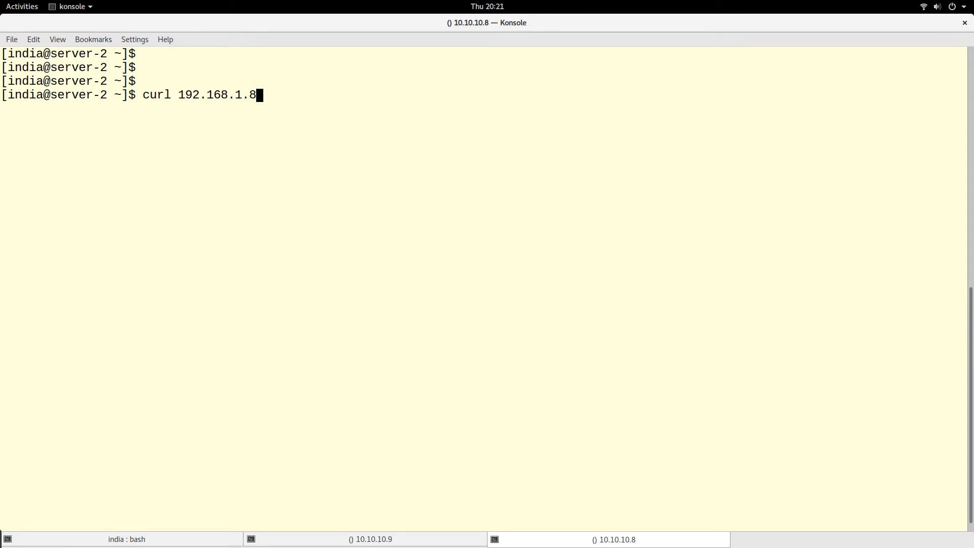
key(Return)
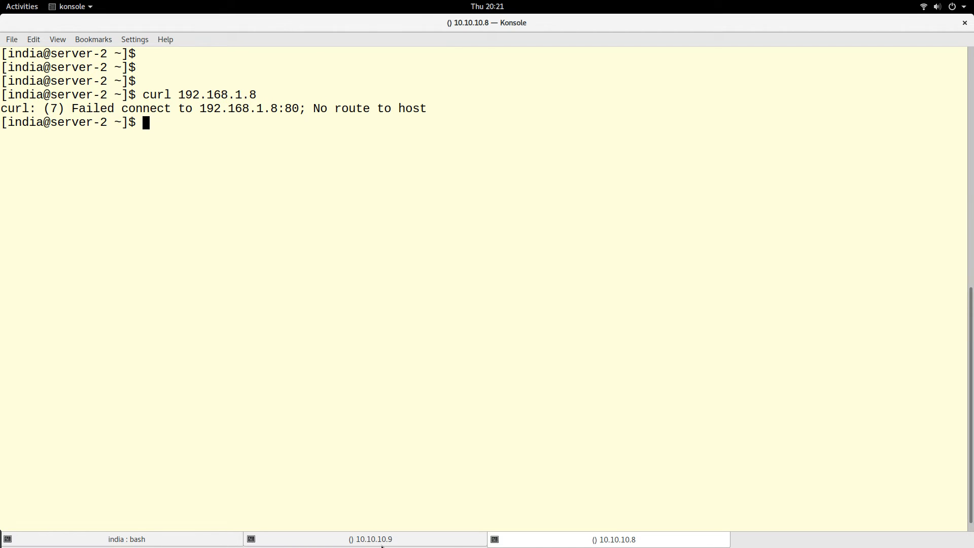
On server-1 run firewall-cmd --list-all, highlight the port=8999 forward entry, then return to server-2.
click(366, 539)
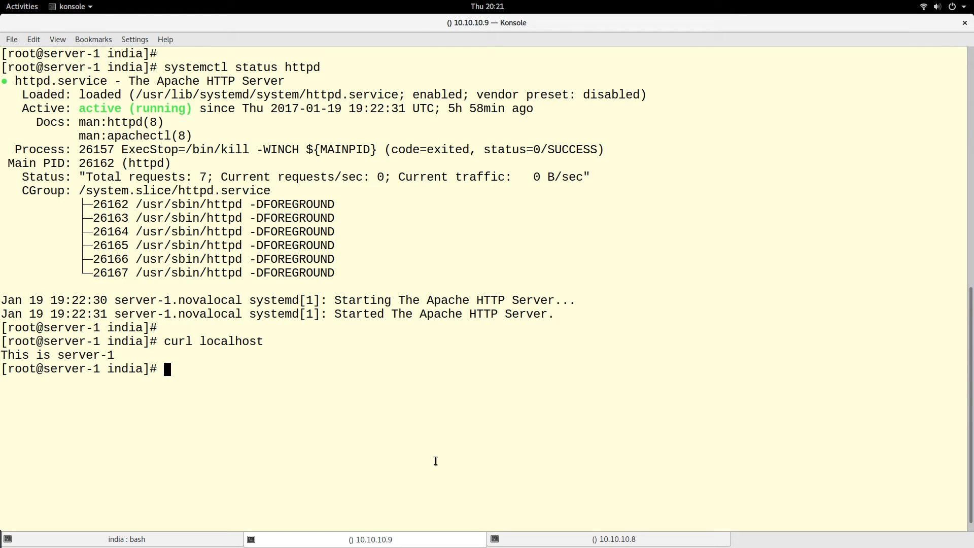
text(firewall-cmd --list-all)
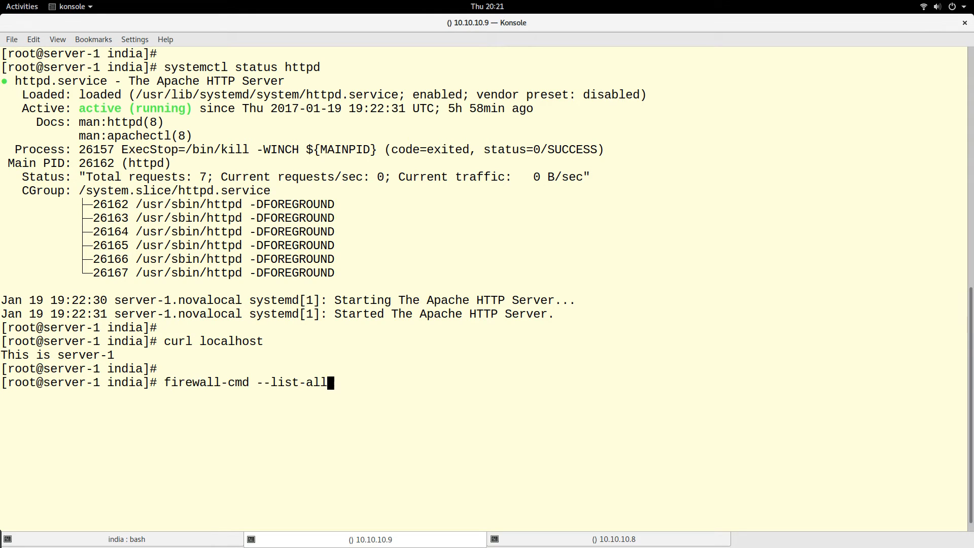
key(Return)
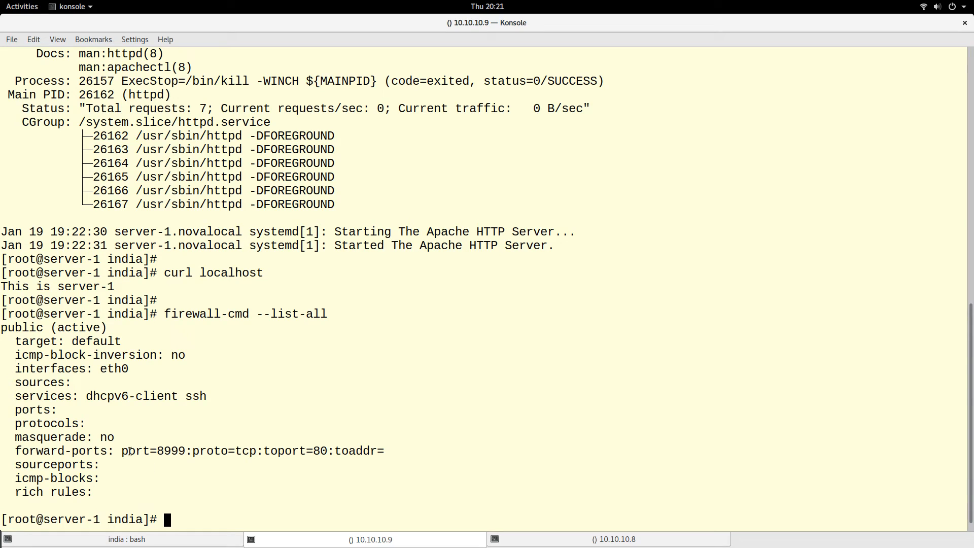
double_click(154, 450)
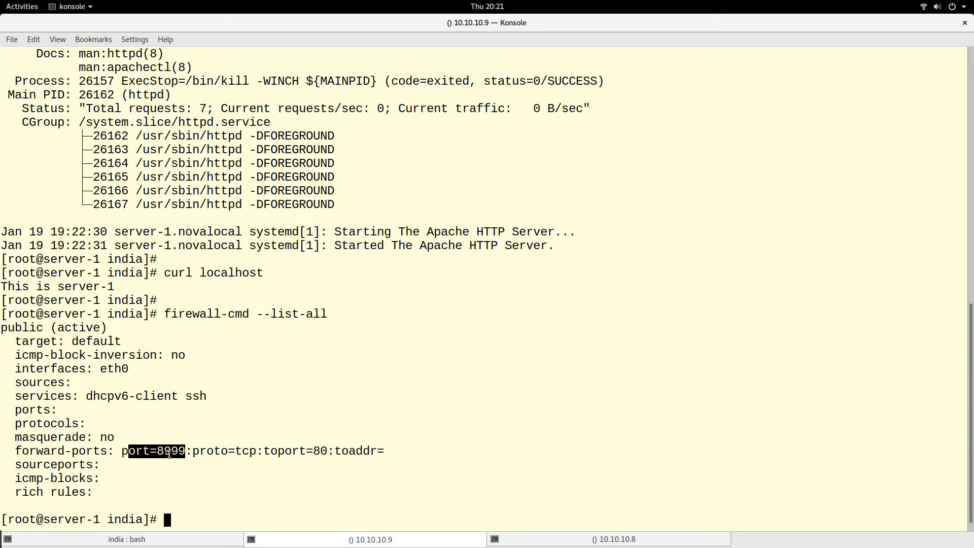
mouse_move(552, 520)
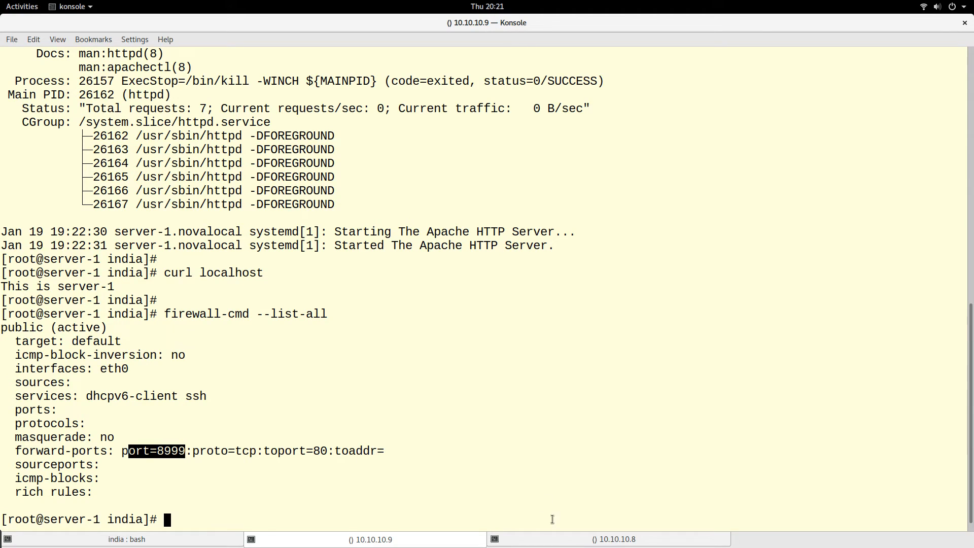
click(614, 539)
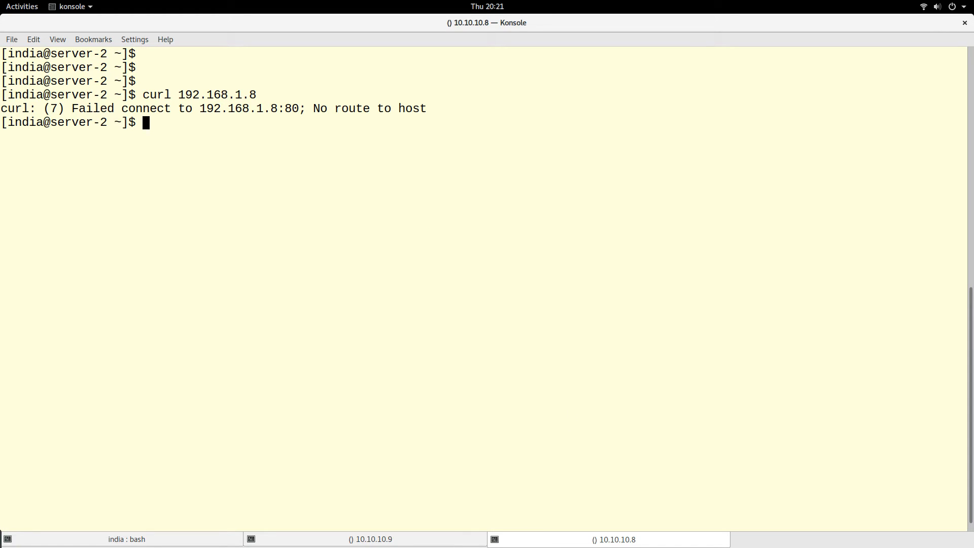
From server-2, curl 192.168.1.8:8999 and get 'This is server-1', then return to server-1.
text(curl 192.168.1.8:)
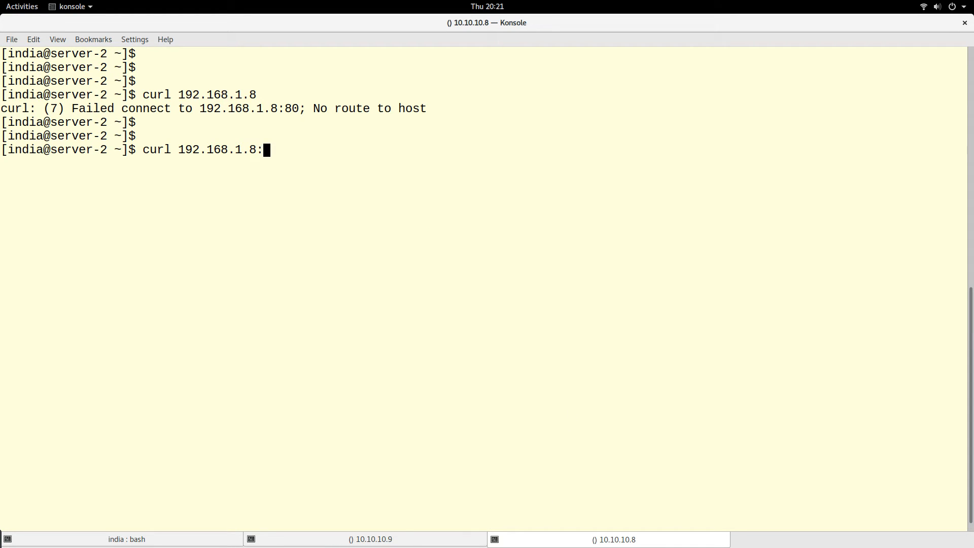
text(899)
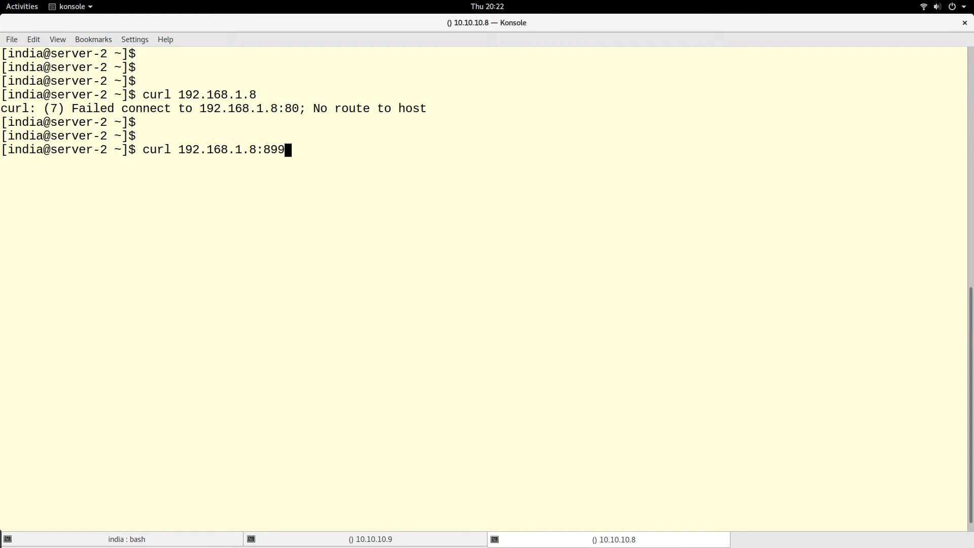
key(Return)
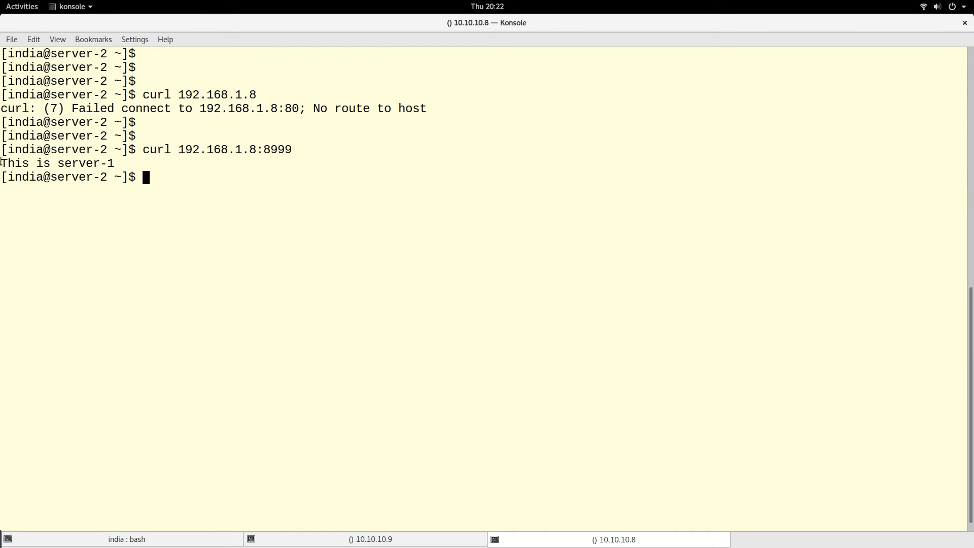
mouse_move(259, 149)
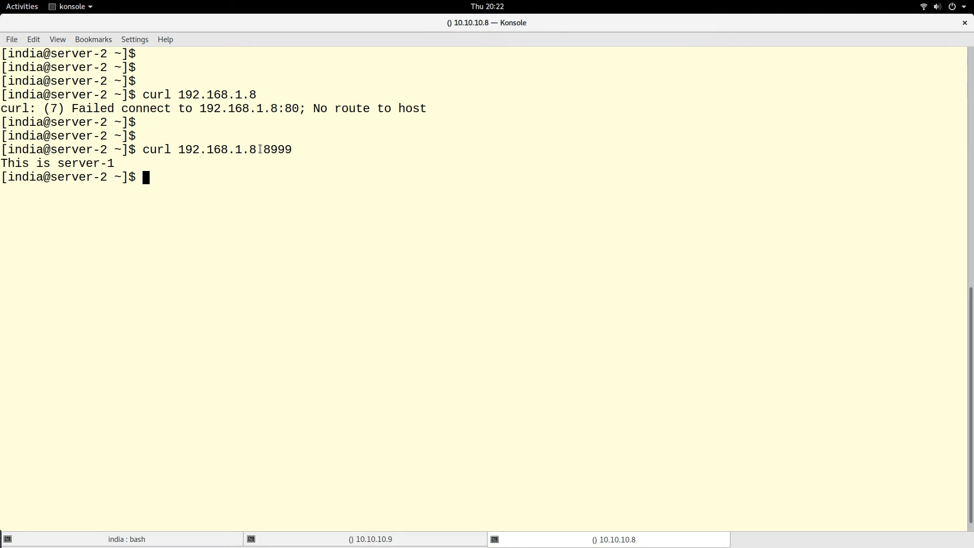
double_click(276, 149)
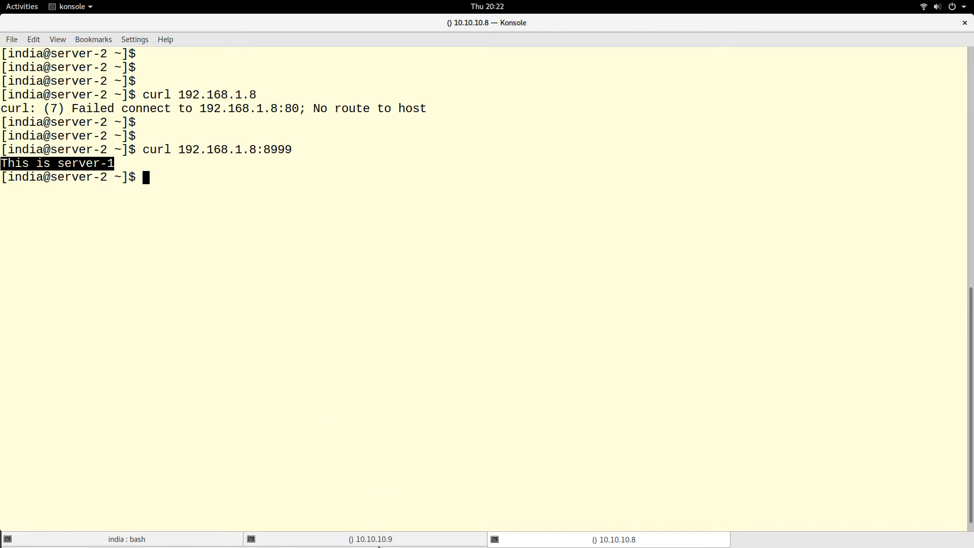
click(365, 539)
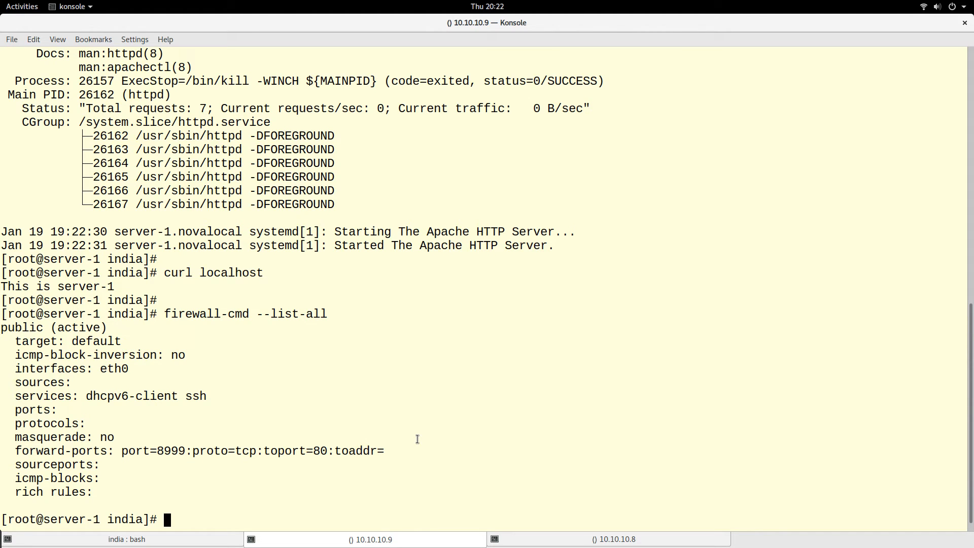
Run ip a on server-1 and highlight its eth0 address 192.168.1.8.
key(Return)
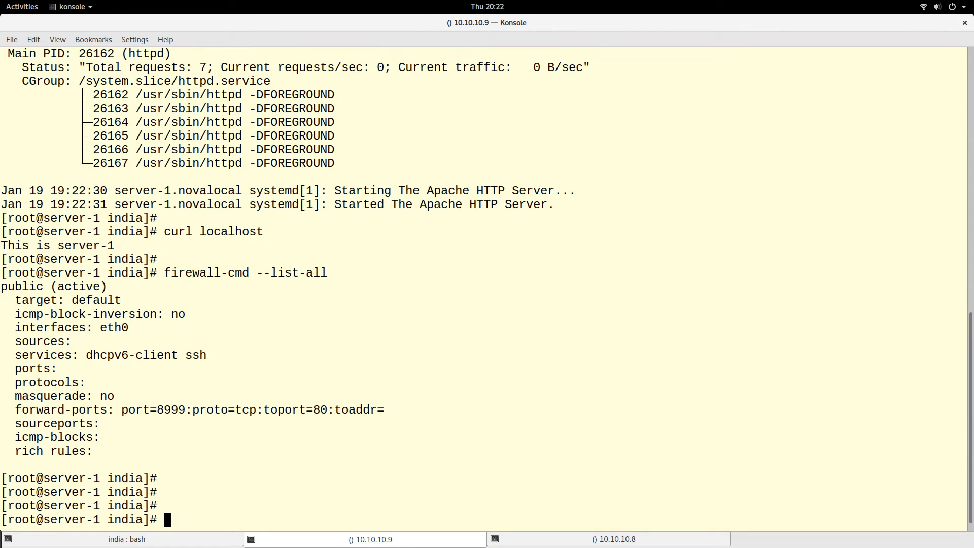
text(ip a)
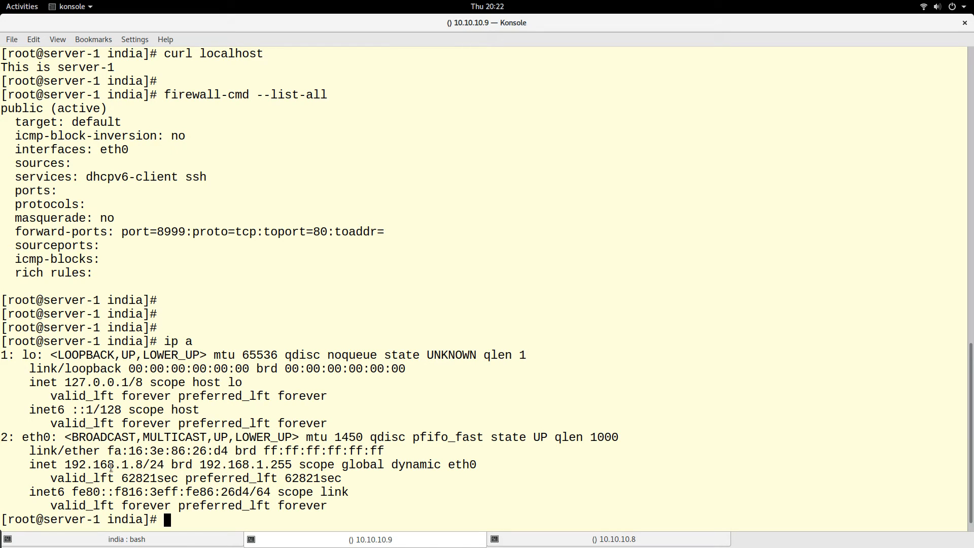
double_click(115, 464)
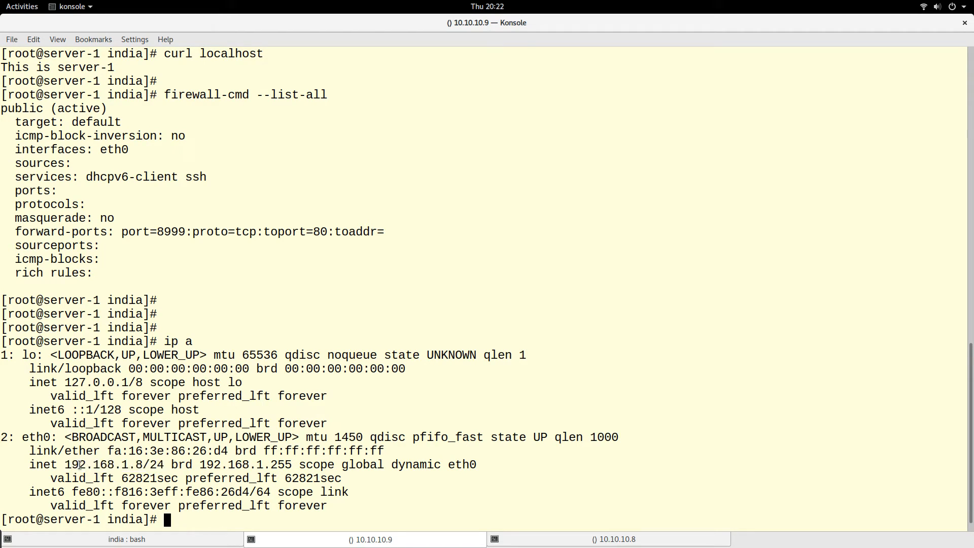
double_click(103, 464)
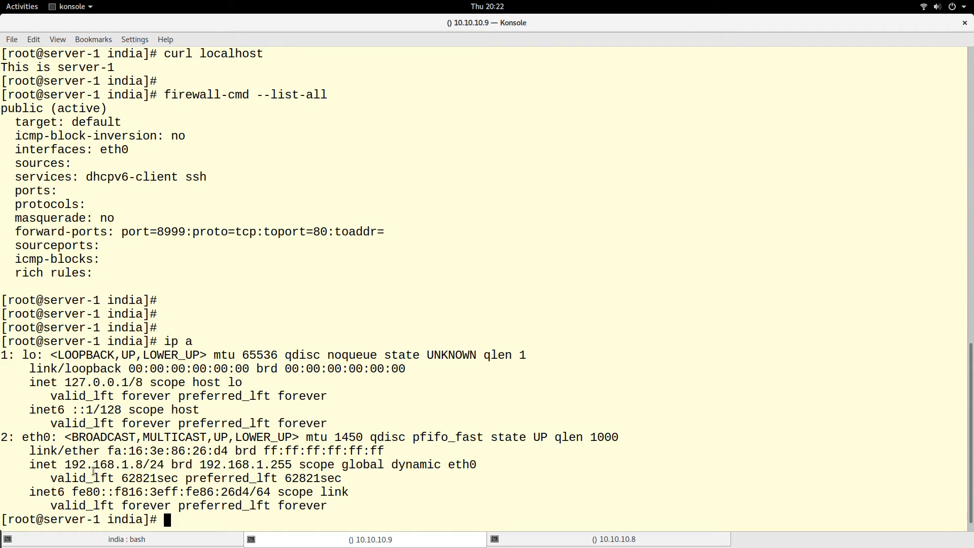
Switch to server-2 and highlight its 192.168.2.8 address on a different subnet.
click(609, 539)
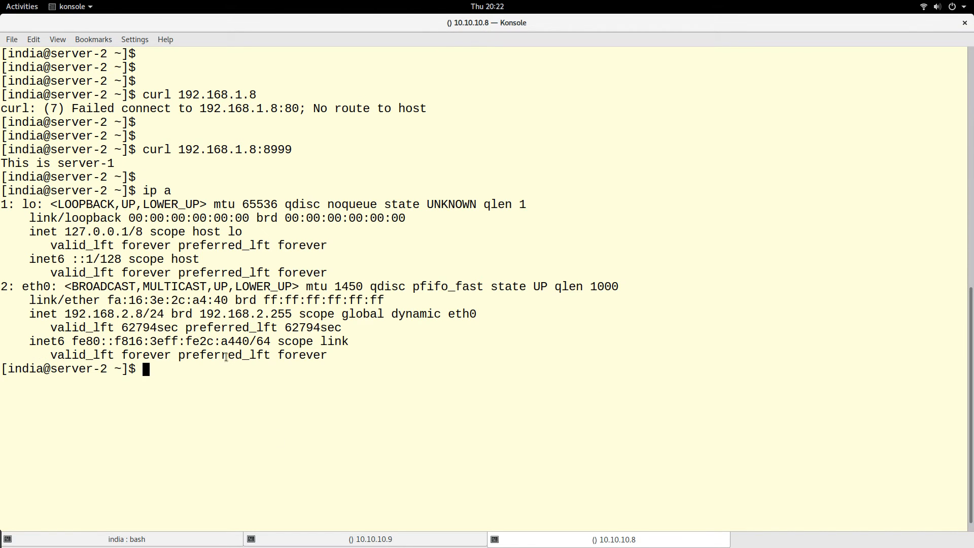
double_click(133, 313)
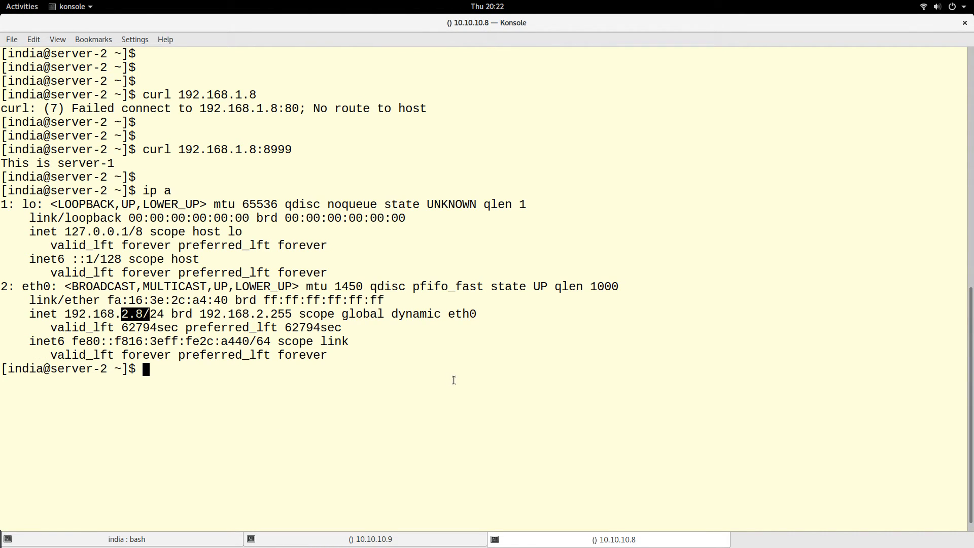
Clear server-2's terminal, run ip a confirming 192.168.2.8/24, then return to server-1.
key(ctrl+l)
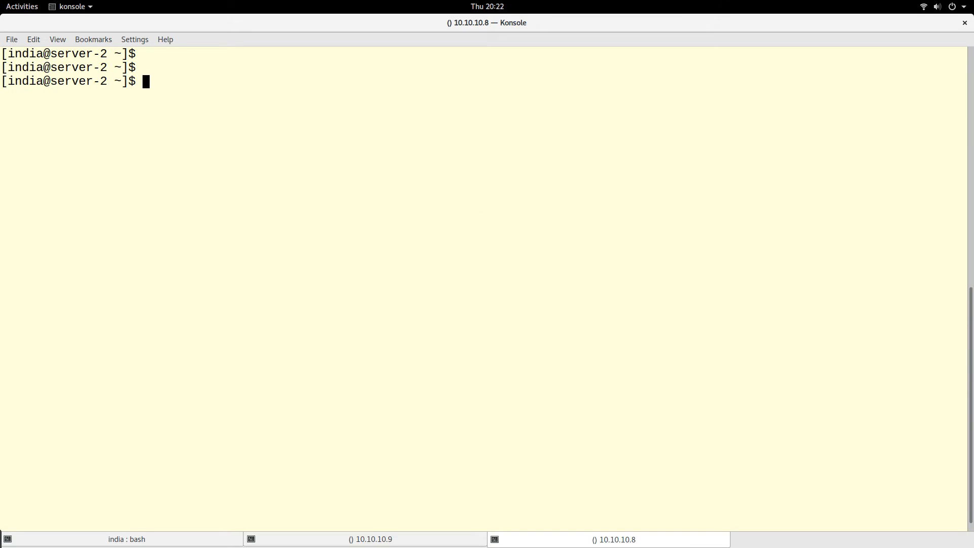
click(365, 539)
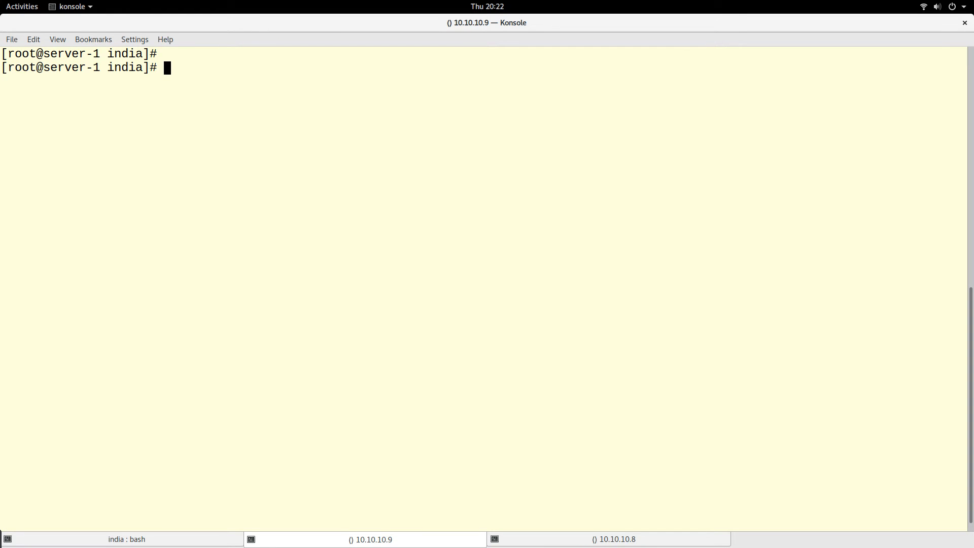
click(614, 539)
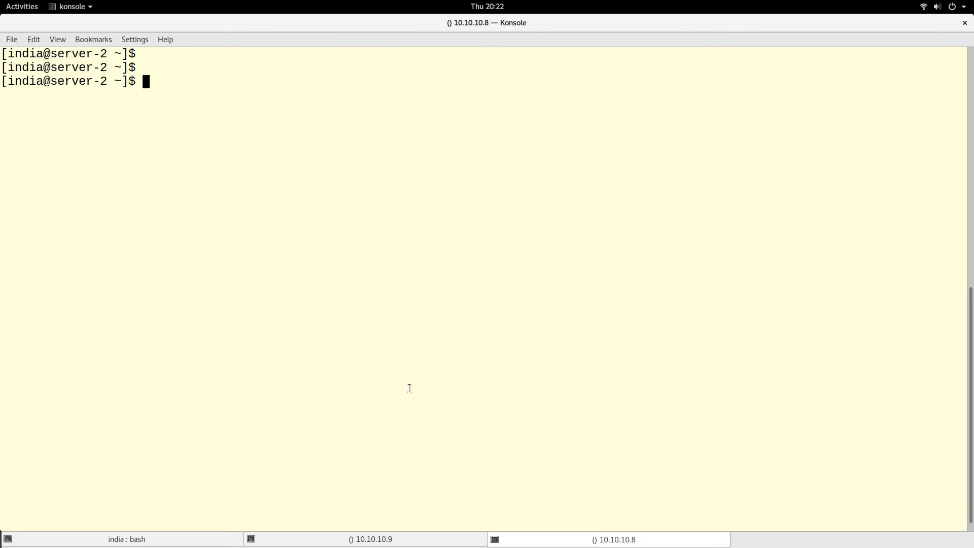
text(ip a)
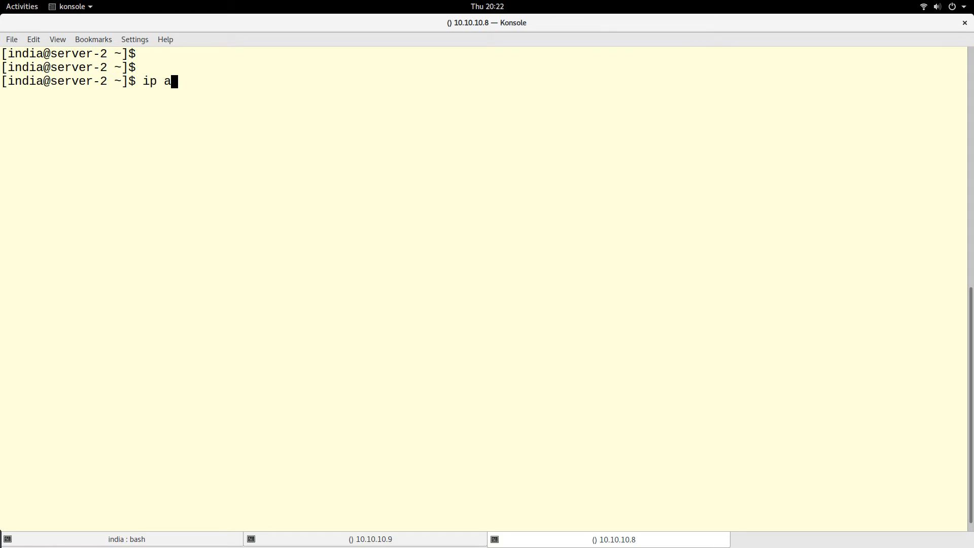
key(Return)
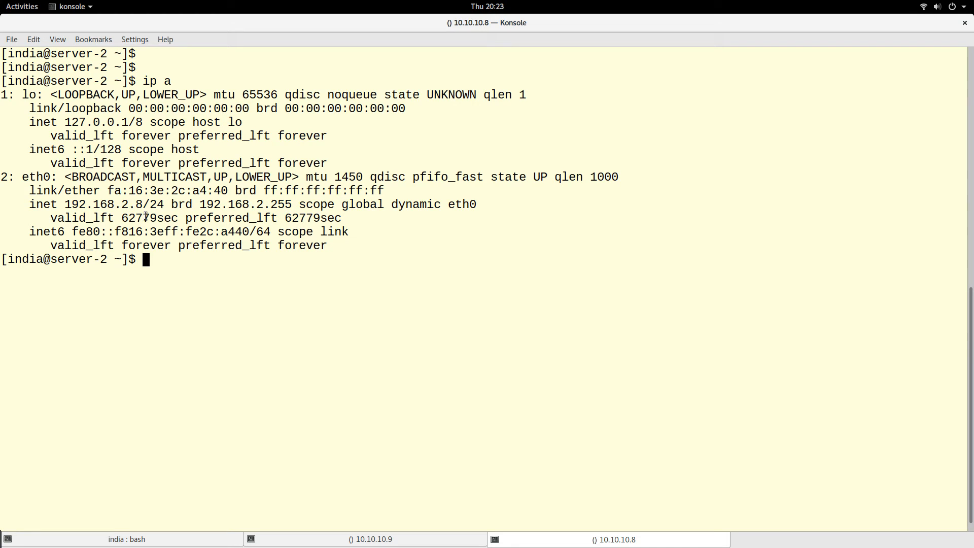
double_click(113, 204)
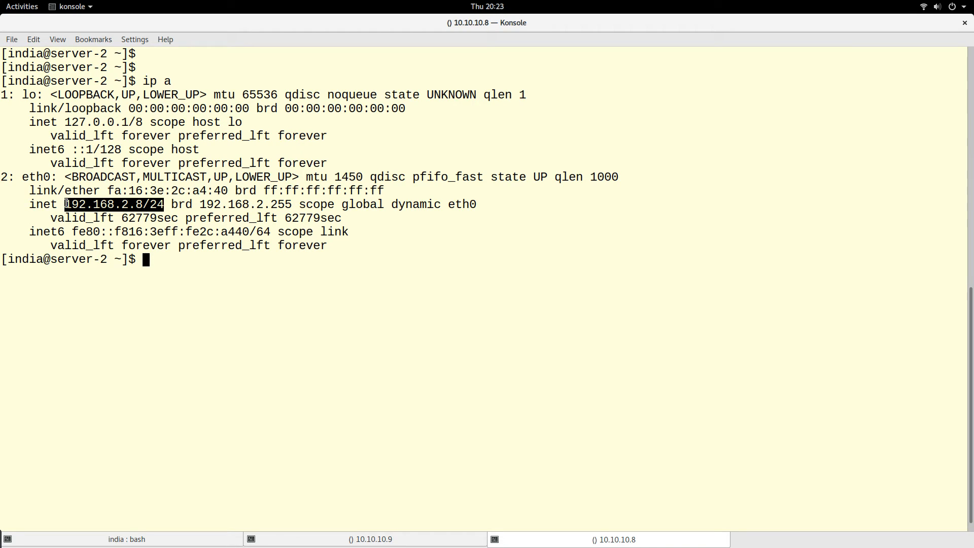
click(366, 539)
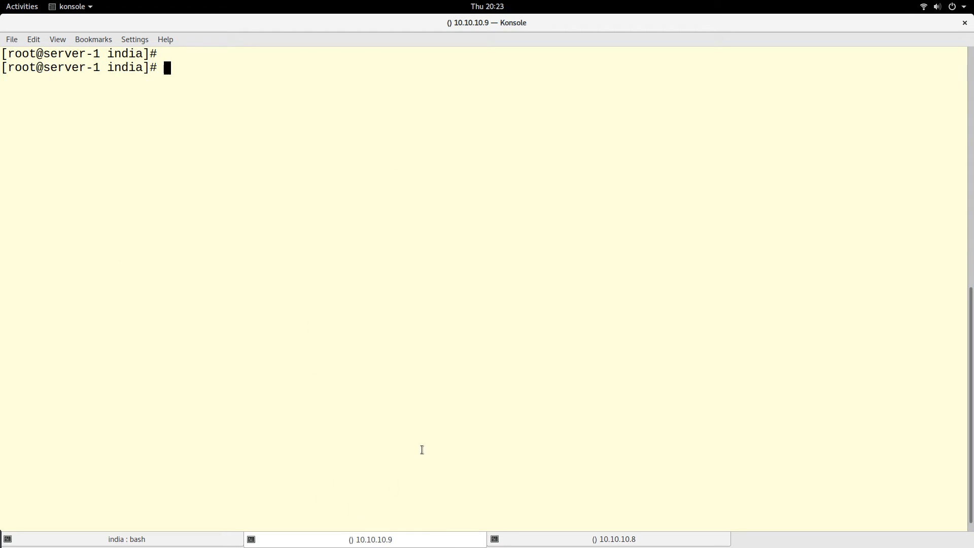
Clear and list server-1's public zone showing the 8999-to-80 forward with no rich rules.
text(clear)
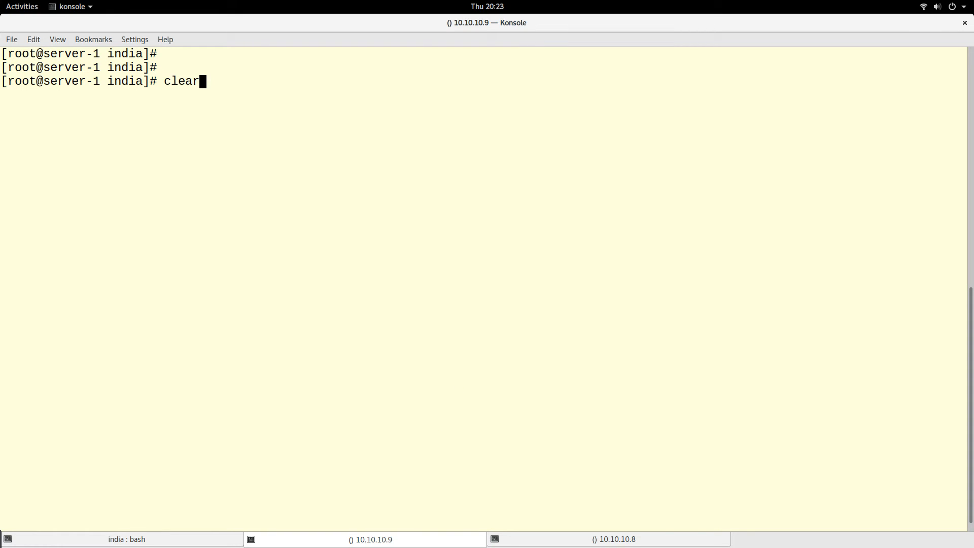
text(firewall-cmd --list-all)
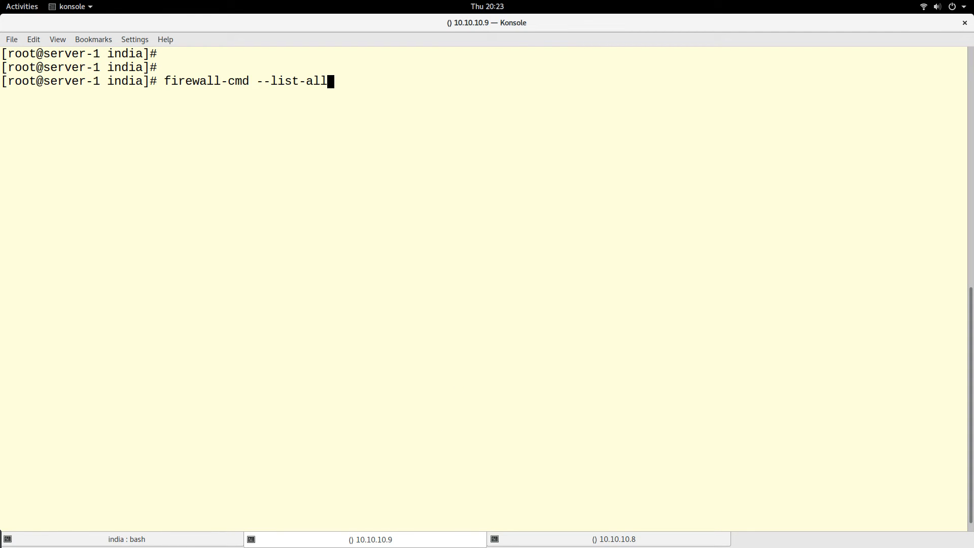
text(systemctl status httpd)
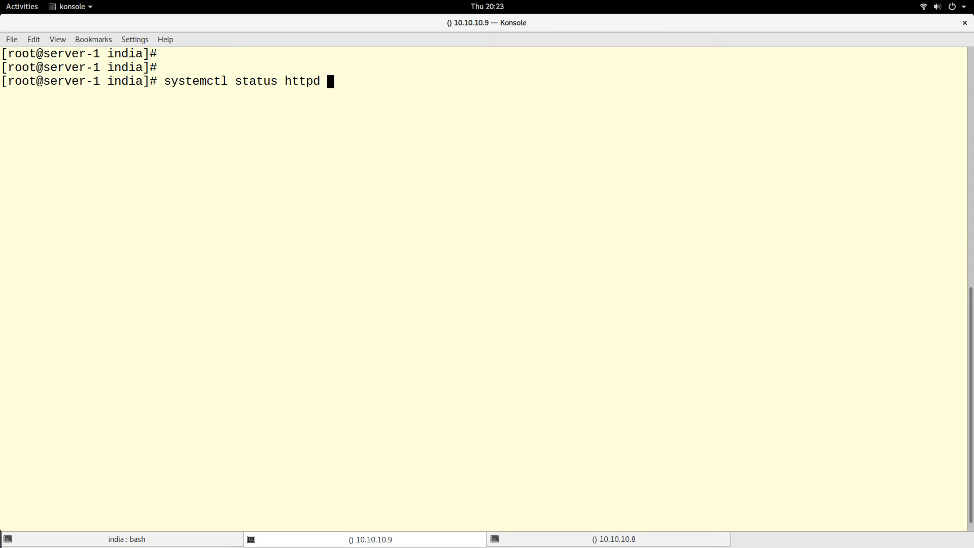
text(curl localhost)
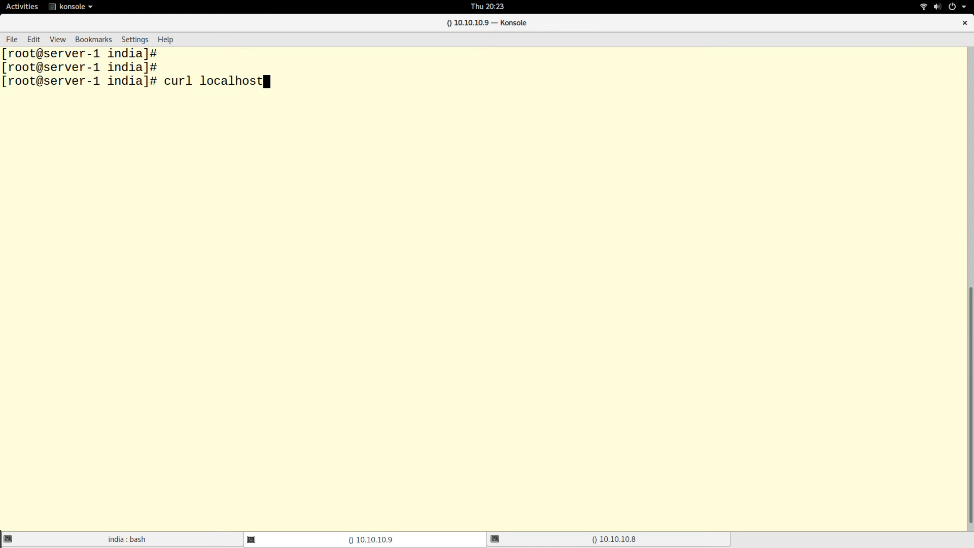
text(firewall-cmd --list-all)
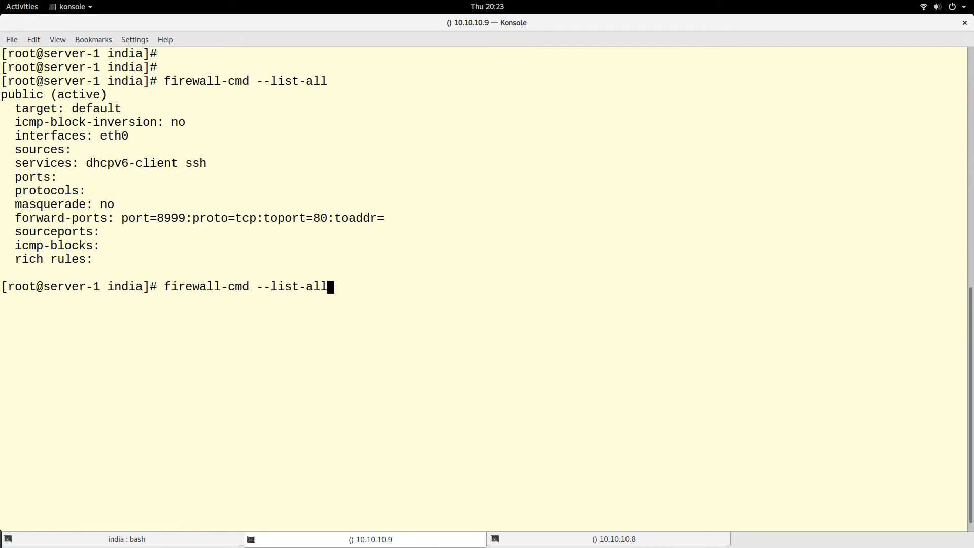
Recall the add-forward-port command and run it as --remove-forward-port 8999→80 --permanent.
text(clear)
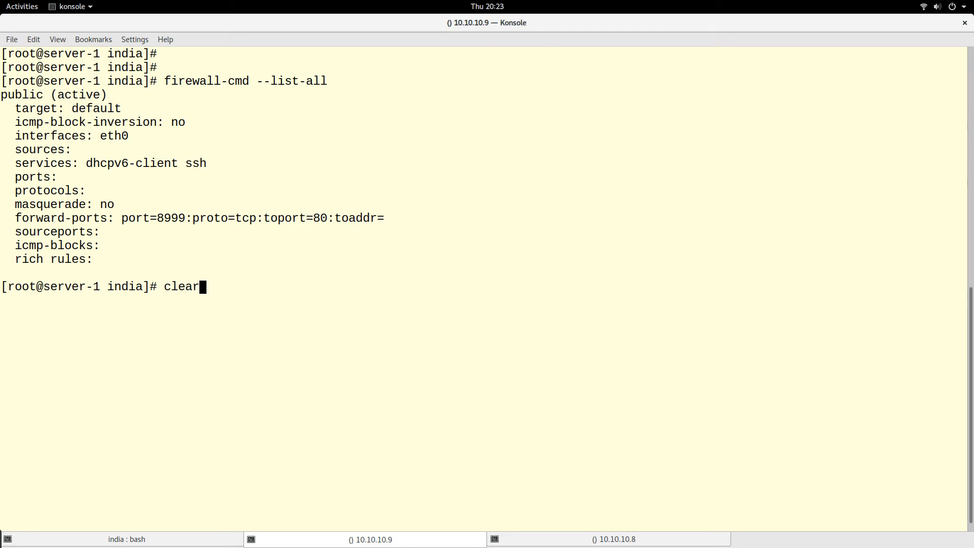
text(firewall-cmd --add-forward-port=port=8999:proto=tcp:toport=80 --permanent)
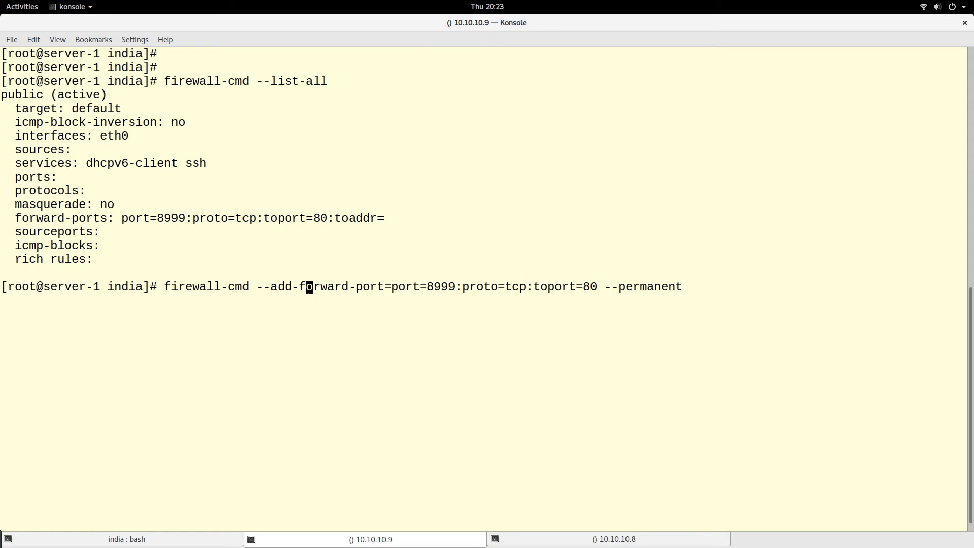
text(re)
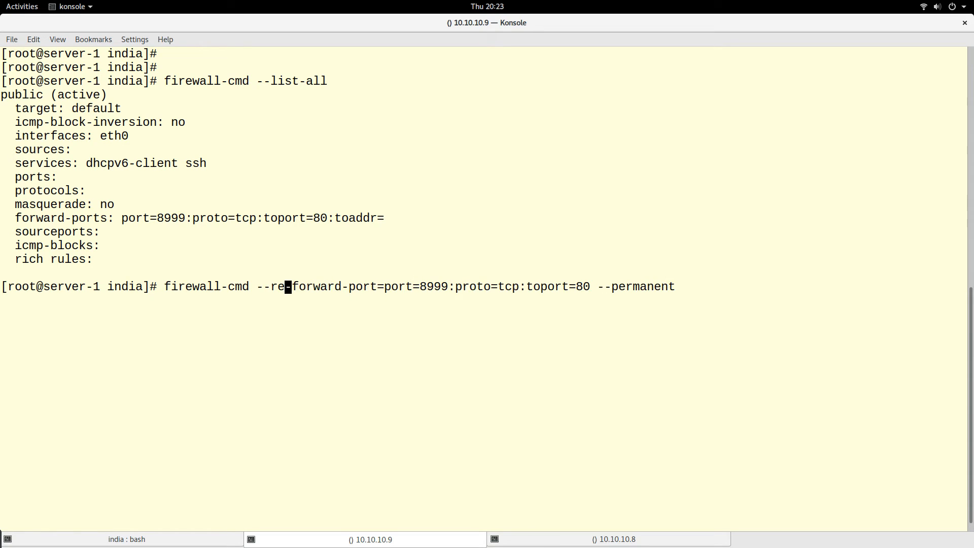
text(move)
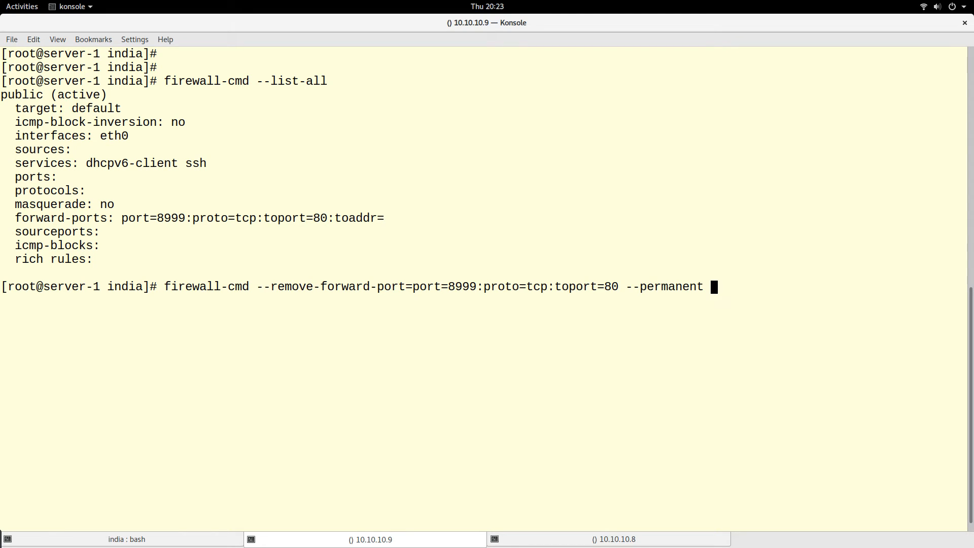
key(Return)
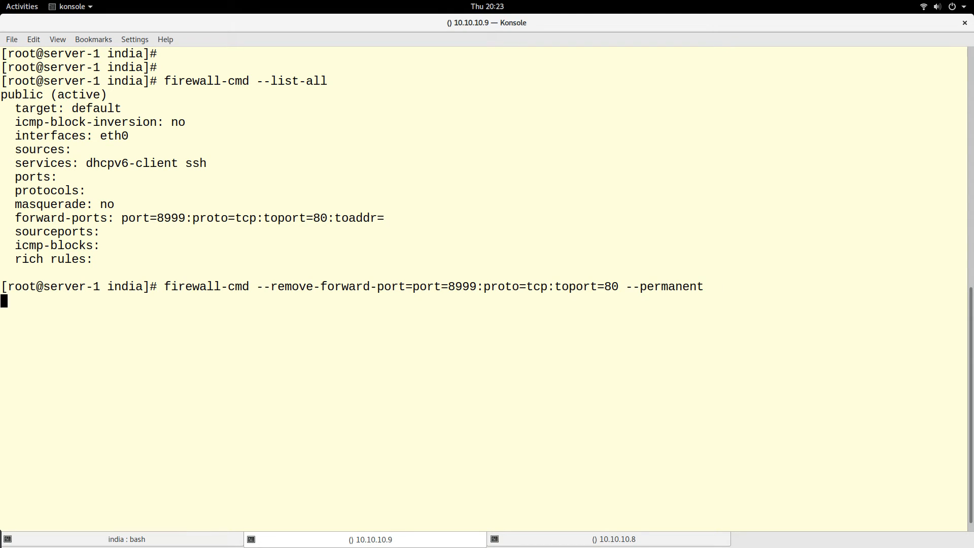
Reload the firewall with firewall-cmd --reload and list the zone showing no forward-ports.
key(Return)
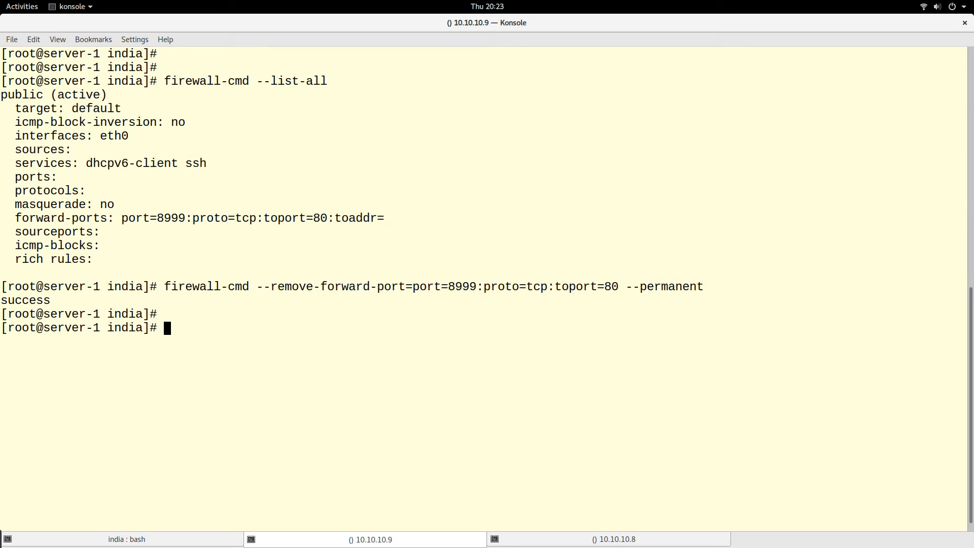
text(firewall-cmd)
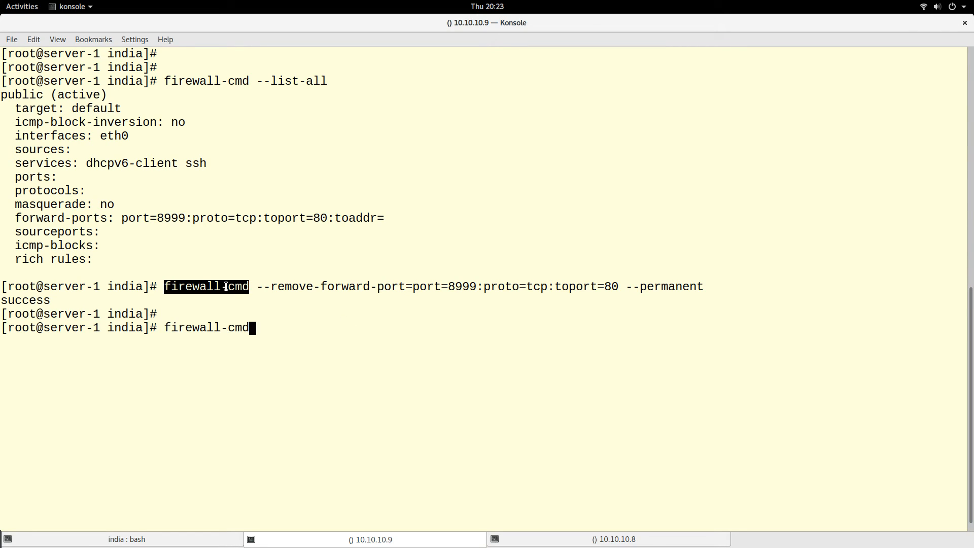
text(--re)
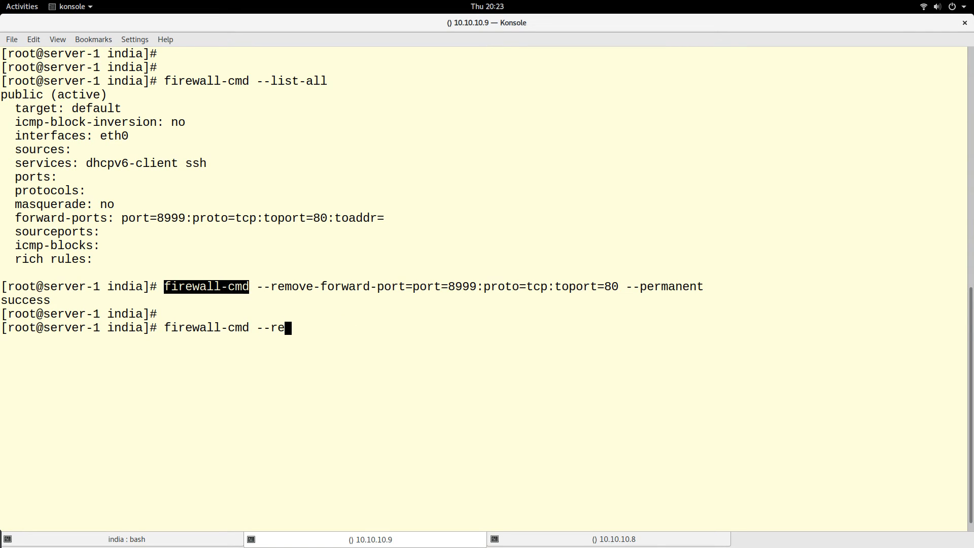
key(Return)
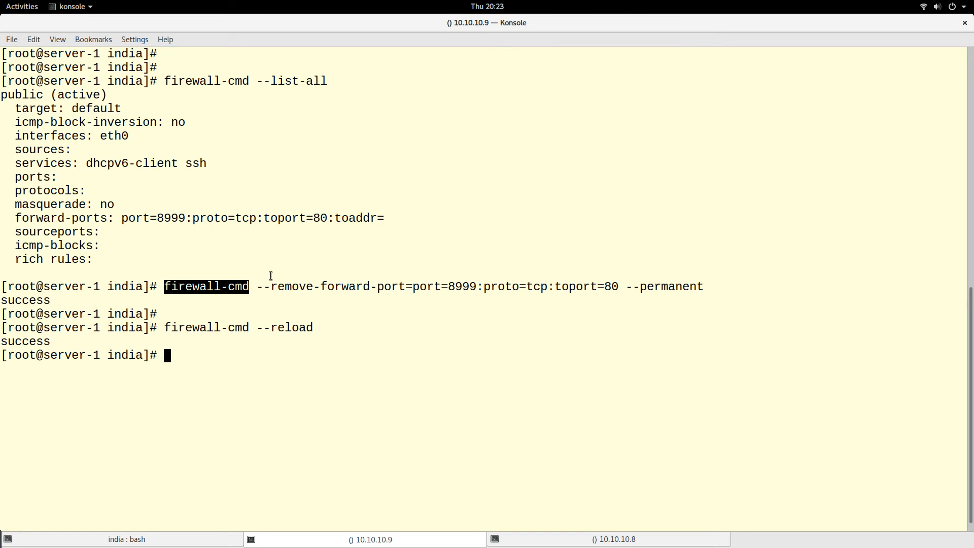
text(clear)
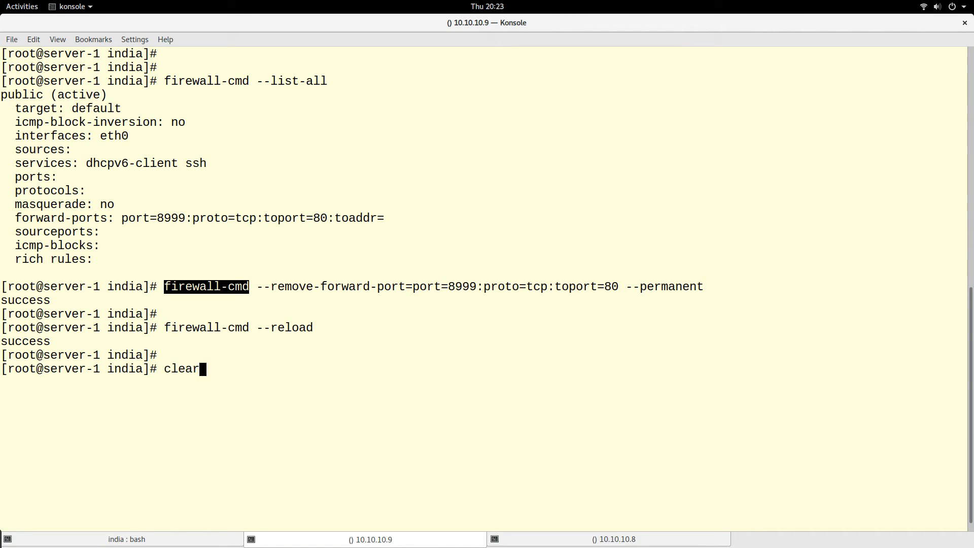
key(Return)
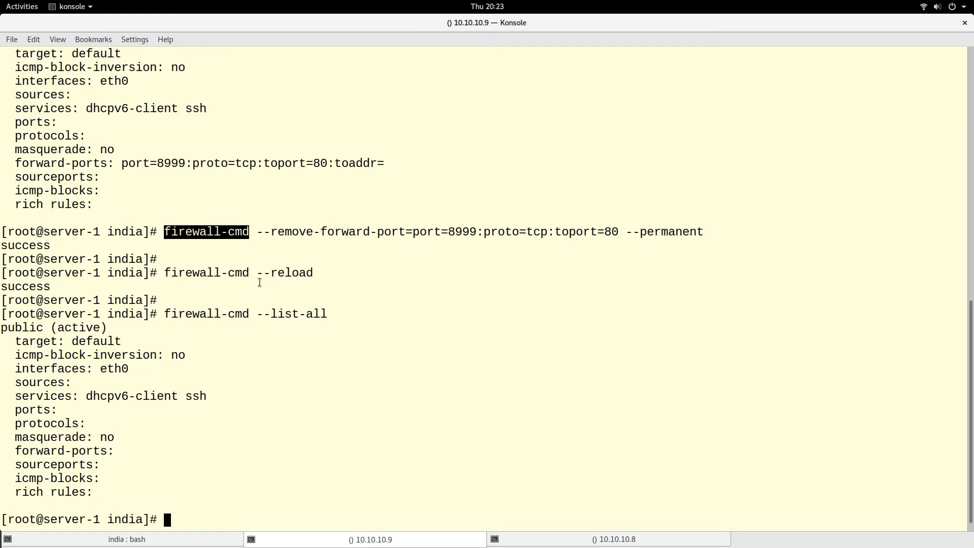
mouse_move(11, 439)
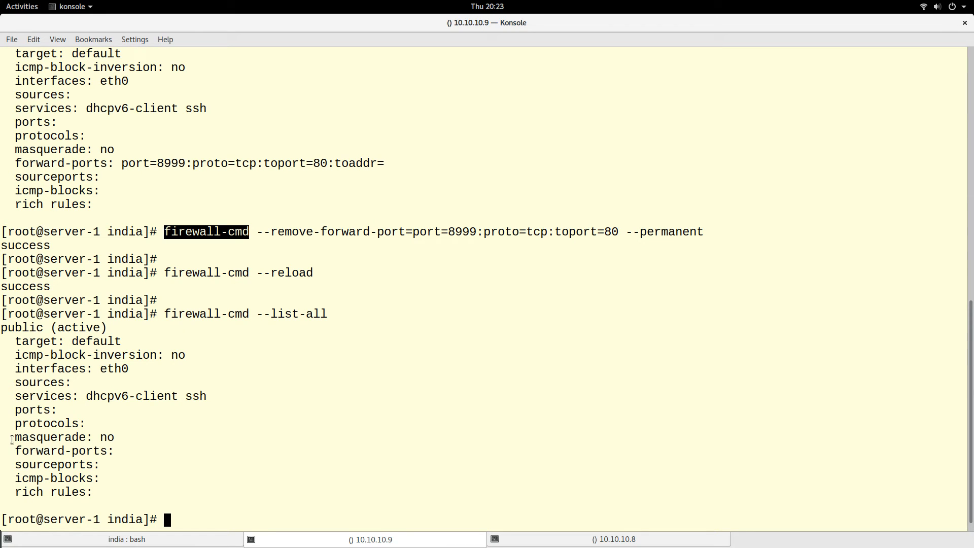
On server-2, highlight that curl to 192.168.1.8:8999 now fails with 'No route to host'.
click(615, 539)
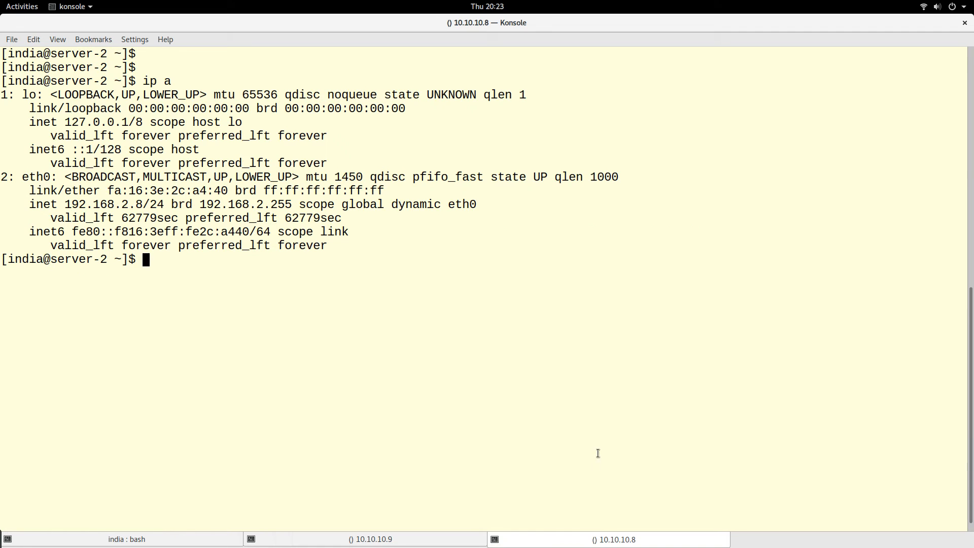
text(ip a)
text(curl 192.168.1.8:8999)
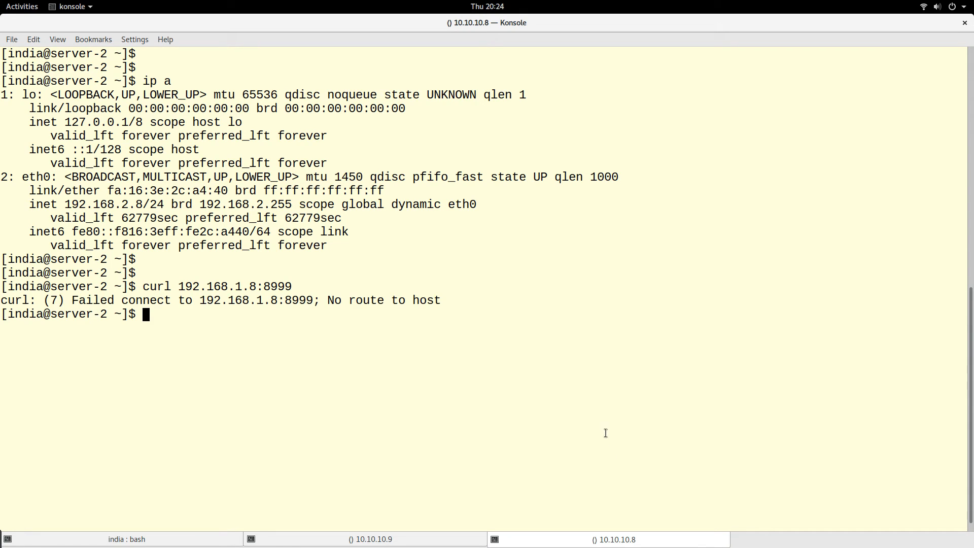
mouse_move(291, 290)
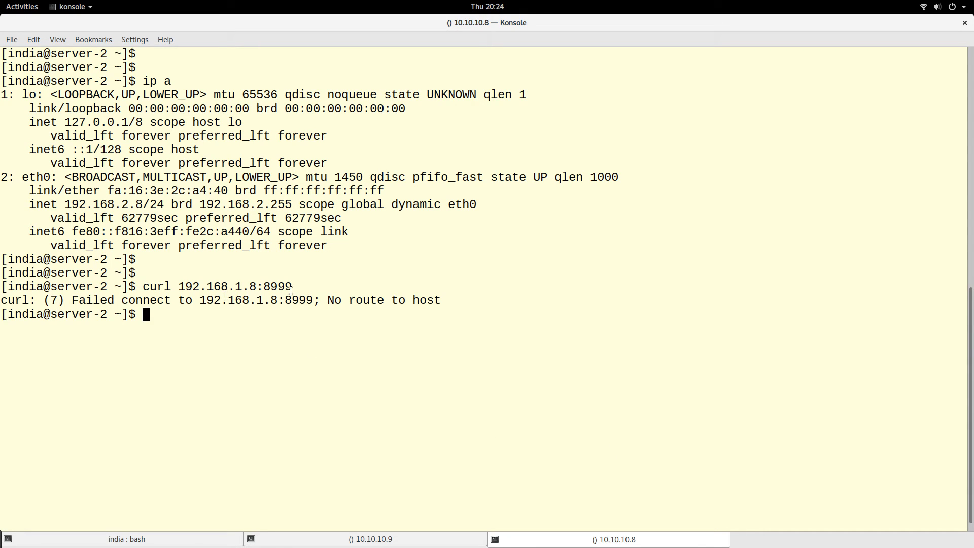
double_click(276, 286)
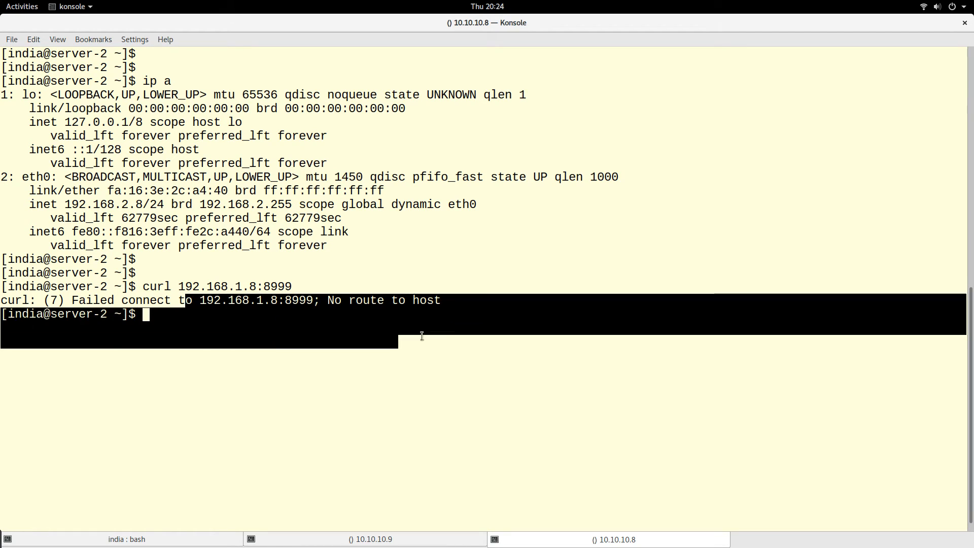
click(439, 448)
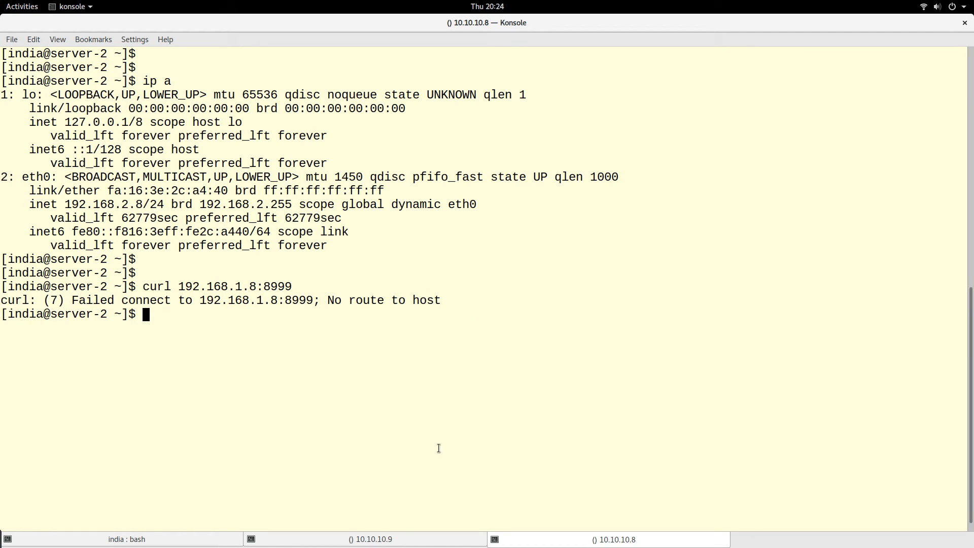
Highlight server-2's own address 192.168.2.8 in the ip a output, then return to server-1.
click(366, 539)
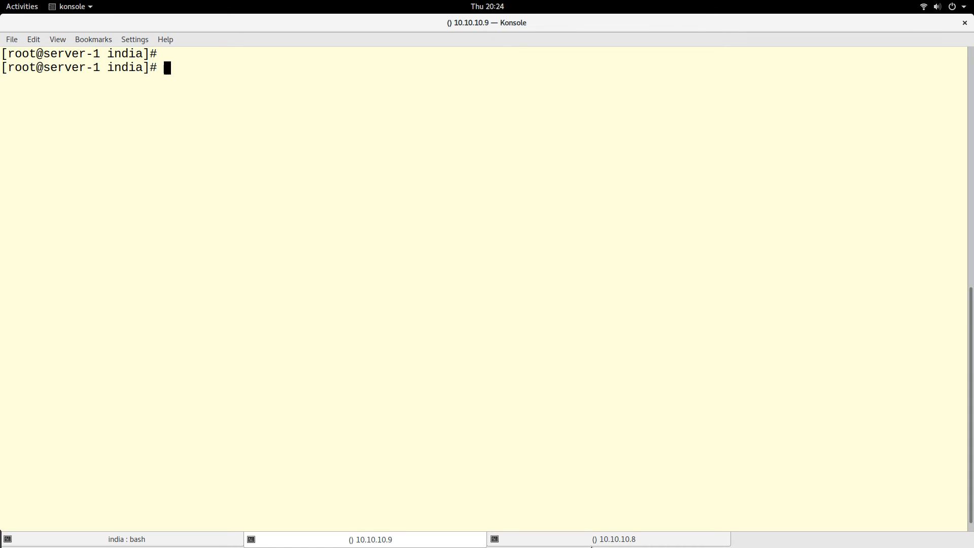
click(609, 539)
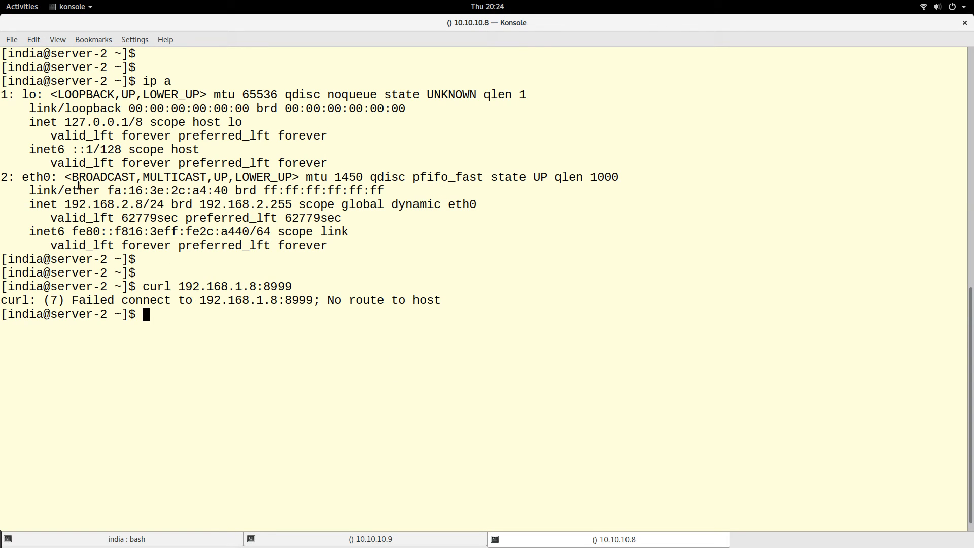
double_click(102, 204)
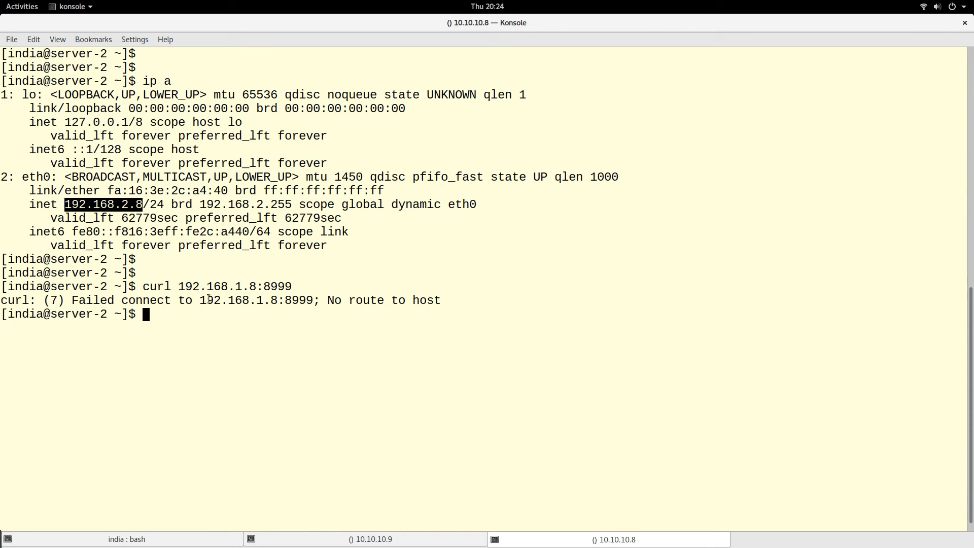
mouse_move(212, 347)
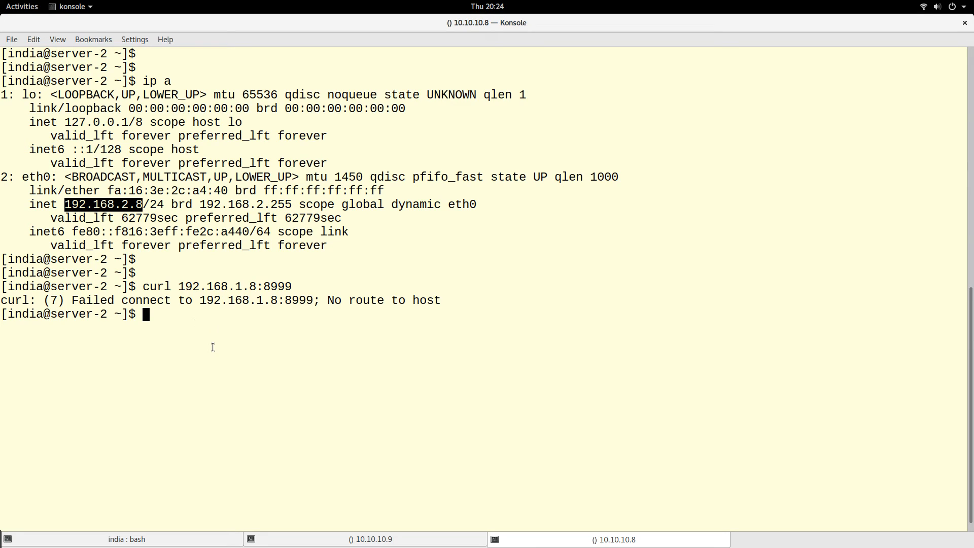
click(366, 539)
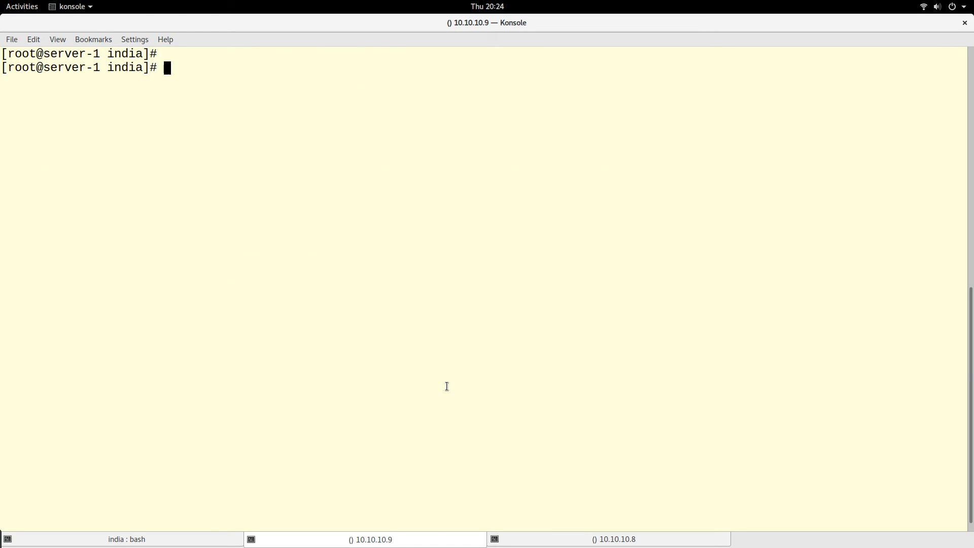
Begin firewall-cmd --add-rich-rule='rule family=ipv4 at server-1's root prompt.
text(f)
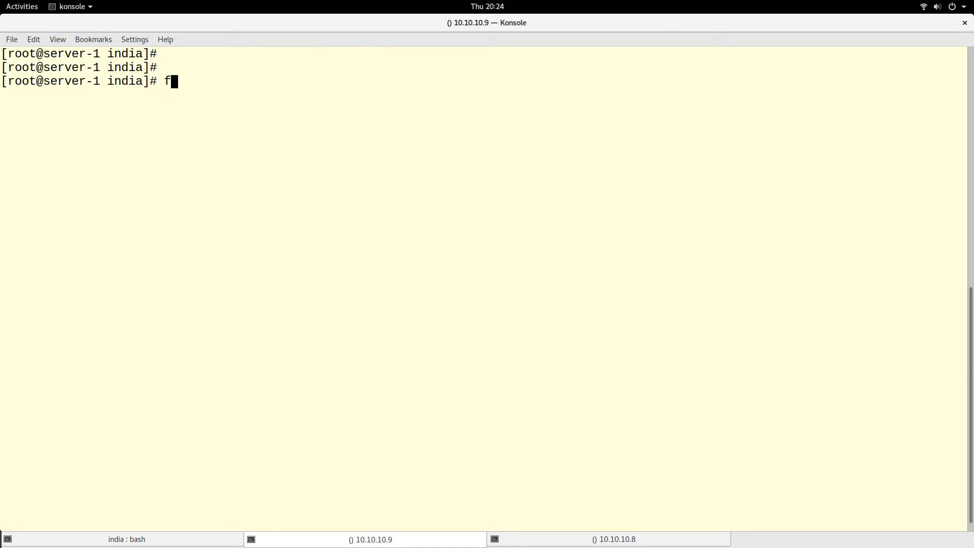
text(irewall-cmd)
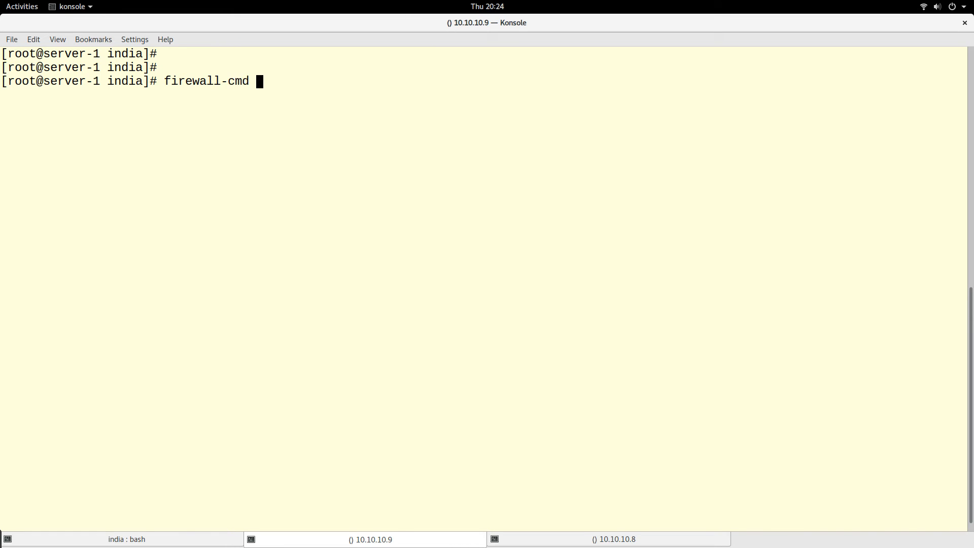
text(--a)
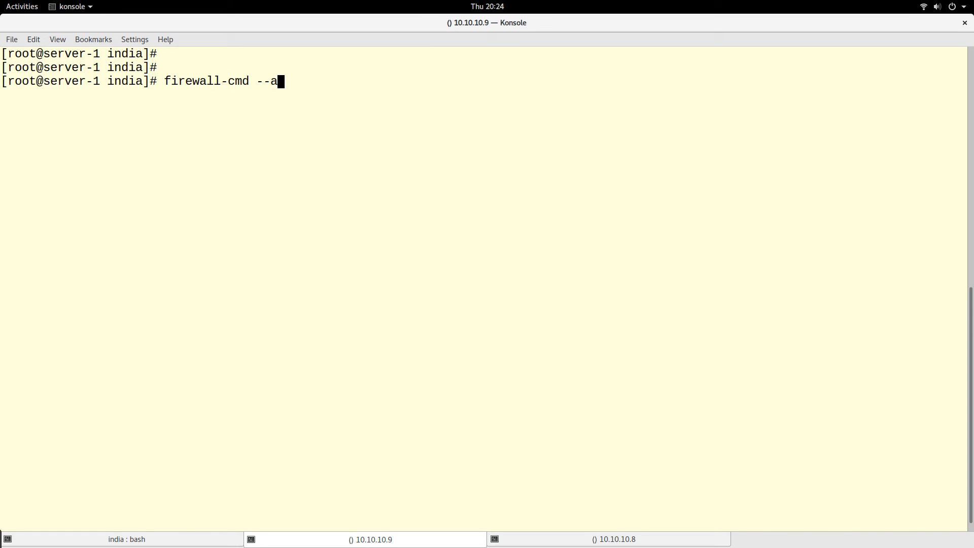
text(dd-rich-rule=)
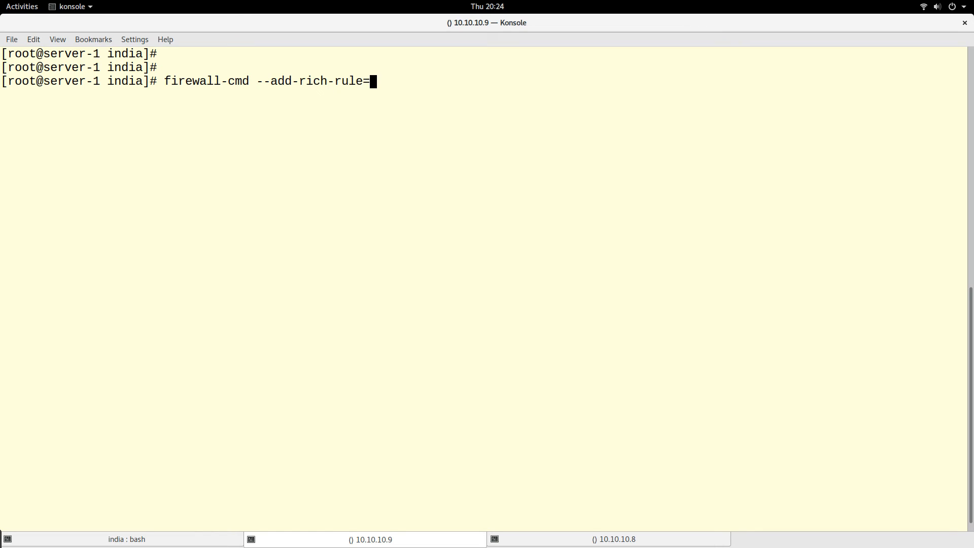
text(')
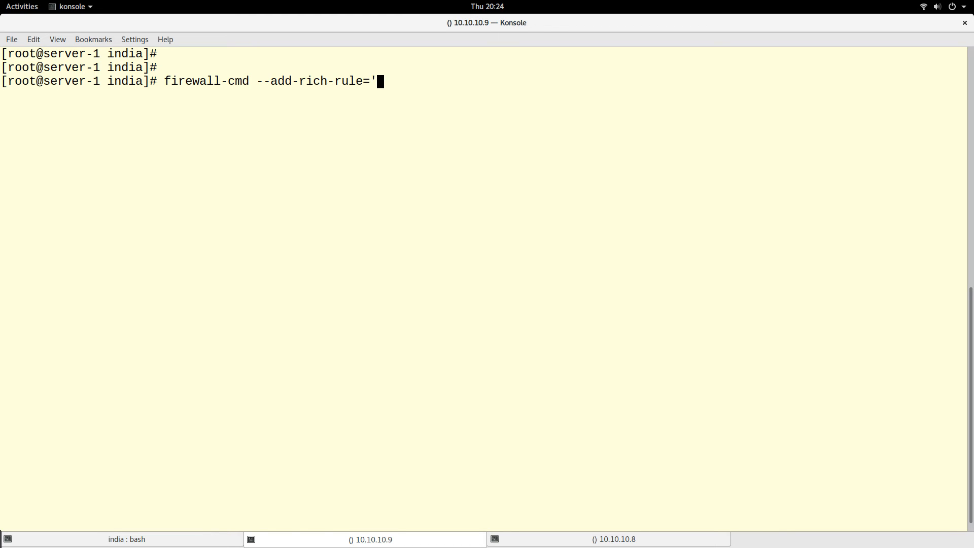
text(ru)
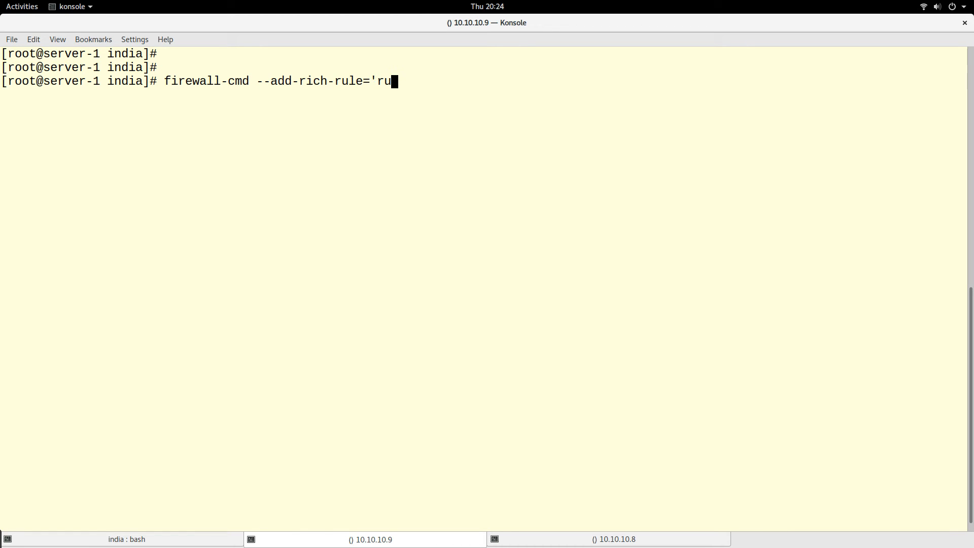
text(le fa)
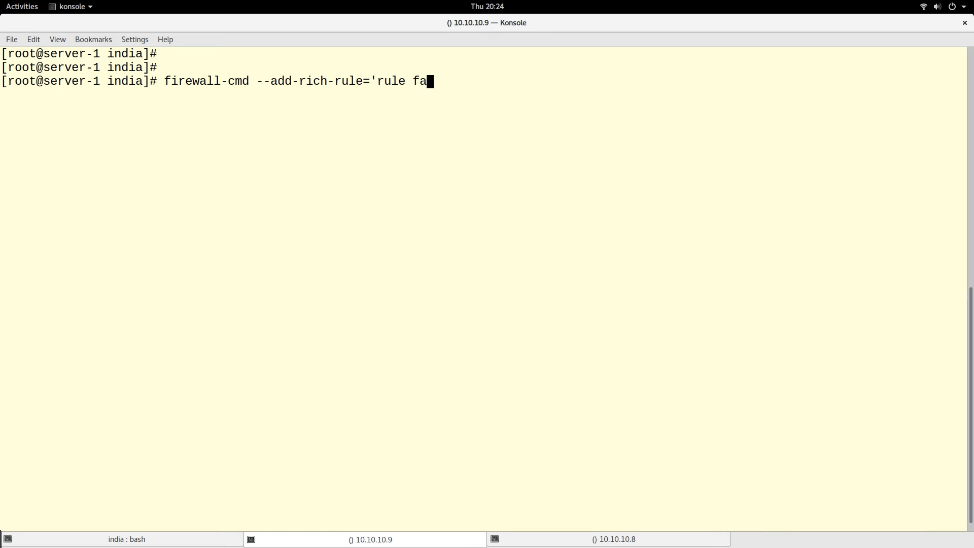
text(mily)
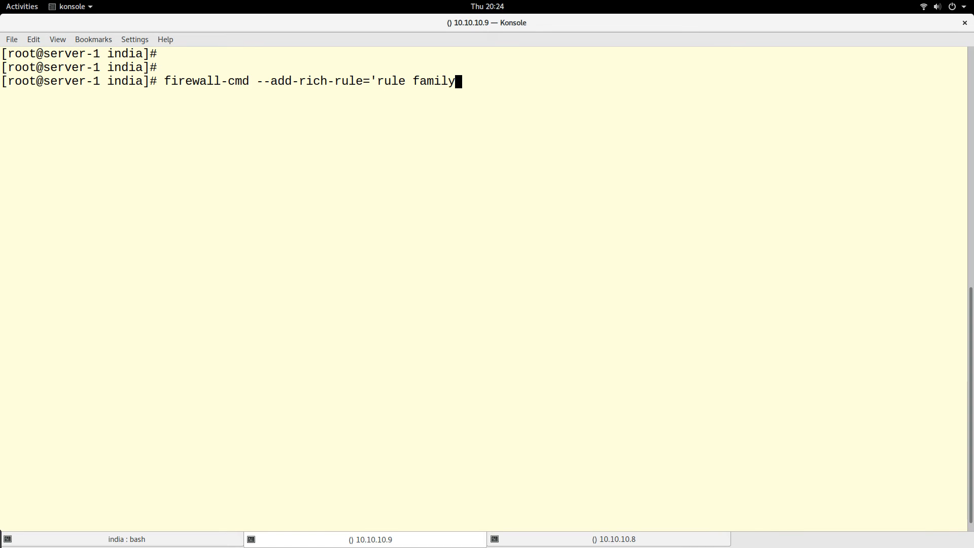
text(=ipv)
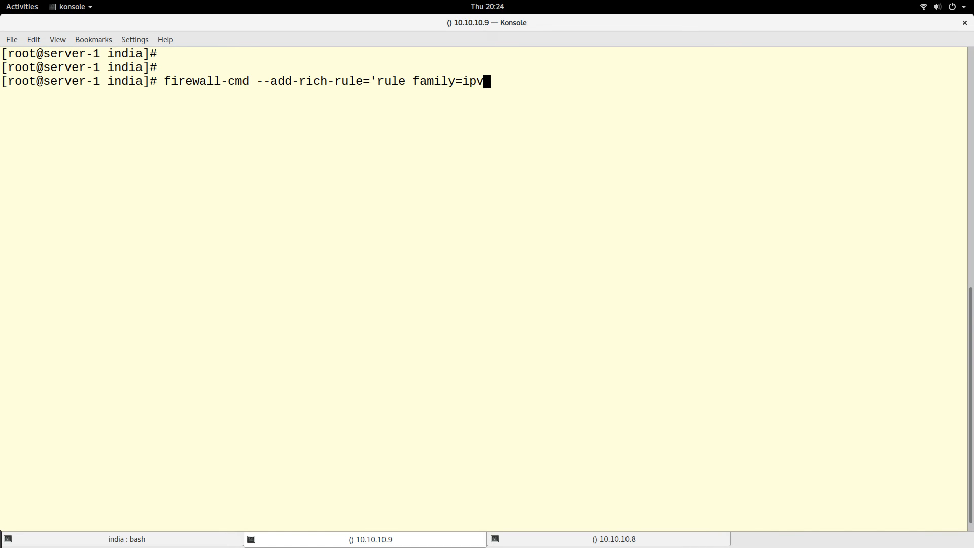
text(4)
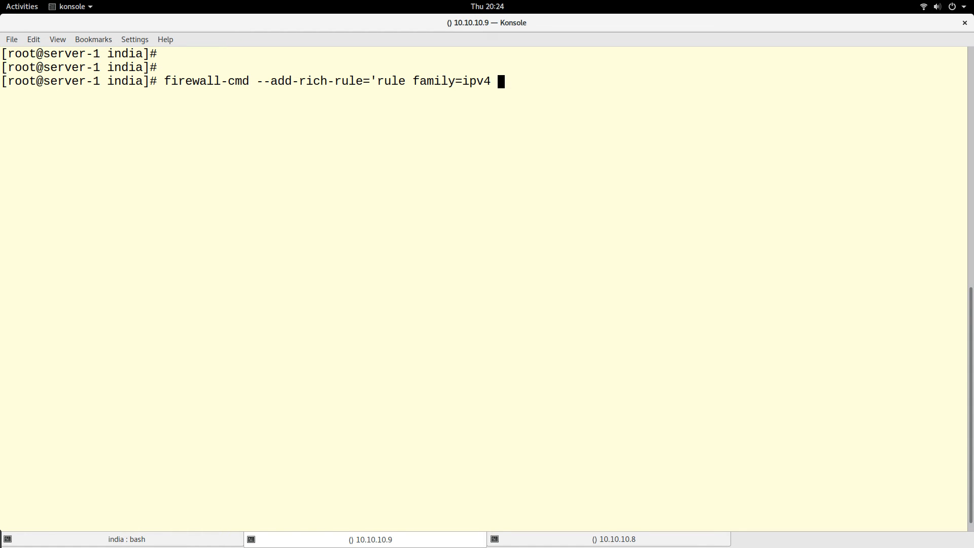
Add source address=192.168.2.0/24 to the rich rule.
text(sou)
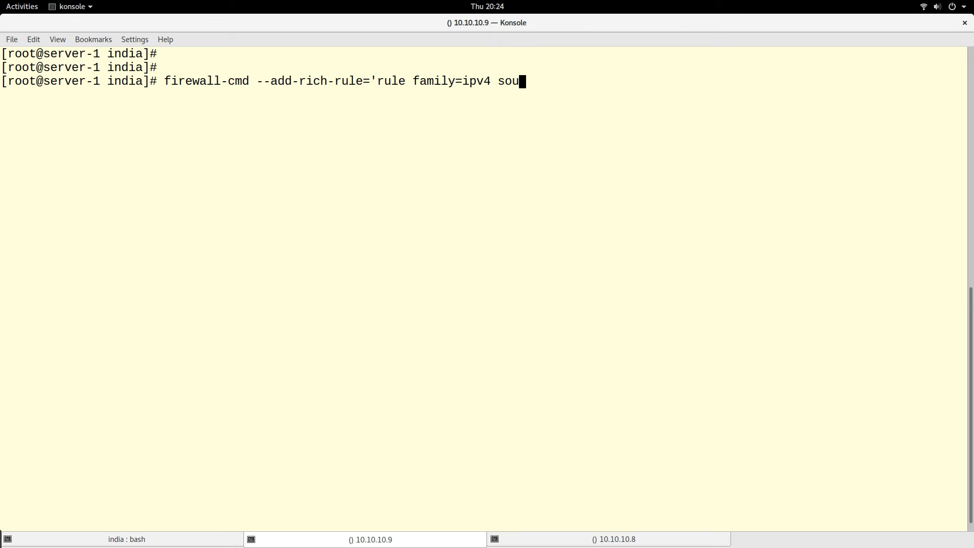
text(rce addr)
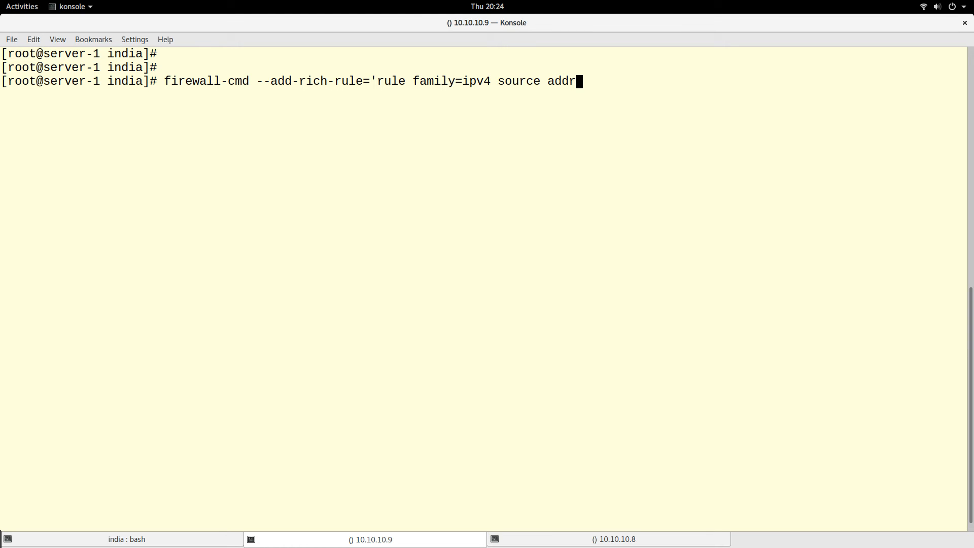
text(ess=)
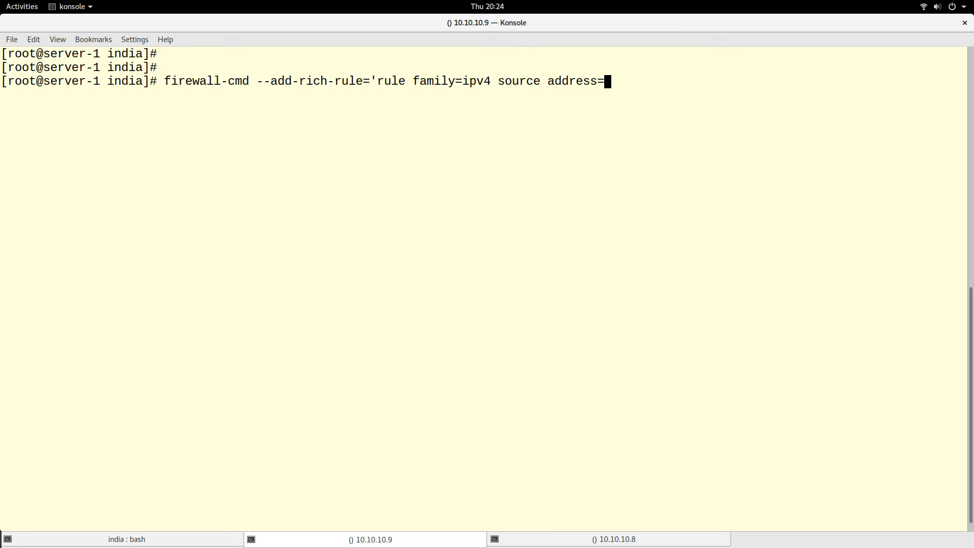
text(192.1)
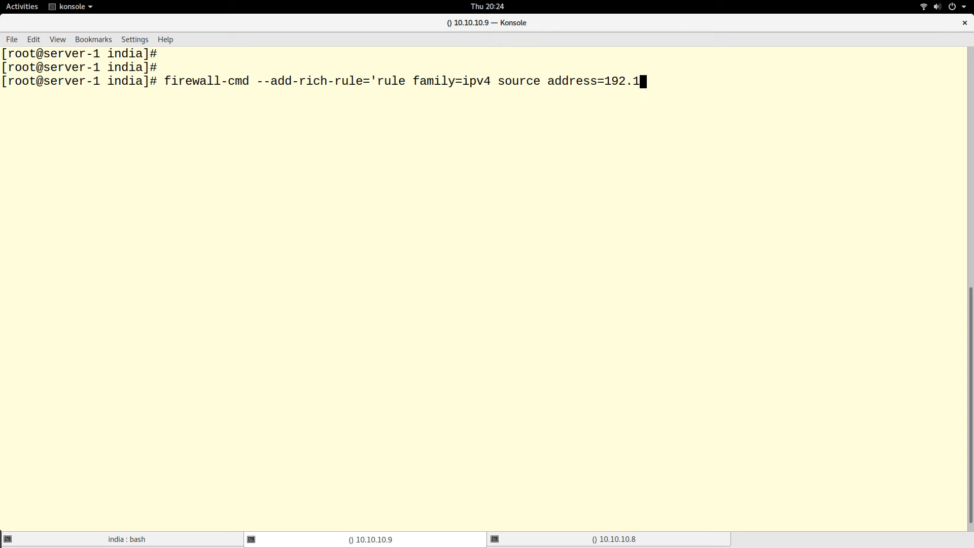
text(68.2.)
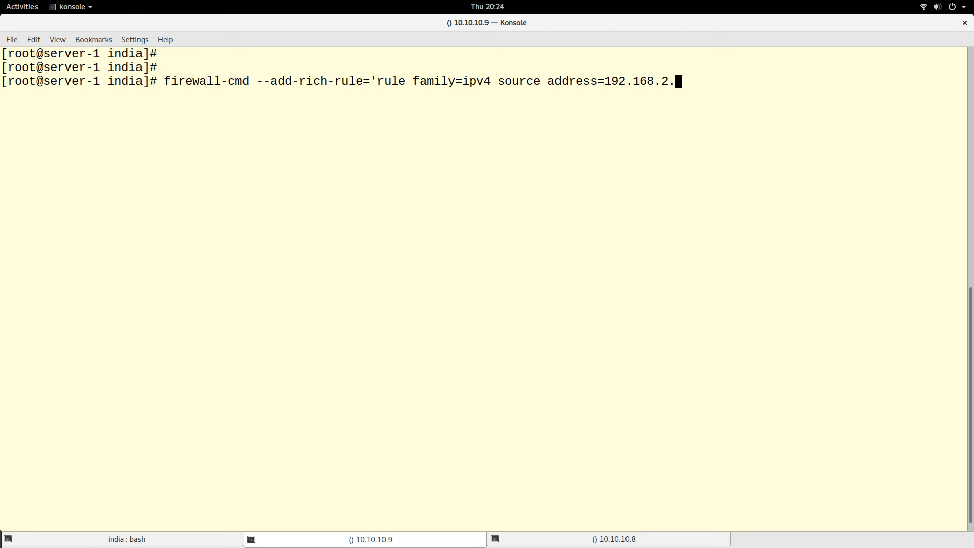
text(0/24)
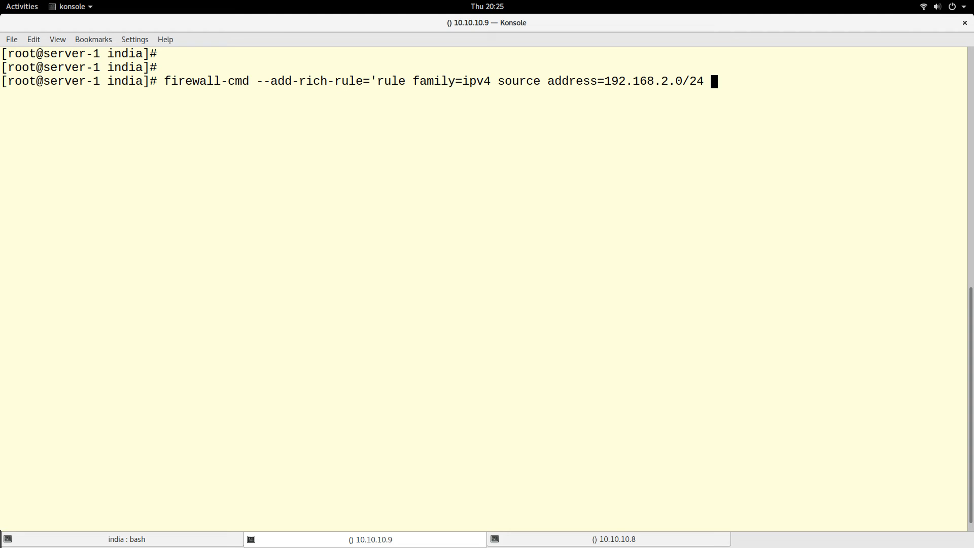
Add forward-port port=8999 protocol=tcp to-port=80 and close the rule quote.
text(f)
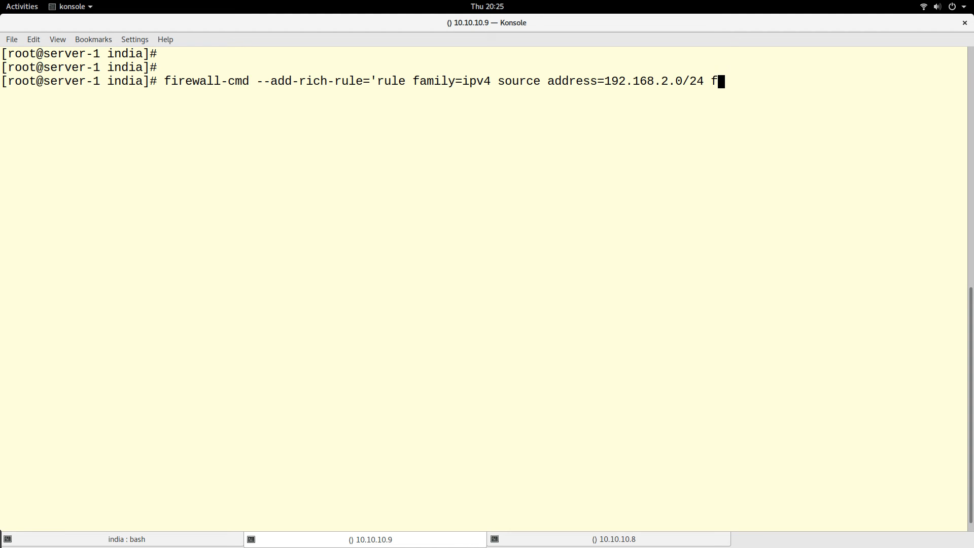
text(orward)
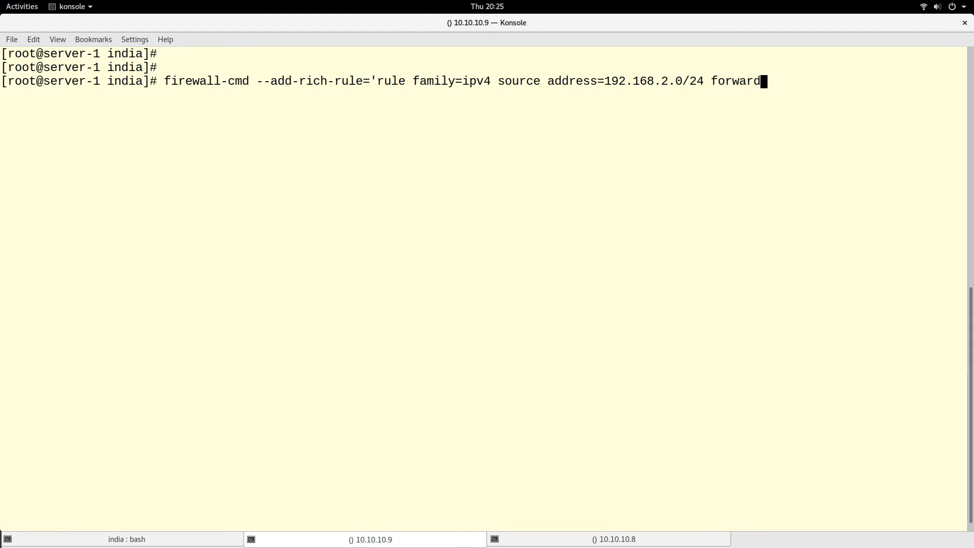
text(-port)
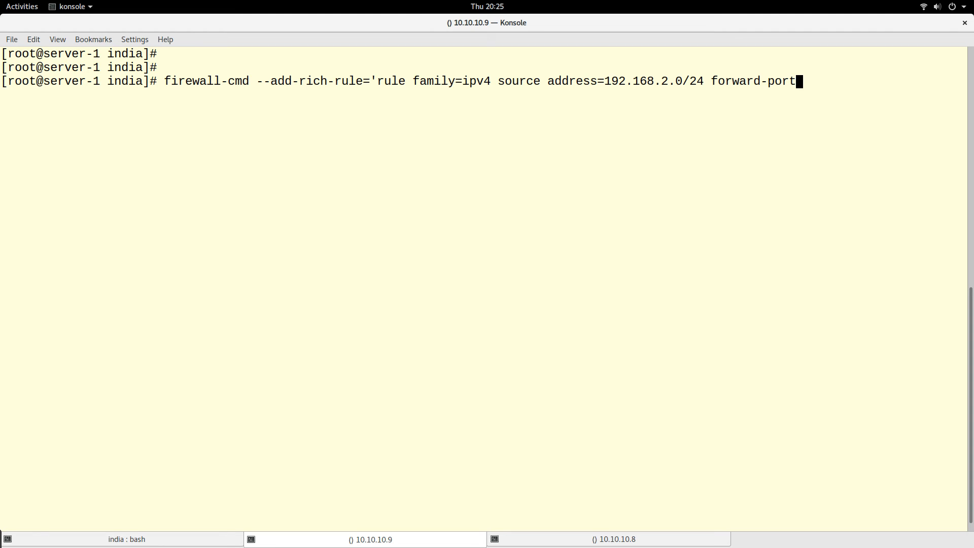
text(port)
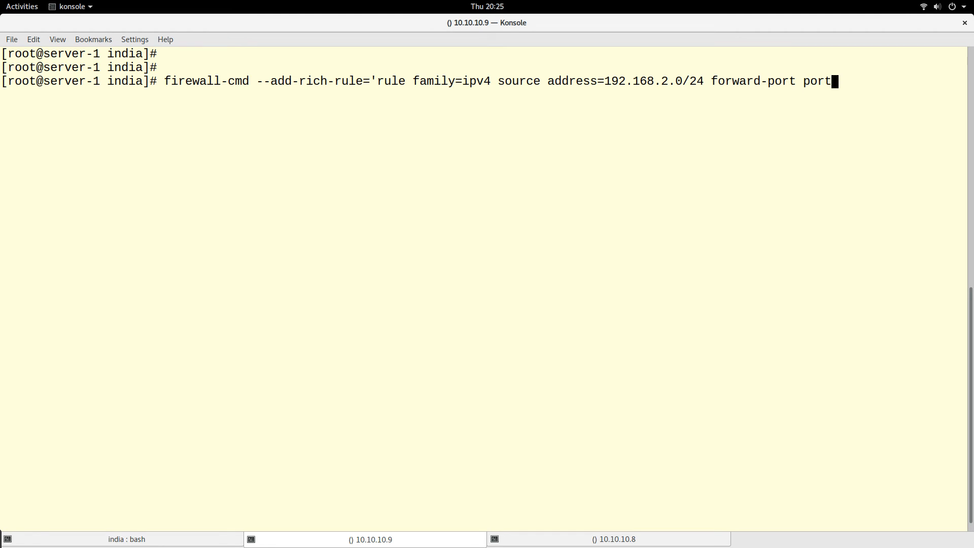
text(=8)
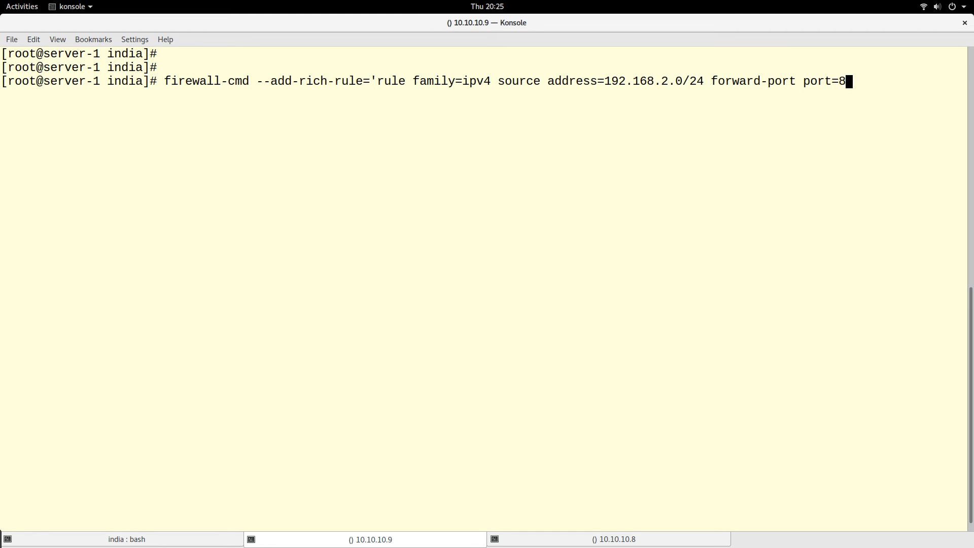
text(999)
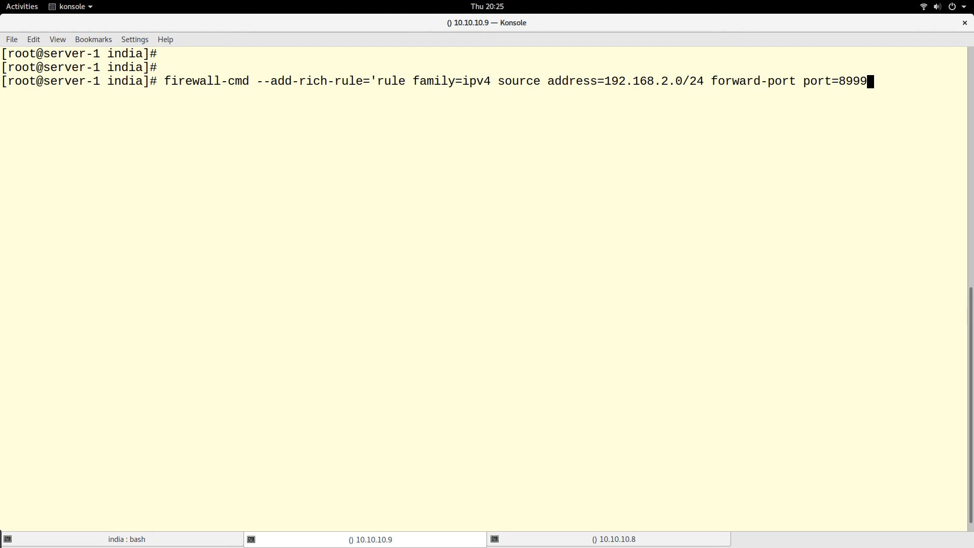
text(prot)
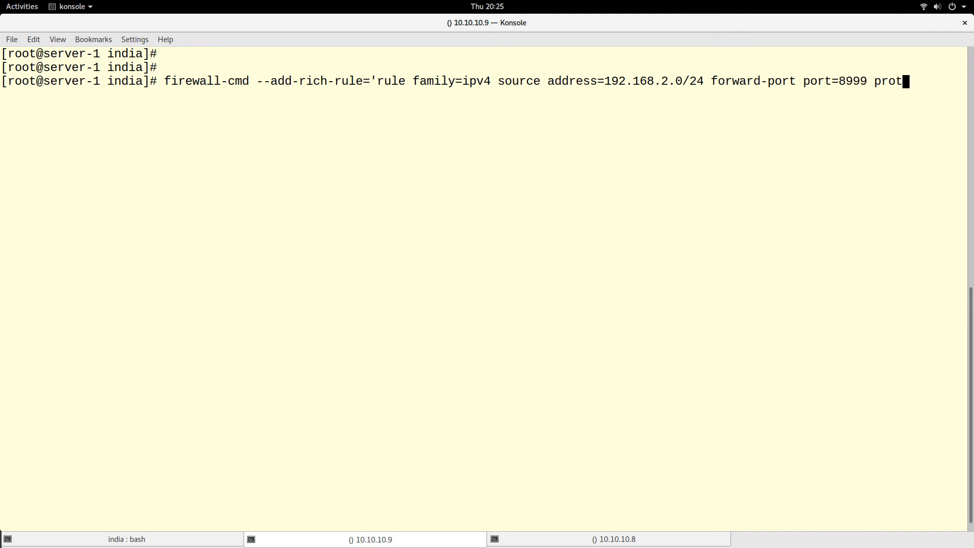
text(oc)
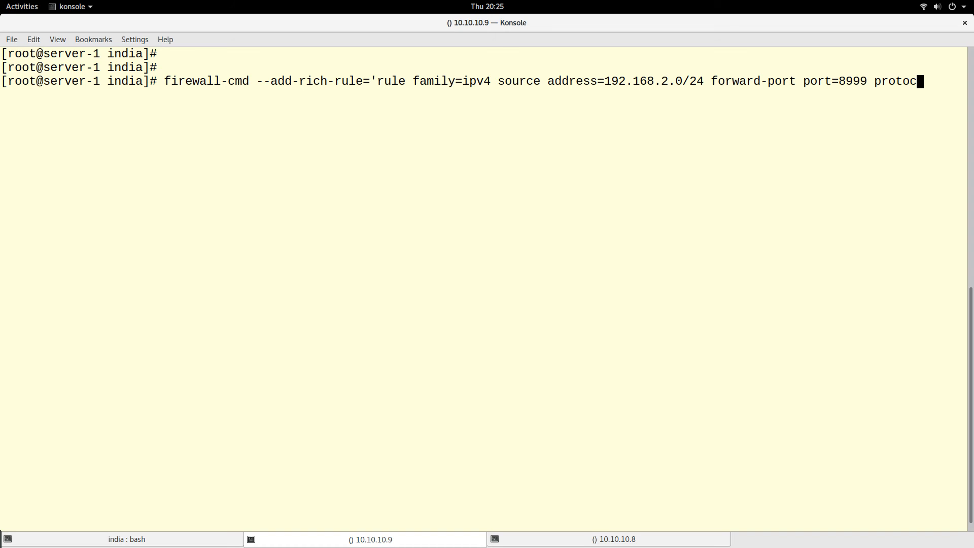
text(ol=t)
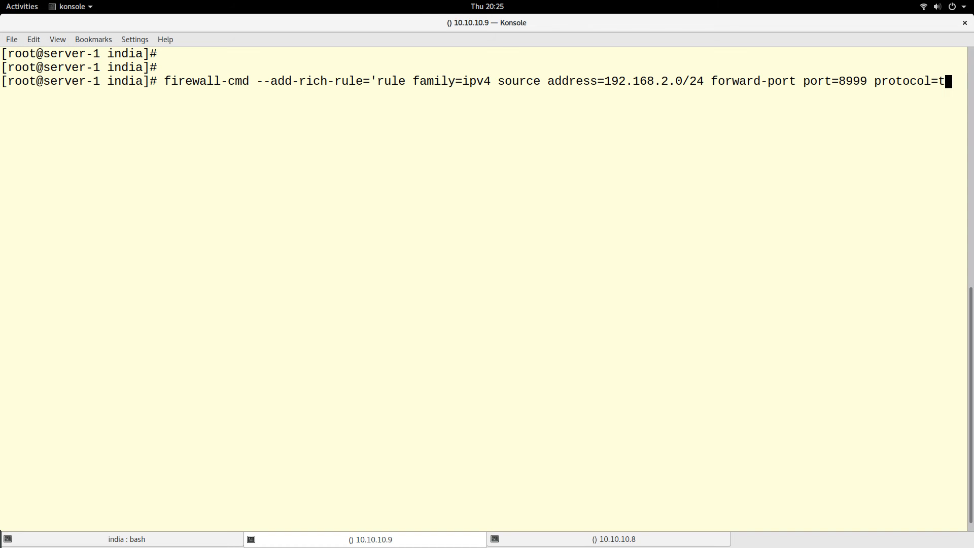
text(cp)
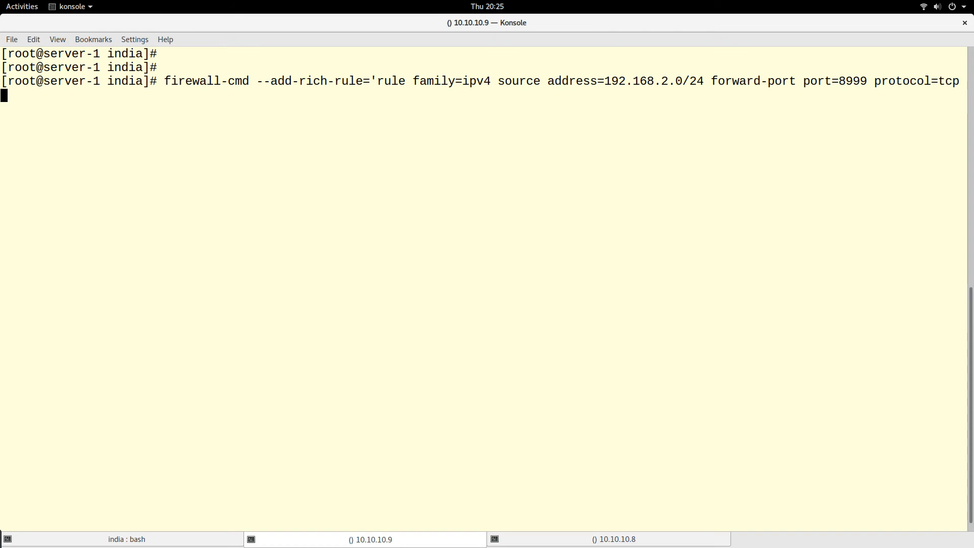
text(to-port)
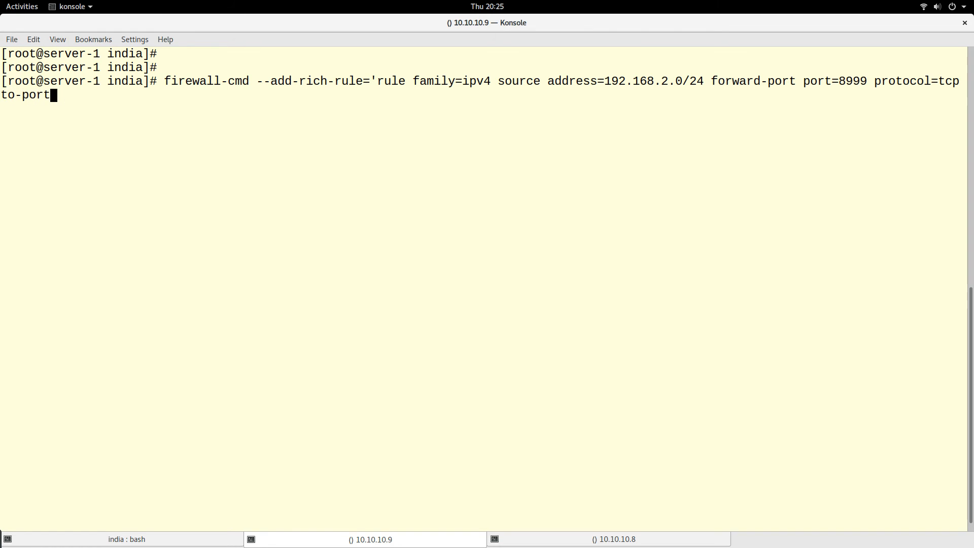
text(=80)
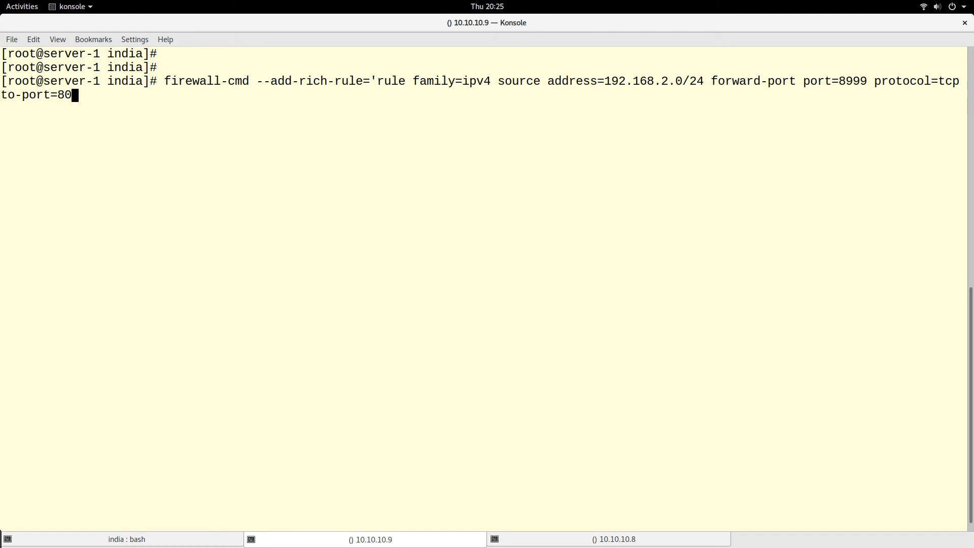
text(')
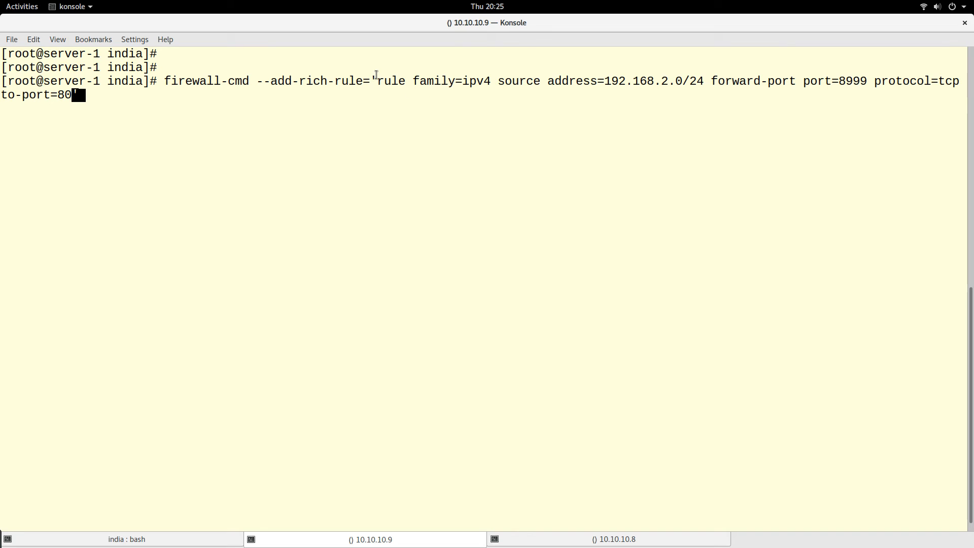
Append --permanent and run the rich rule command, getting success.
text(')
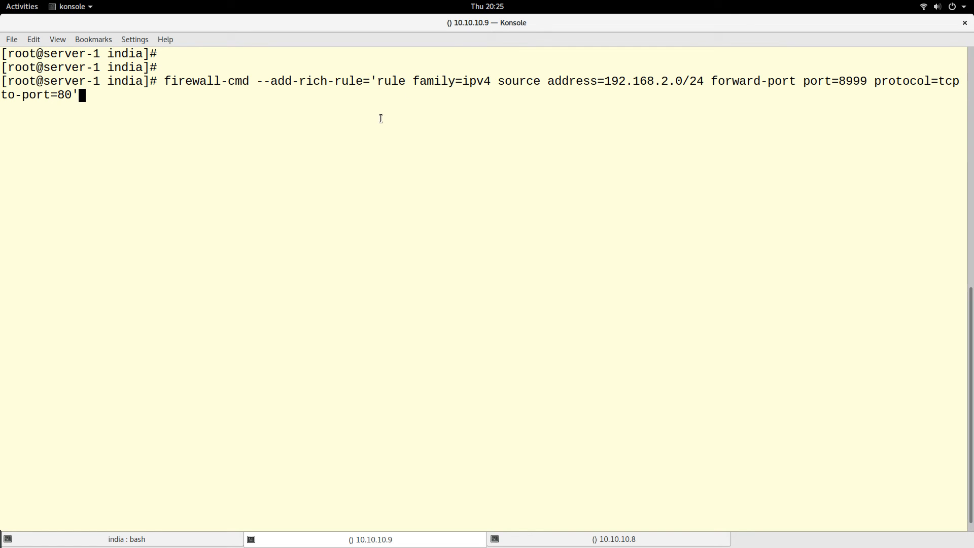
text(--p)
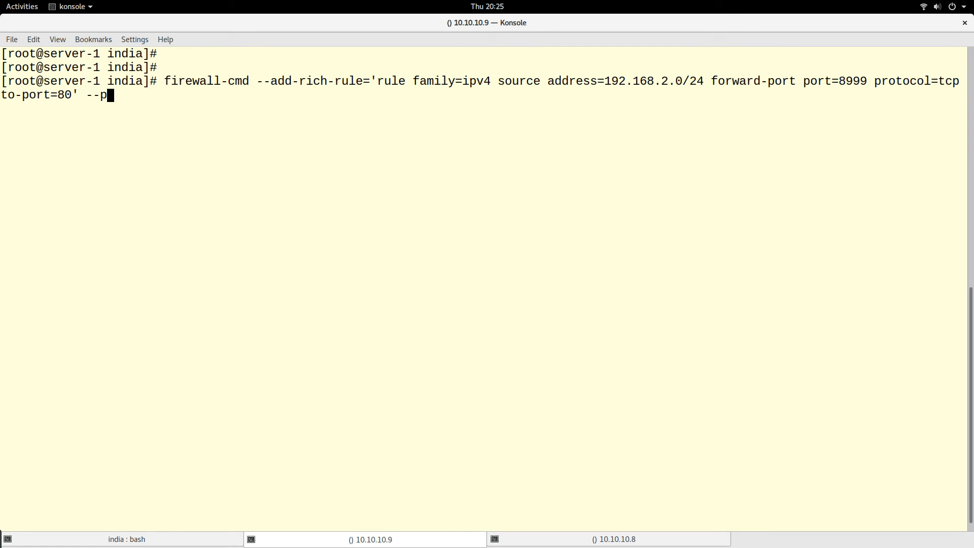
text(ermanent)
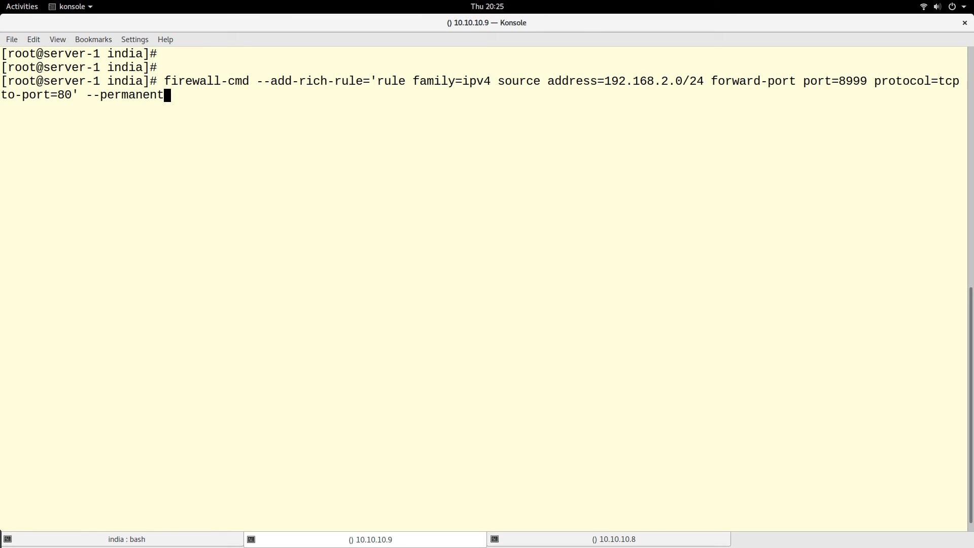
key(Return)
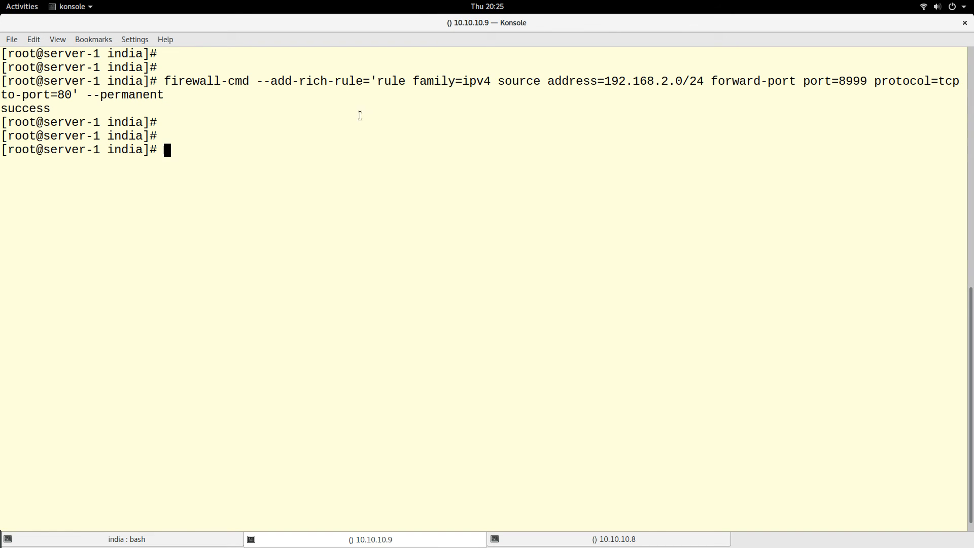
mouse_move(307, 198)
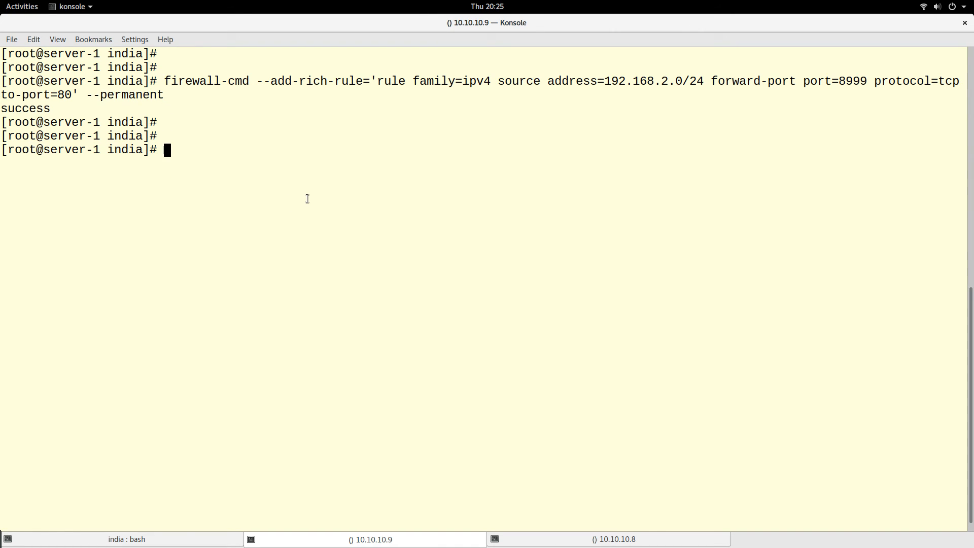
Run firewall-cmd --reload on server-1 so the permanent rich rule becomes active.
text(fire)
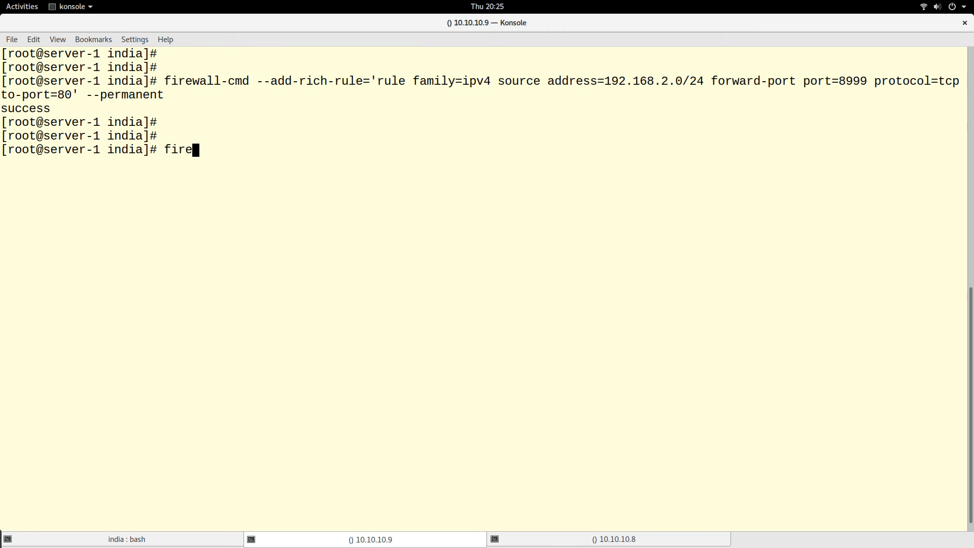
text(wall-cmd)
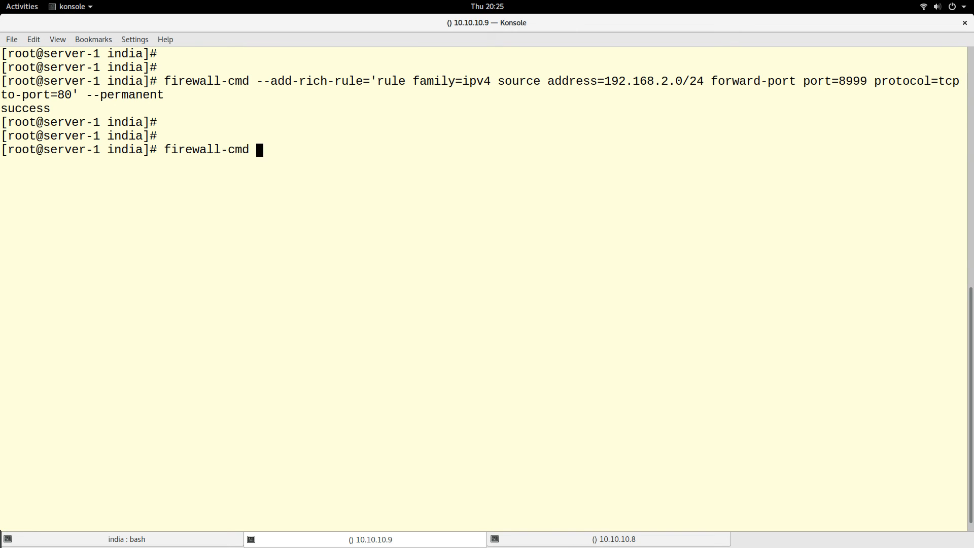
text(--er)
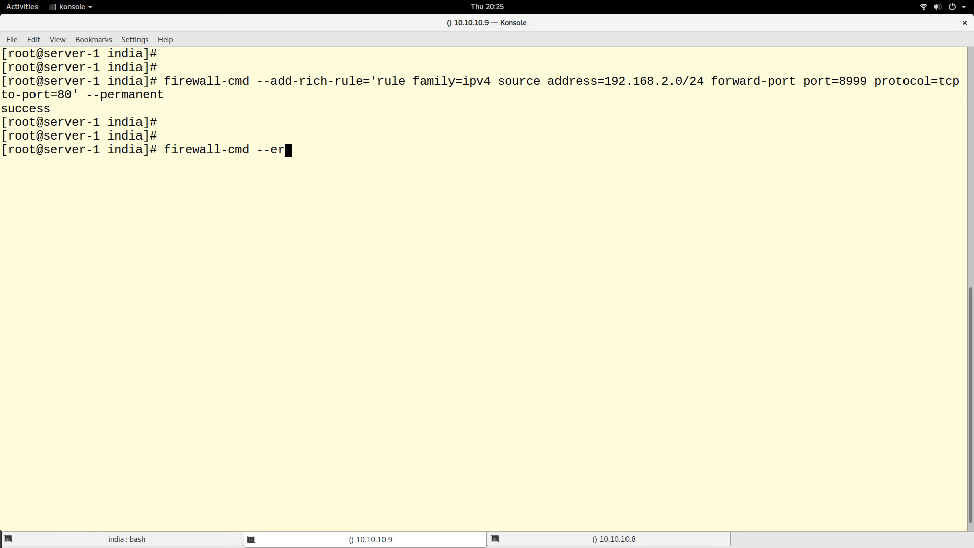
text(load)
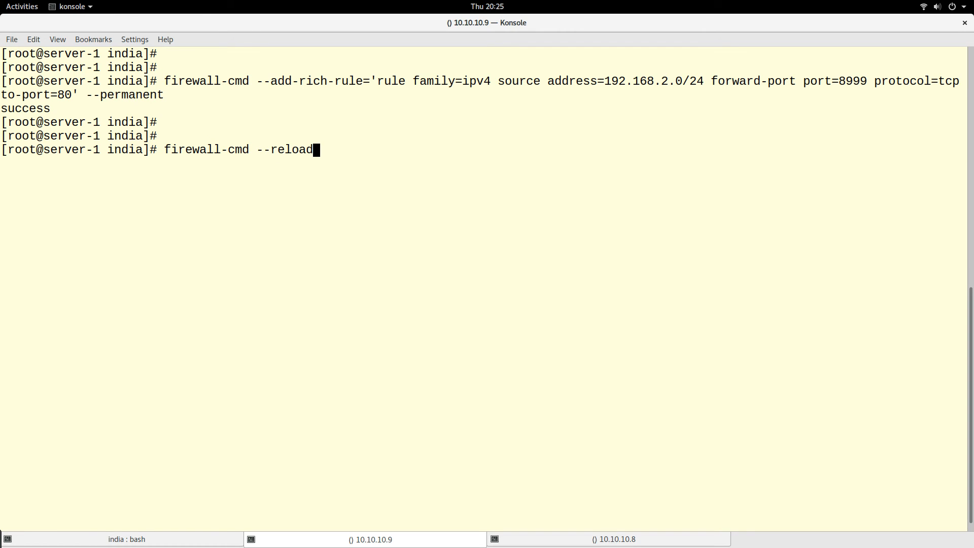
key(Return)
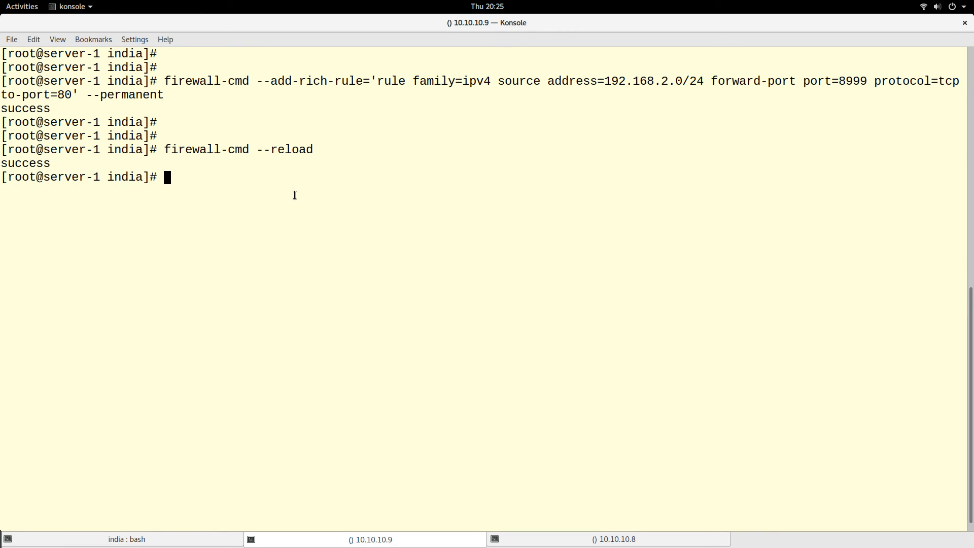
key(Return)
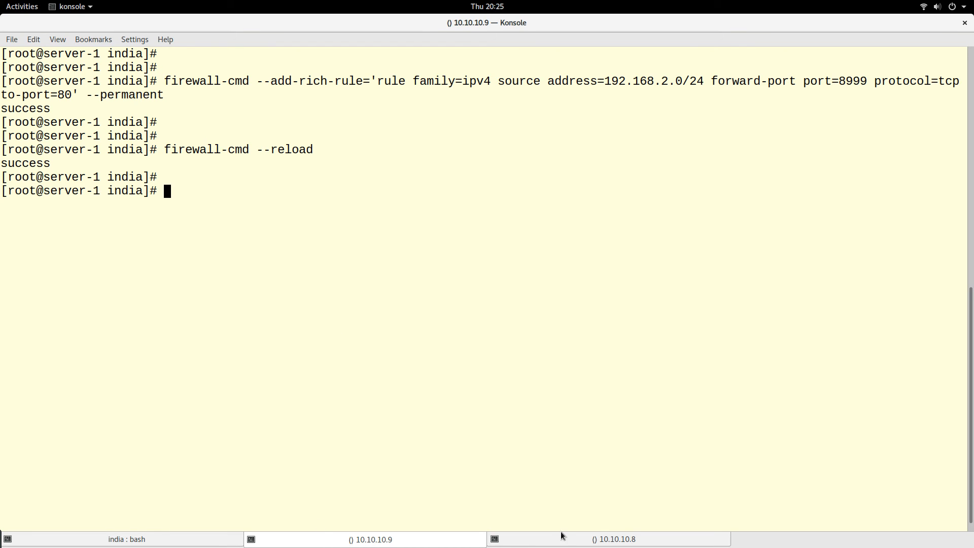
From server-2, curl 192.168.1.8:8999 and highlight the 'This is server-1' response.
click(609, 539)
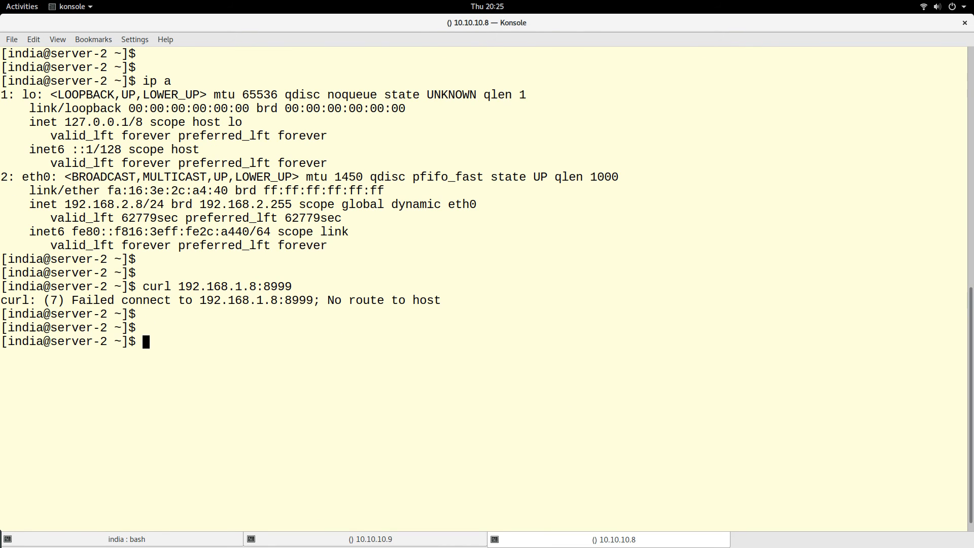
text(curl 192.168.1.8:8999)
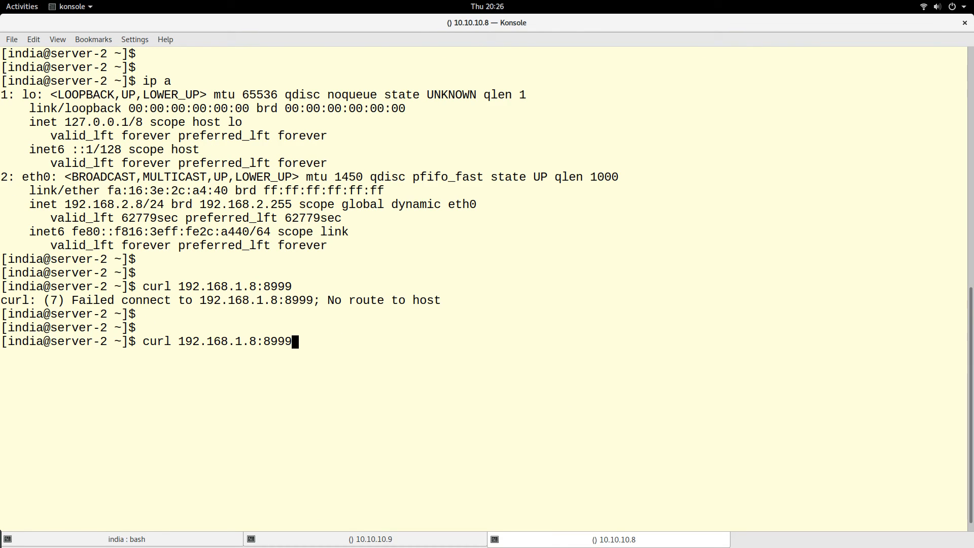
key(Return)
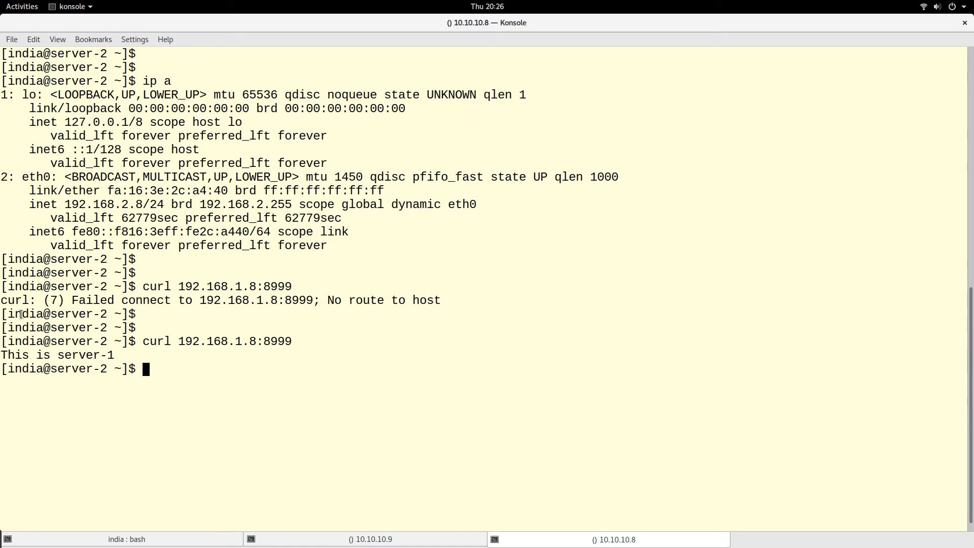
double_click(55, 355)
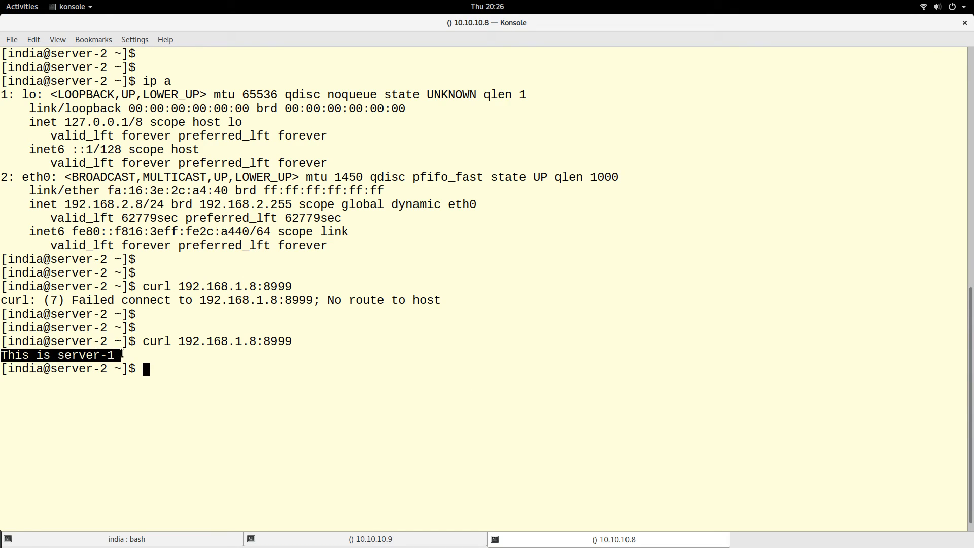
click(366, 539)
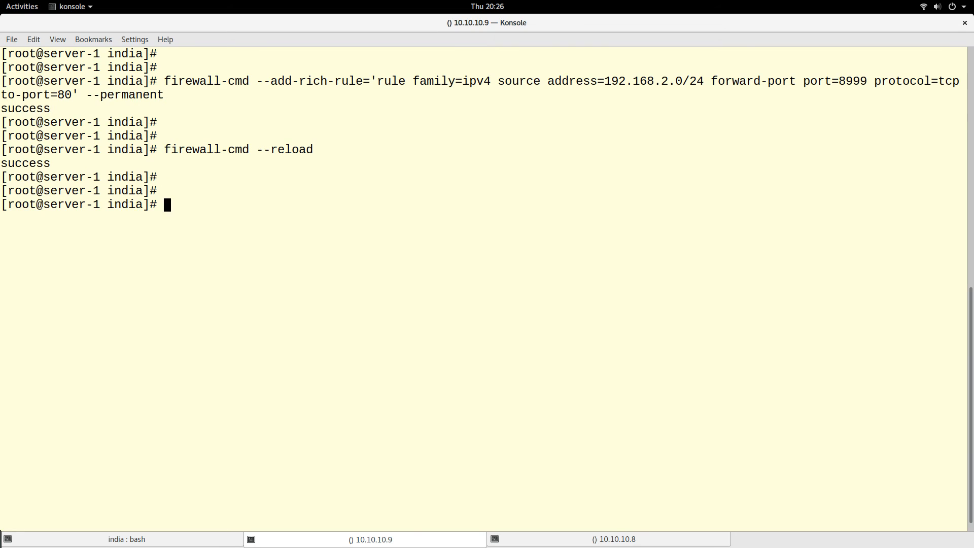
List server-1's zone showing the 192.168.2.0/24 rich rule forwarding 8999 to 80.
text(firewall-cmd --)
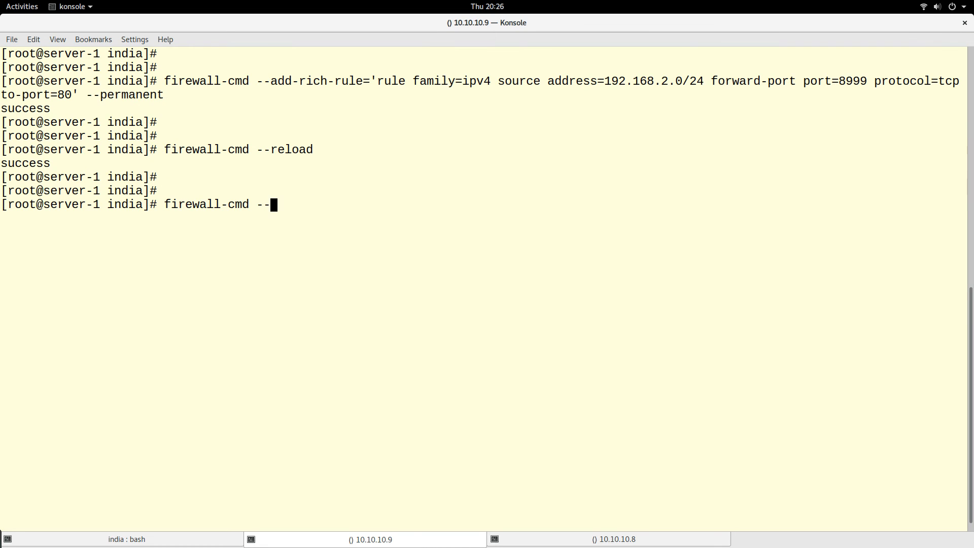
text(list)
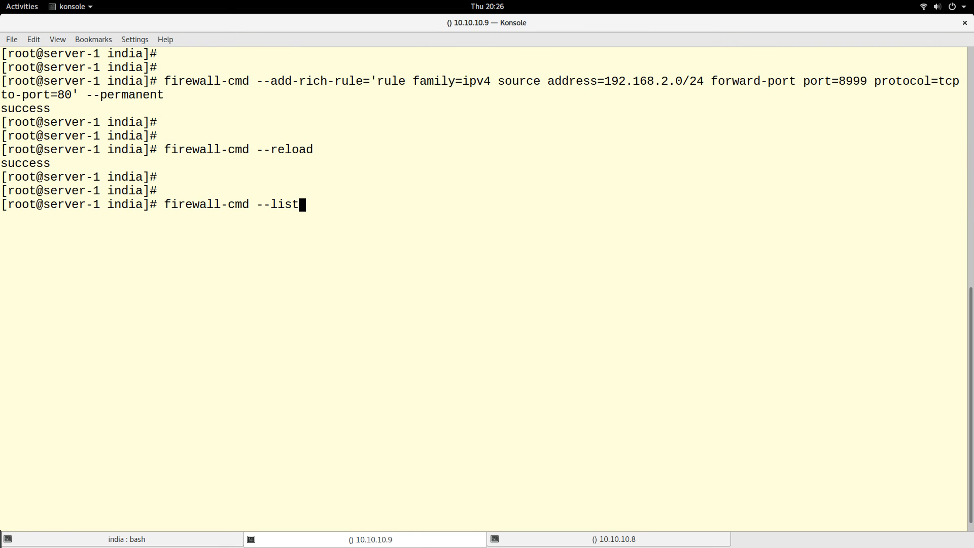
key(Return)
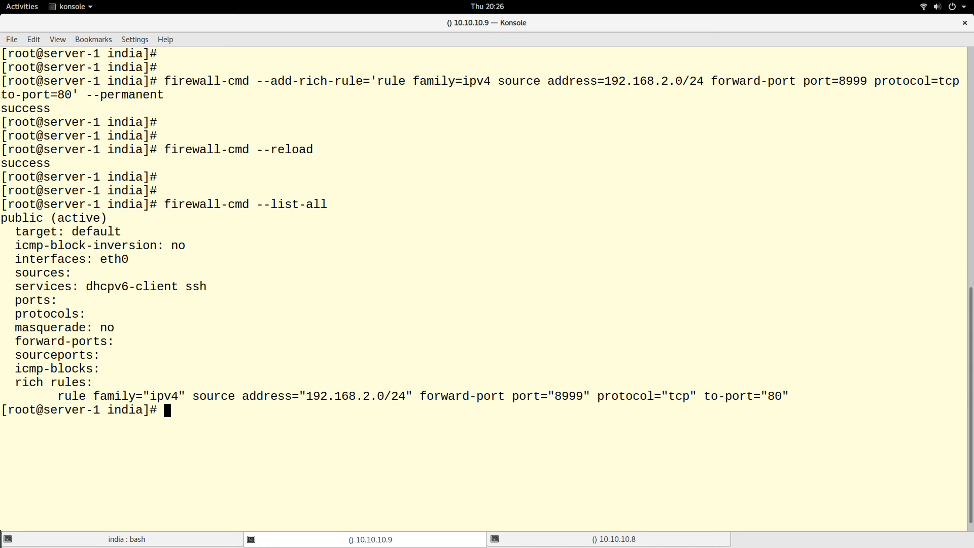
click(609, 539)
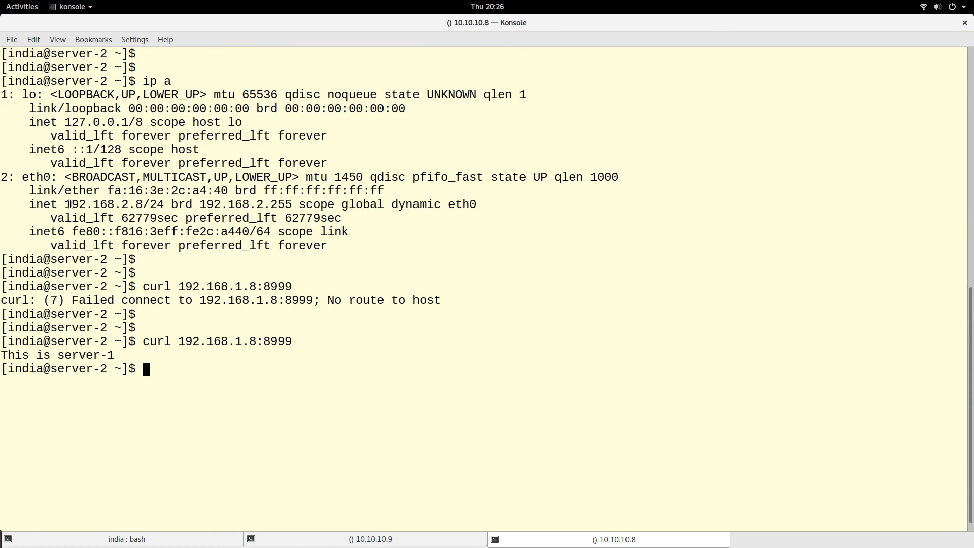
double_click(94, 204)
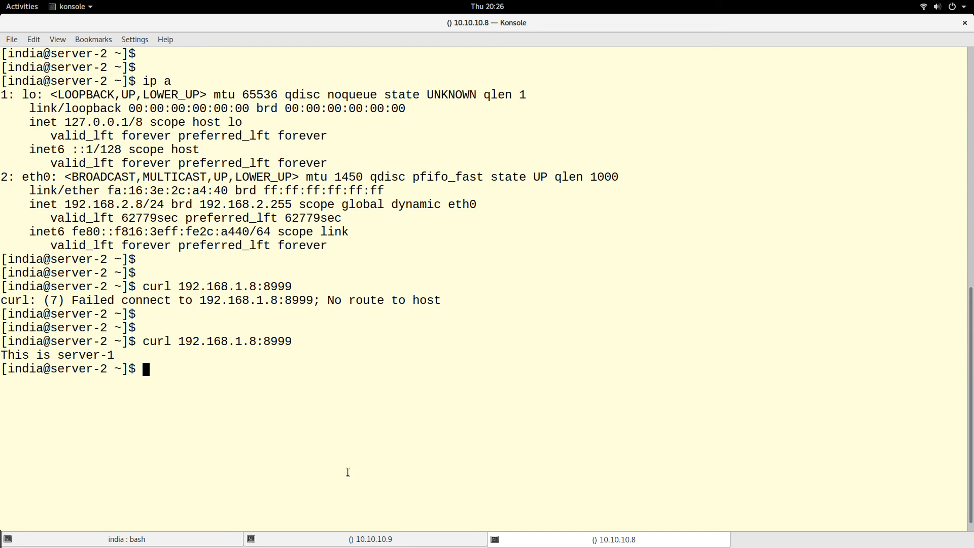
click(365, 539)
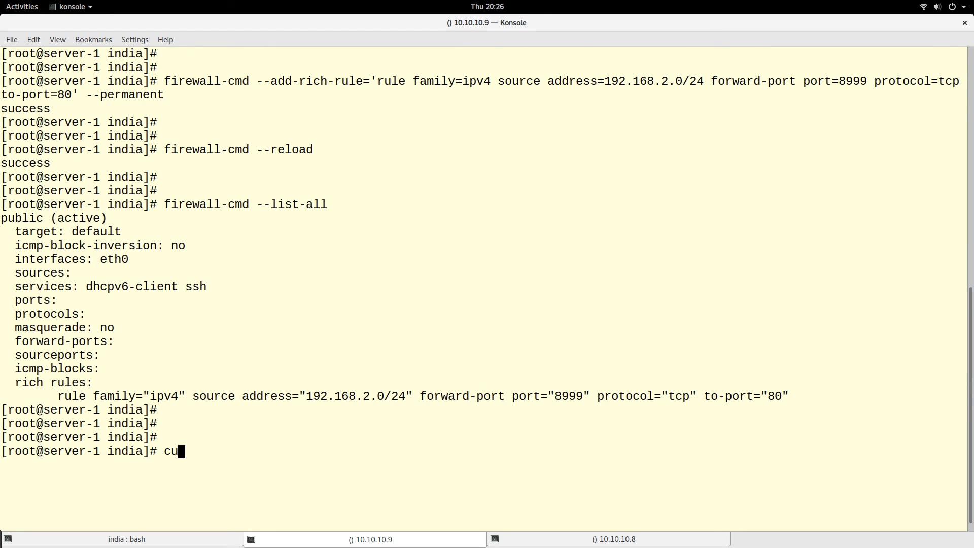
From server-1 itself, curl 192.168.1.8:8999 and see the connection refused.
text(rl)
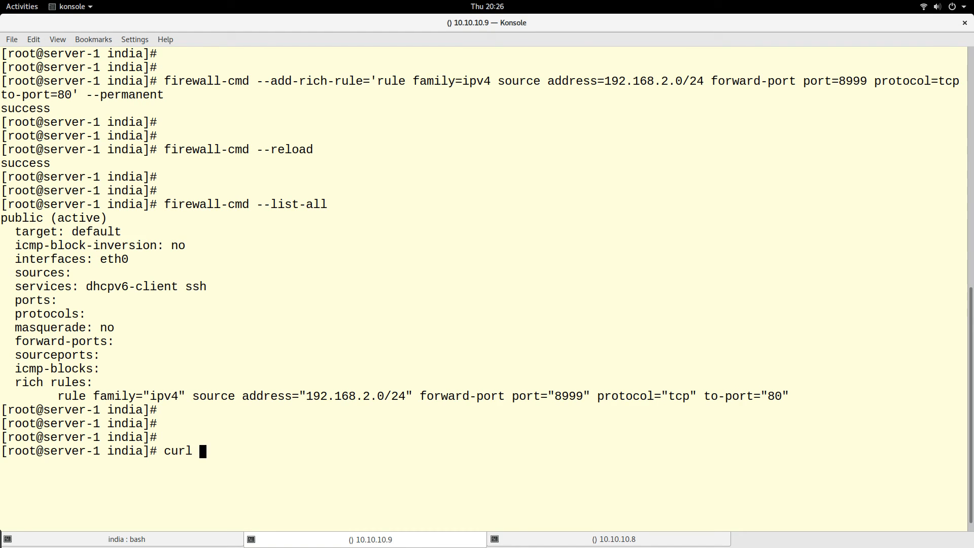
text(192.1)
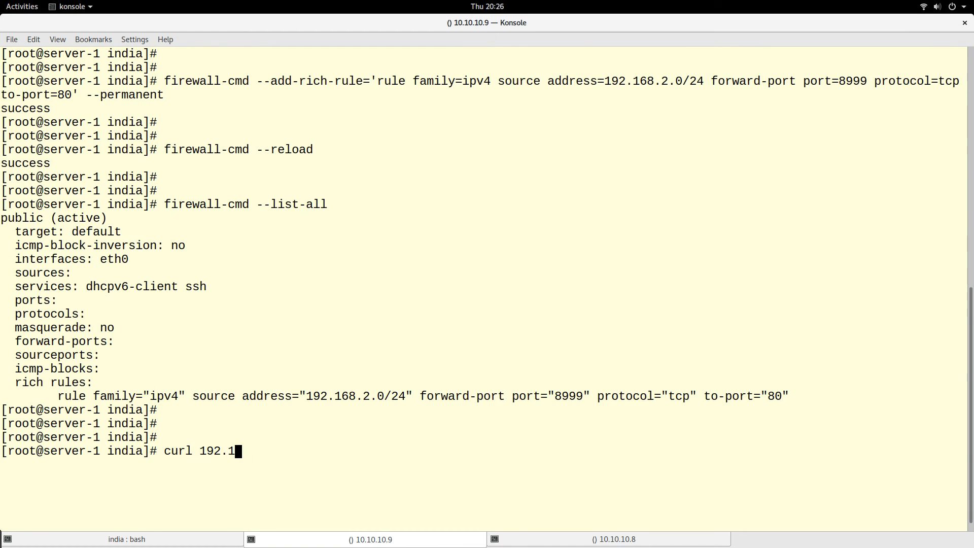
text(68.1.)
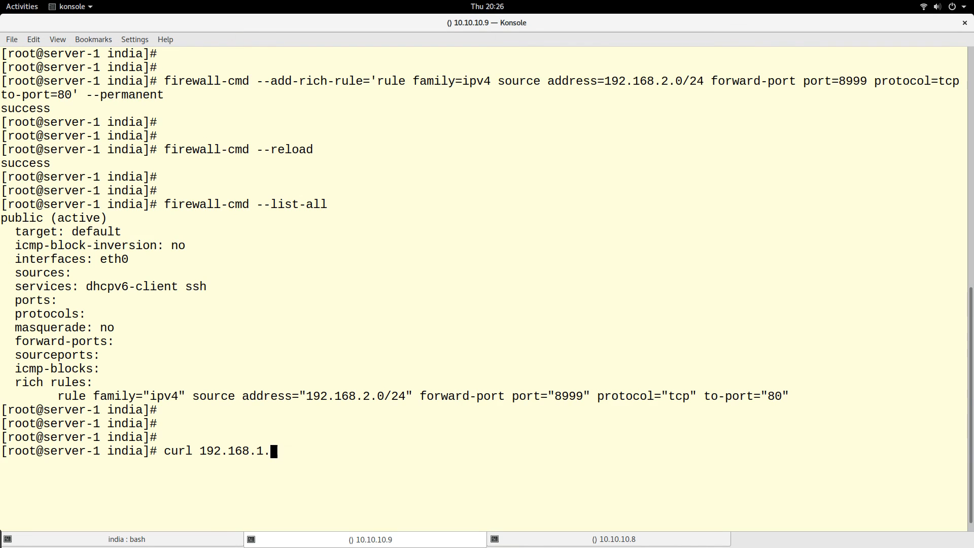
text(8:)
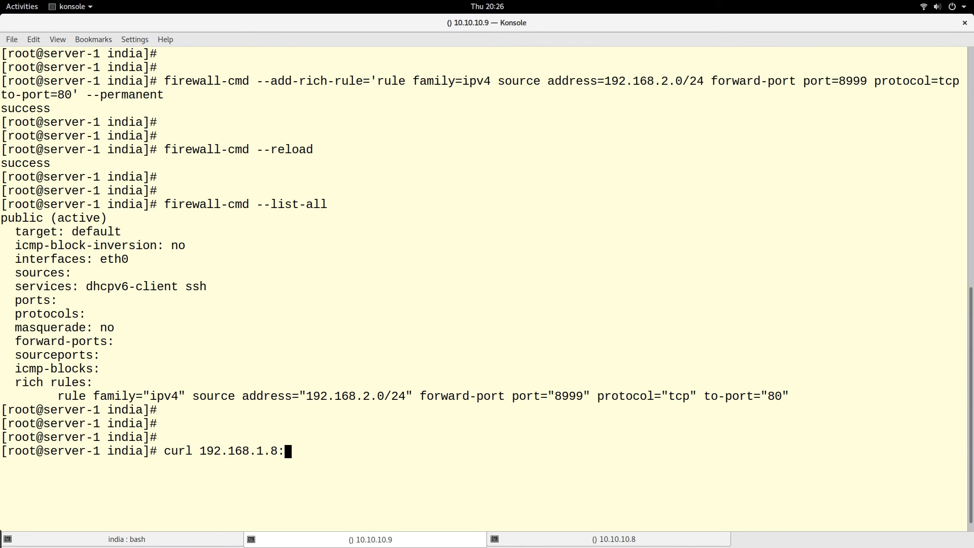
key(Return)
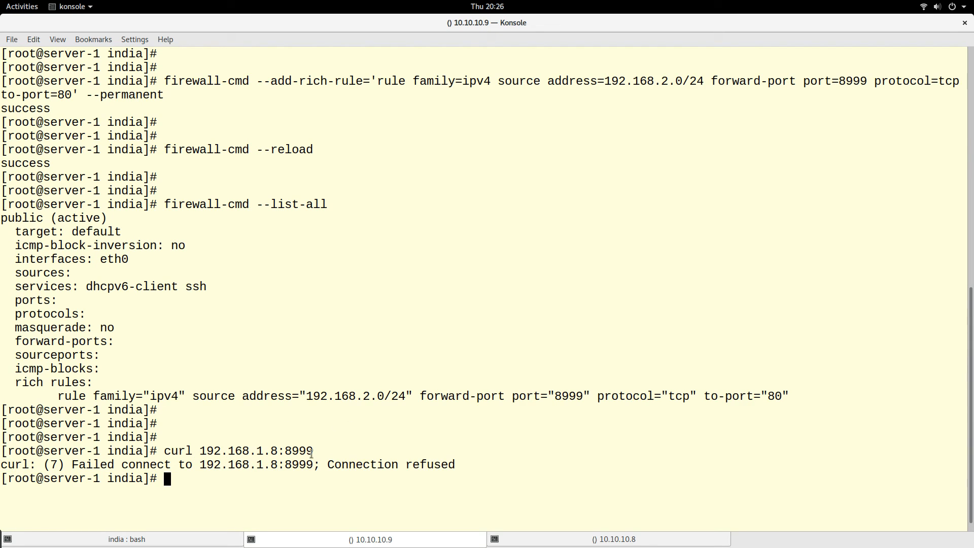
mouse_move(348, 488)
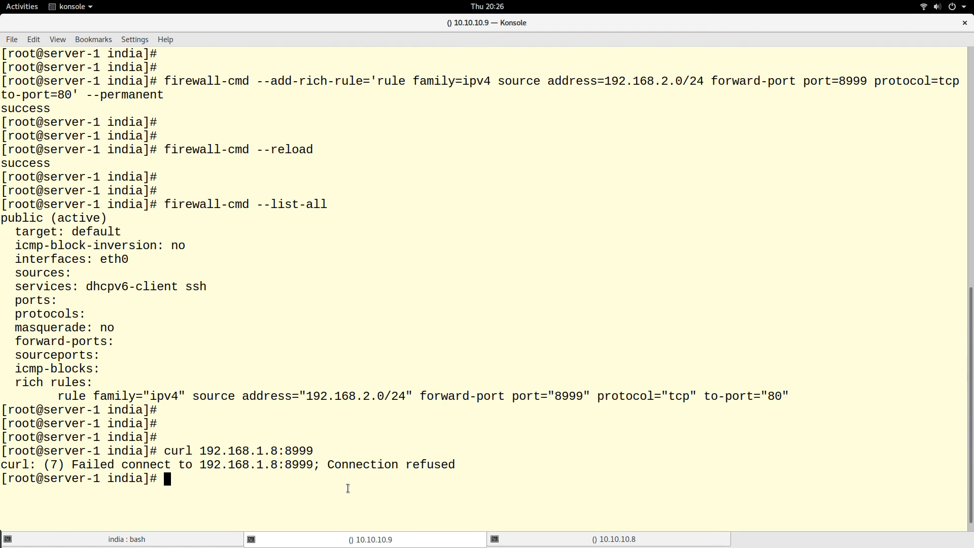
Compare server-2's 192.168.2.8 address against the rule's 192.168.2.0/24 source on server-1.
click(609, 539)
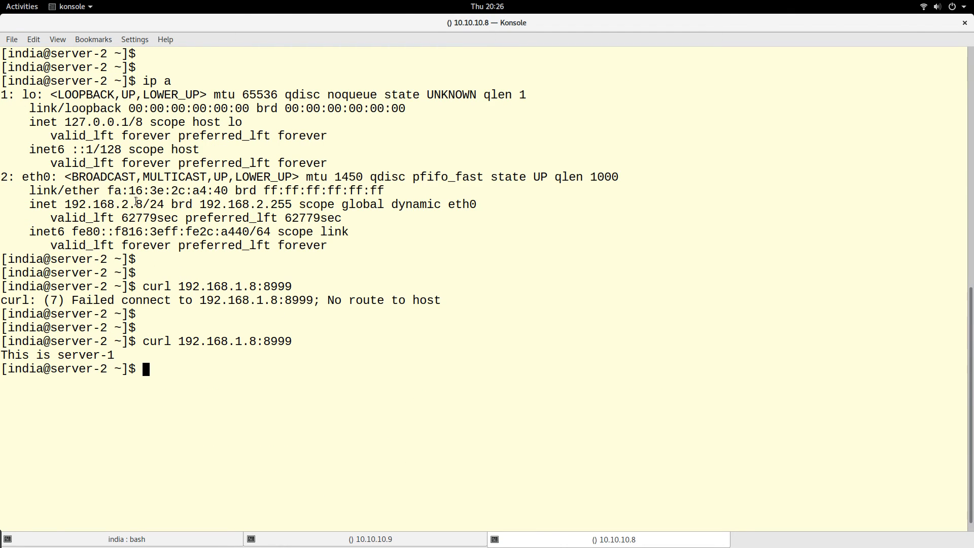
double_click(100, 204)
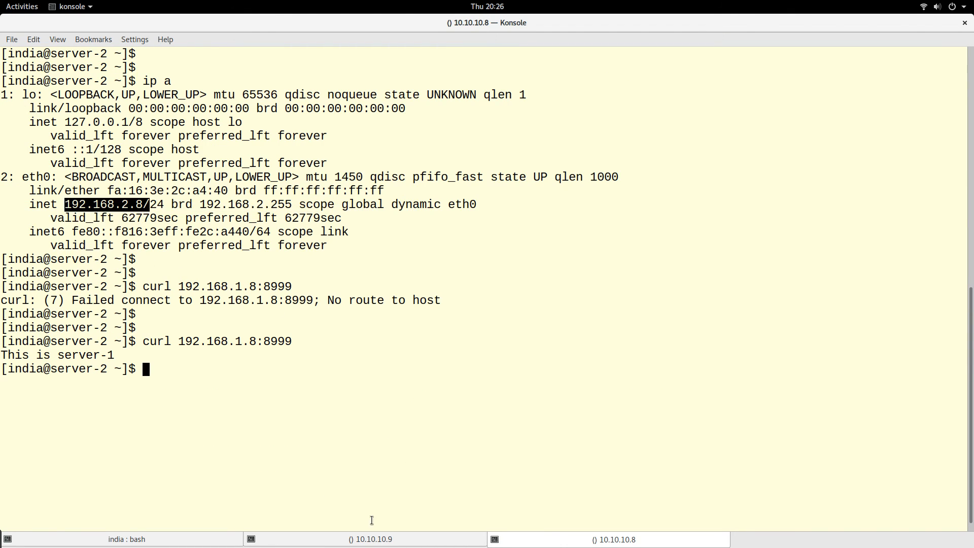
click(366, 539)
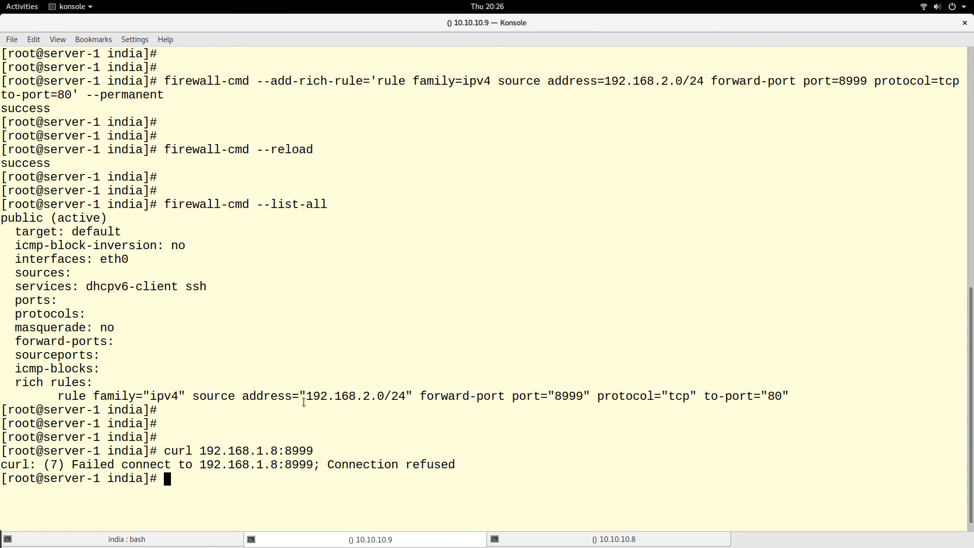
double_click(347, 396)
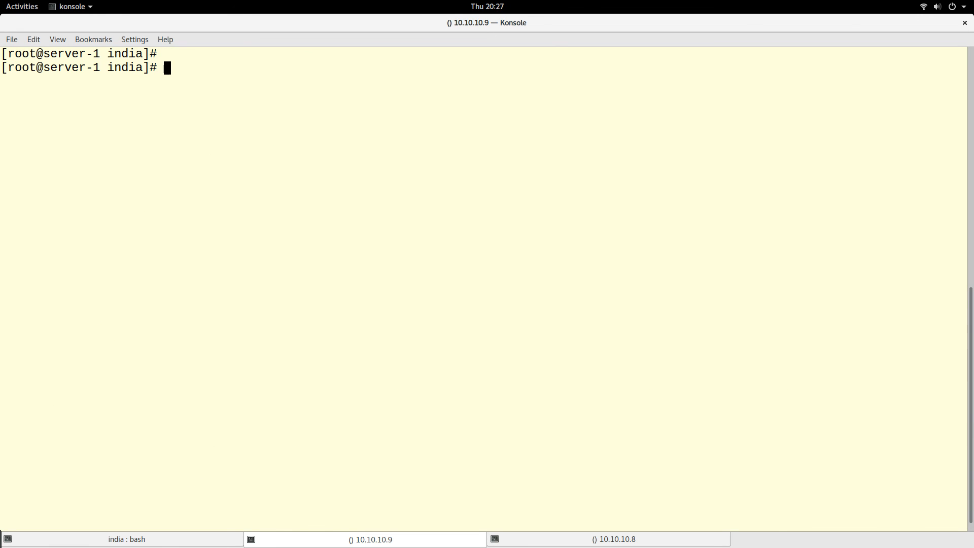
mouse_move(420, 512)
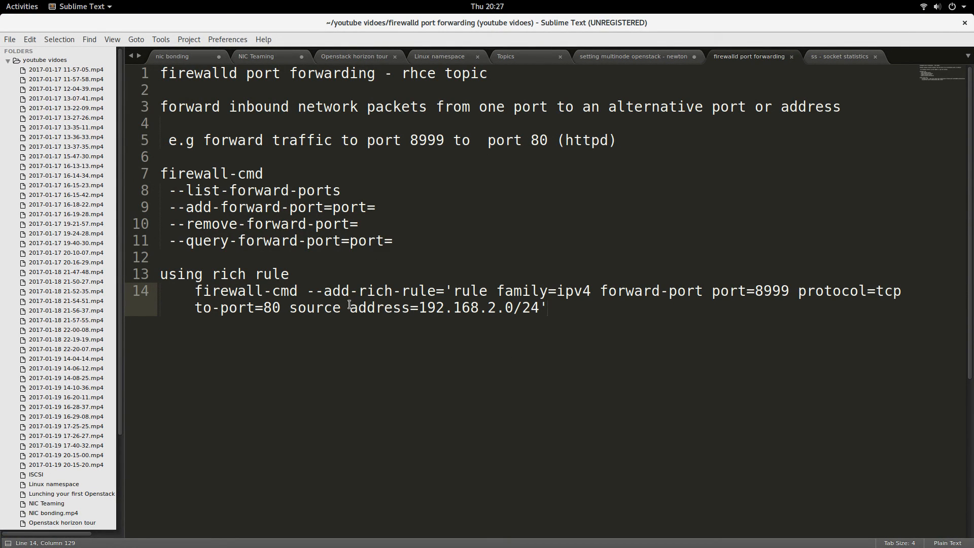
click(21, 6)
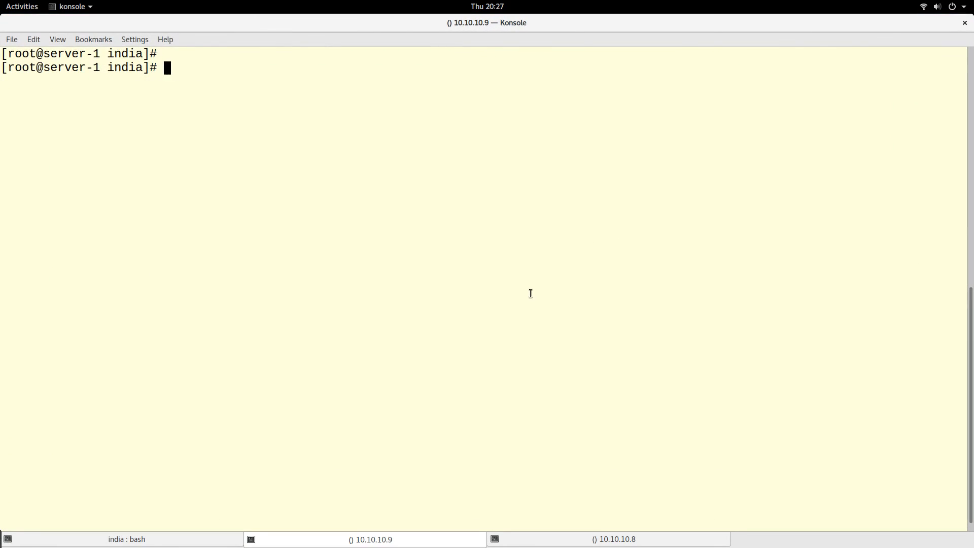
View man firewall-cmd to its end and highlight the firewalld.richlanguage related page.
text(man)
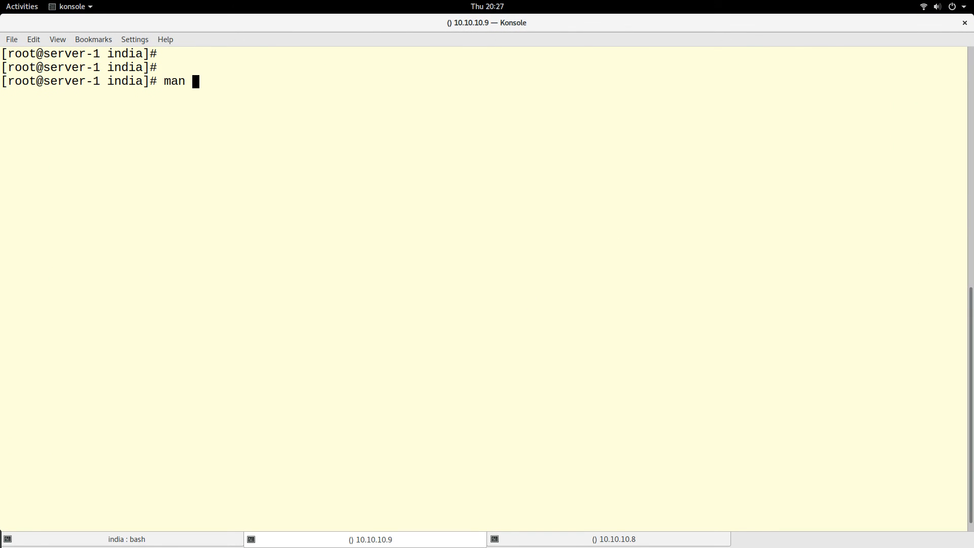
text(f)
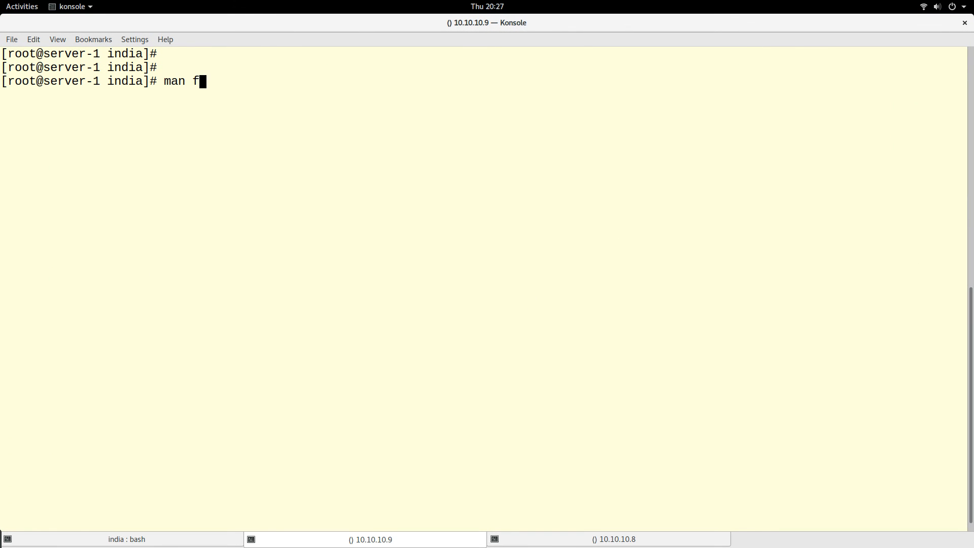
text(irewal)
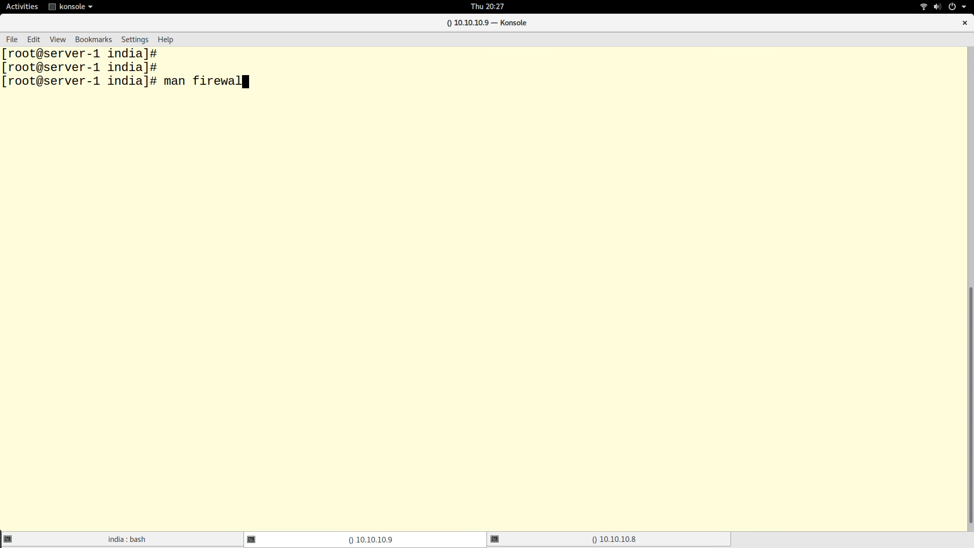
key(Return)
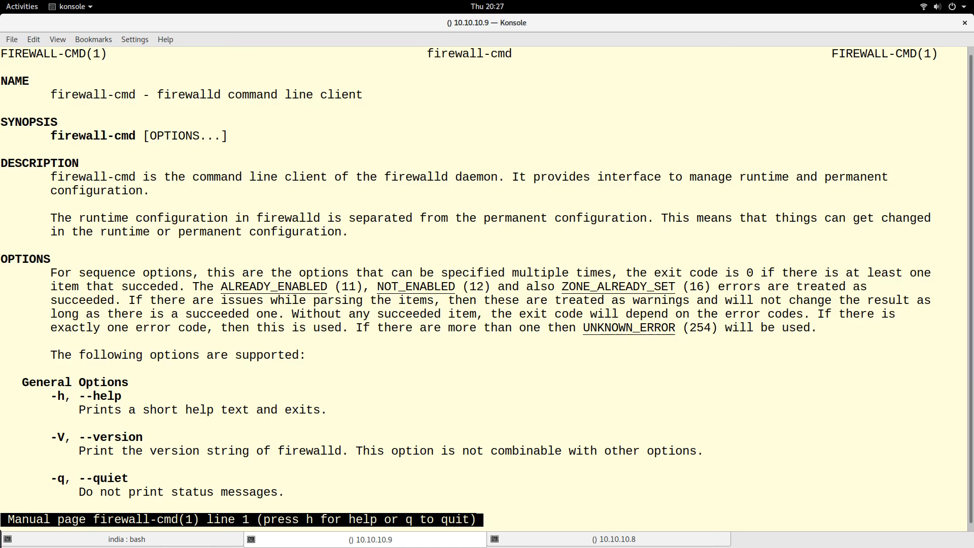
scroll(down, 3)
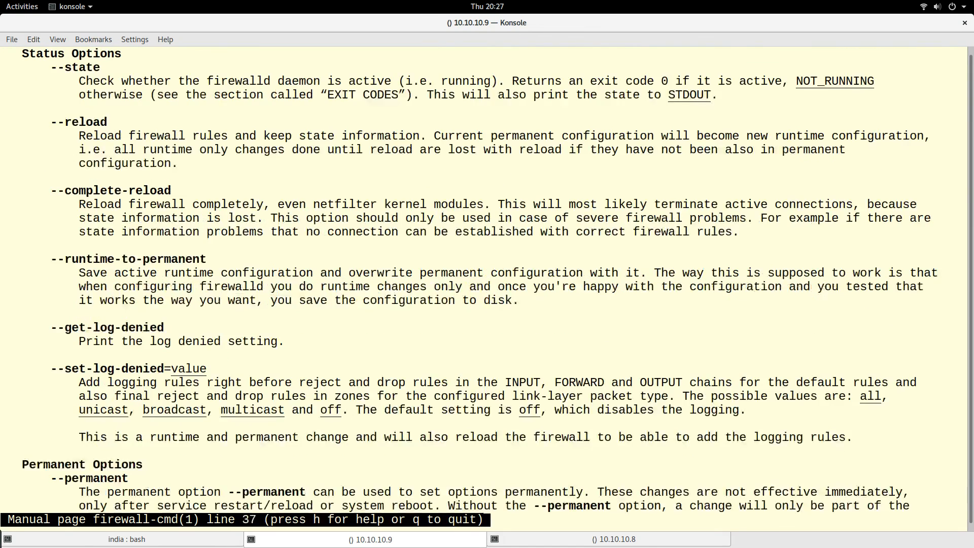
key(G)
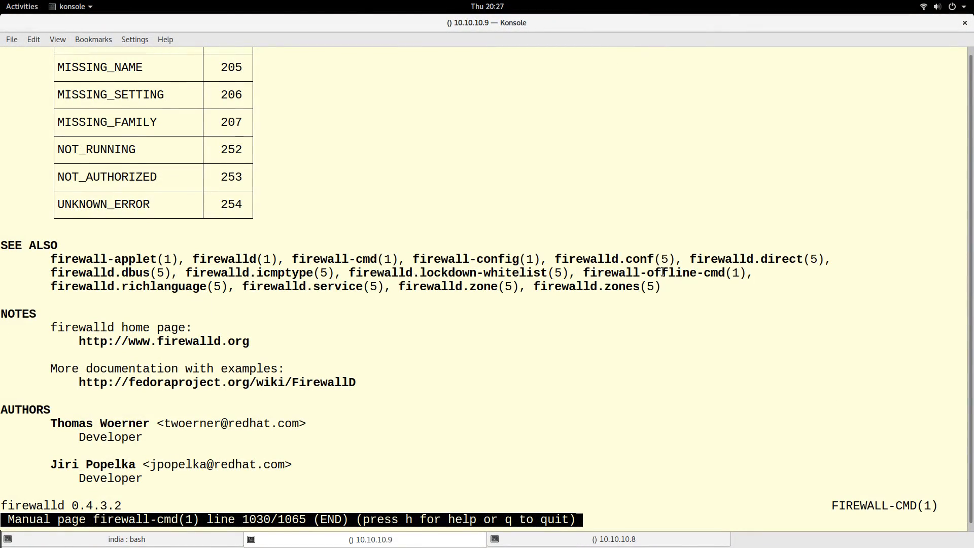
mouse_move(192, 298)
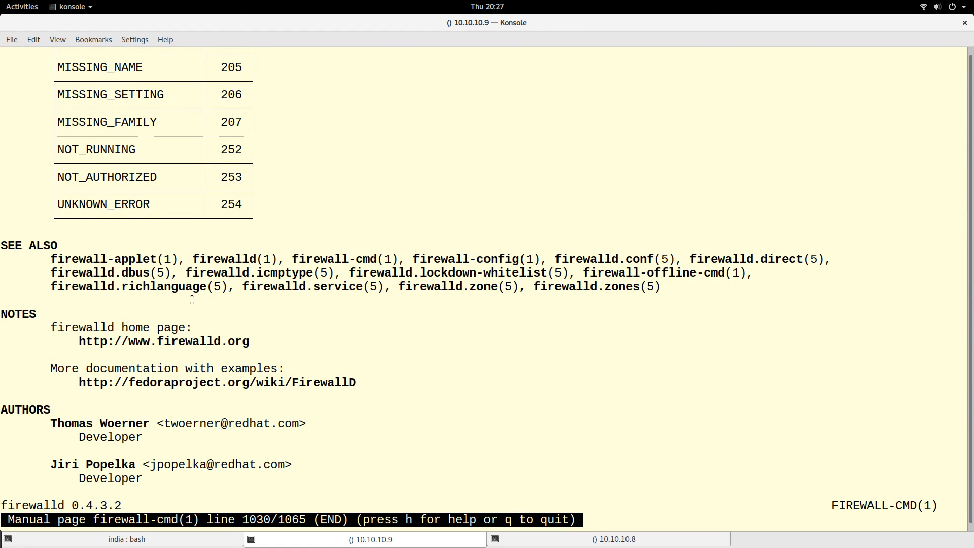
double_click(128, 286)
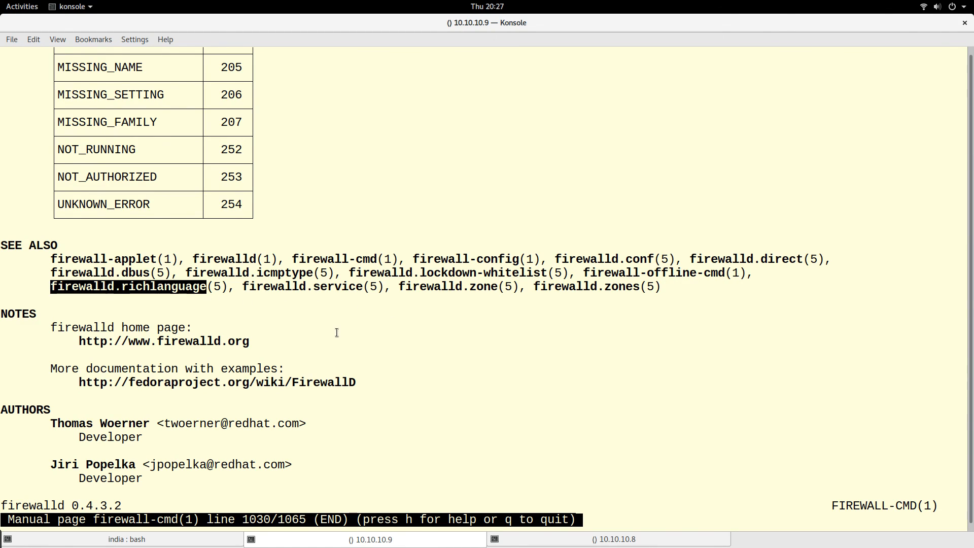
mouse_move(179, 305)
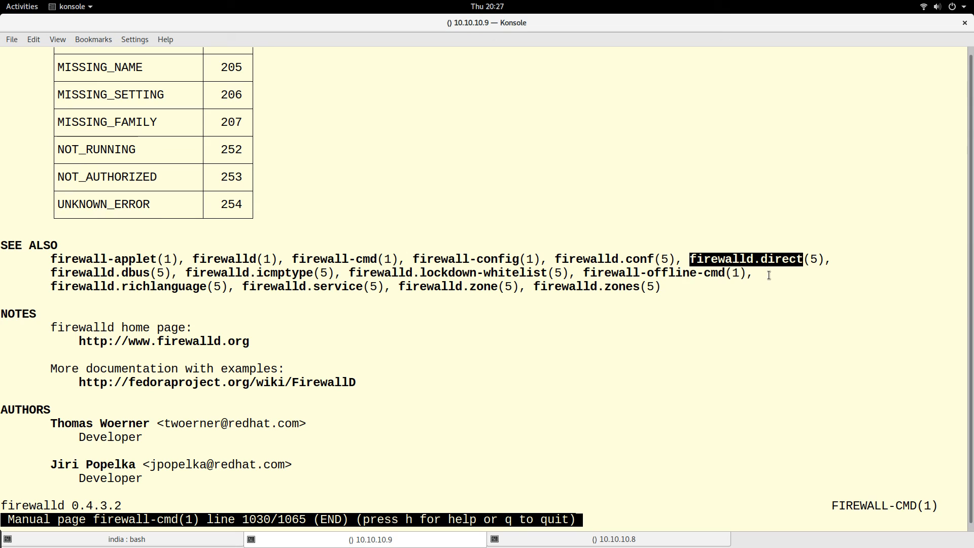
mouse_move(564, 336)
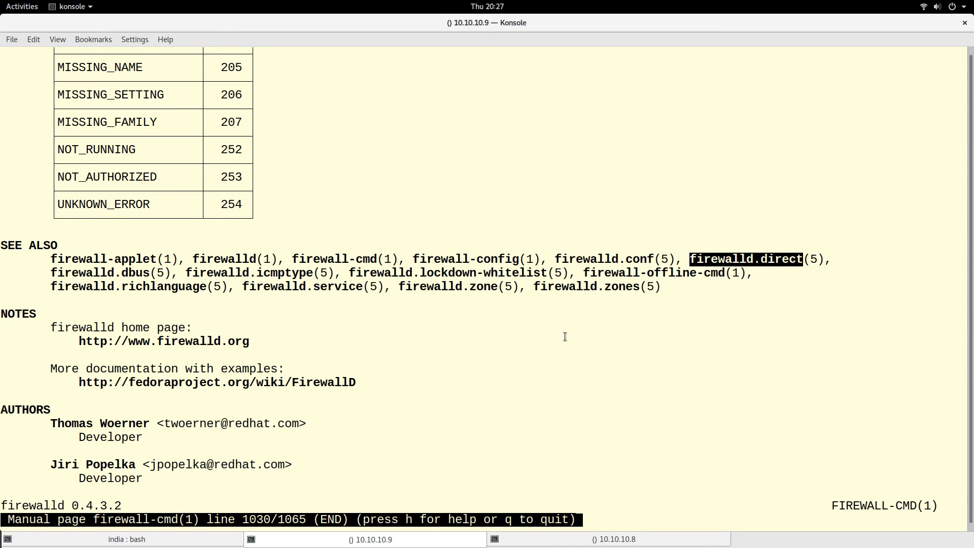
mouse_move(366, 304)
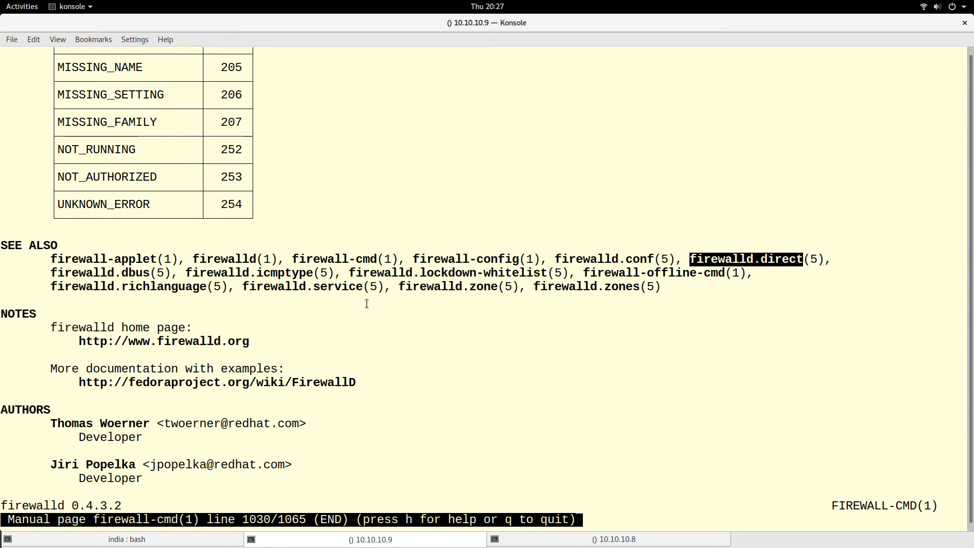
Scroll back up the manual, then bring the Sublime Text port-forwarding notes into view.
scroll(up, 3)
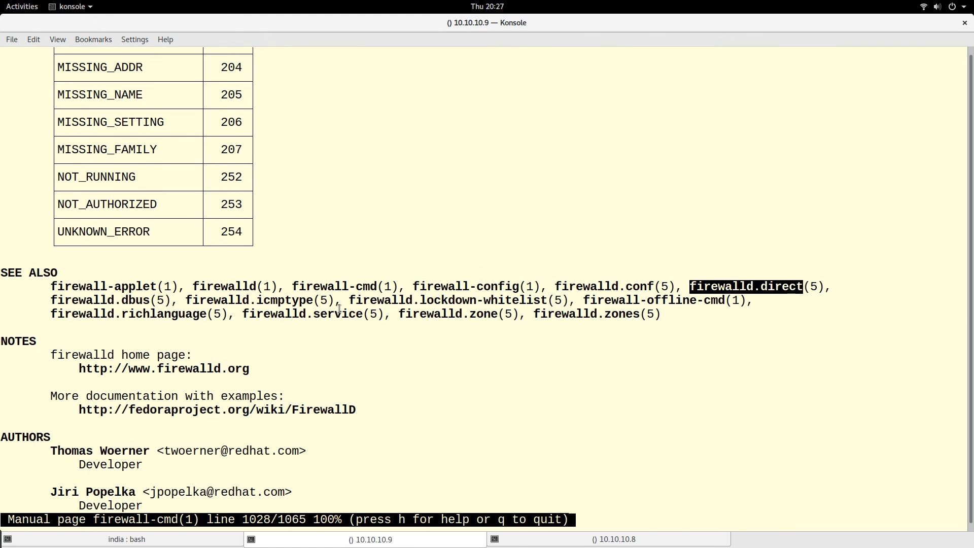
scroll(up, 3)
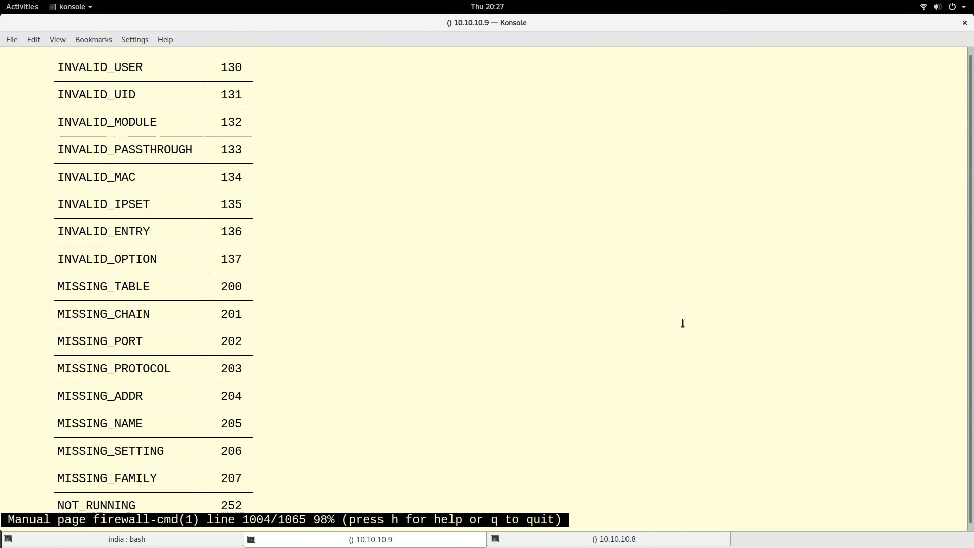
scroll(up, 3)
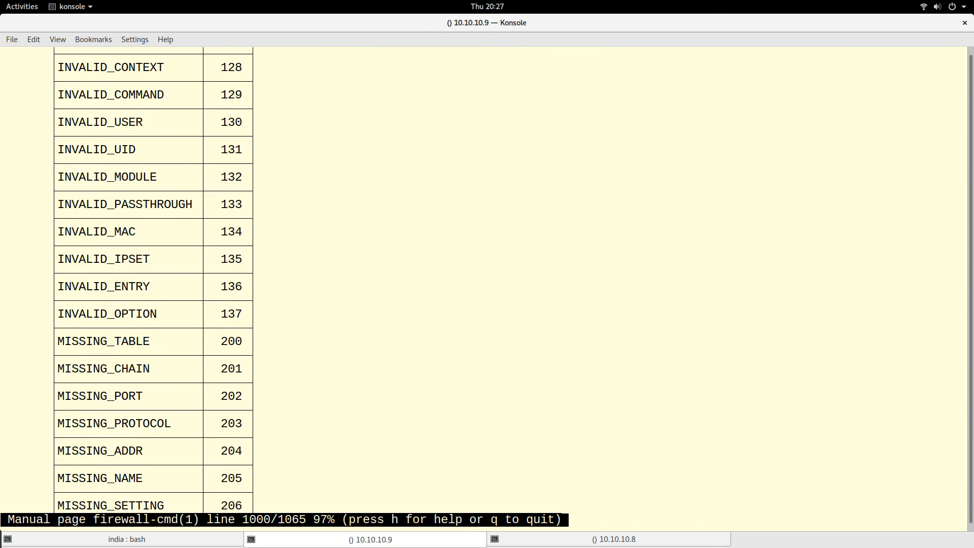
scroll(up, 3)
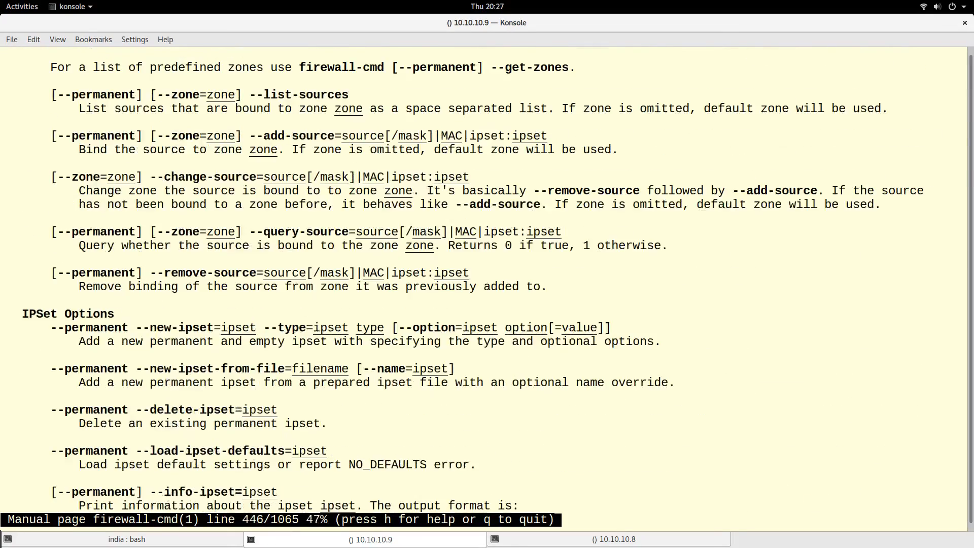
scroll(down, 3)
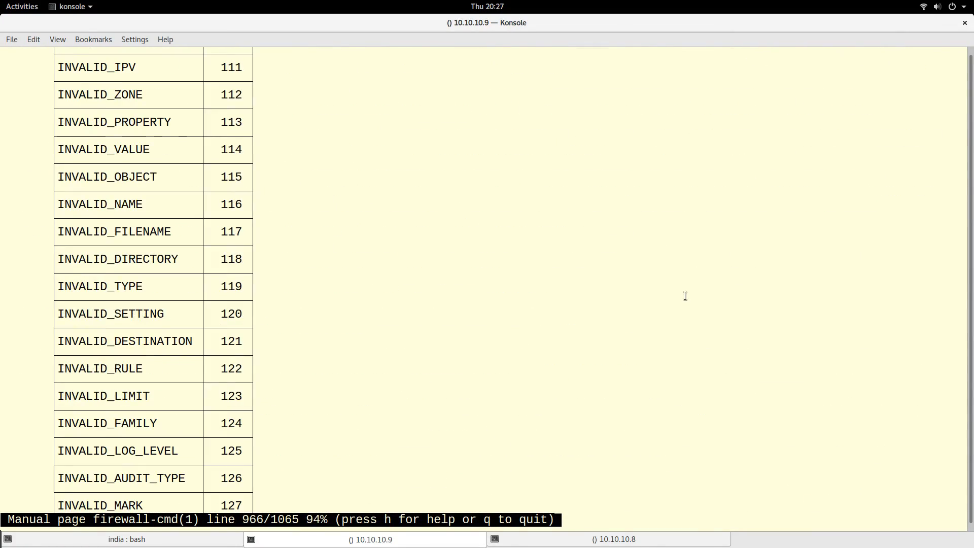
click(21, 6)
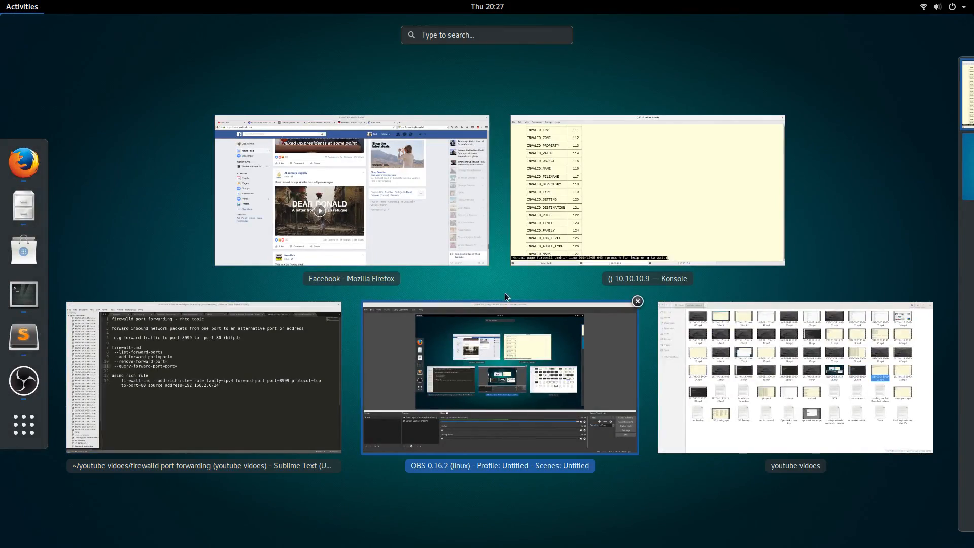
click(201, 379)
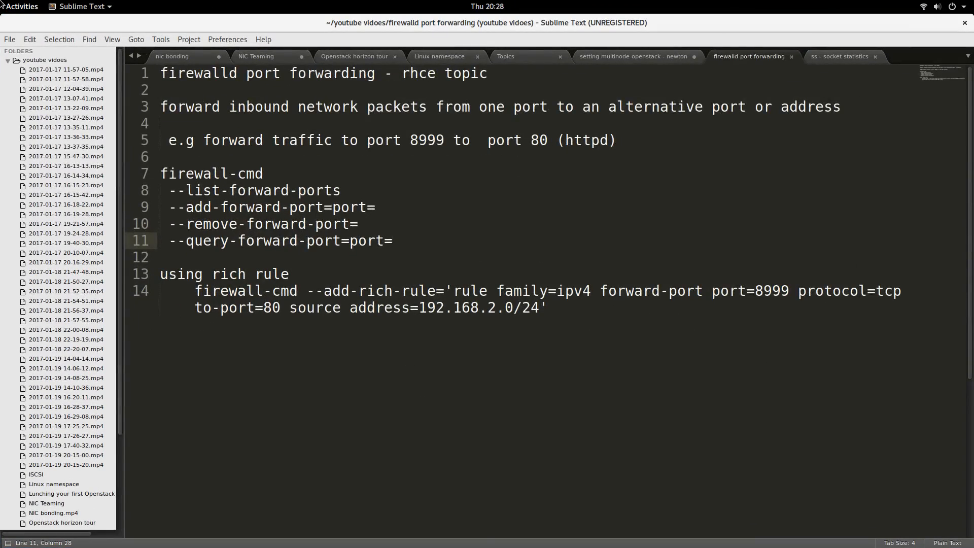